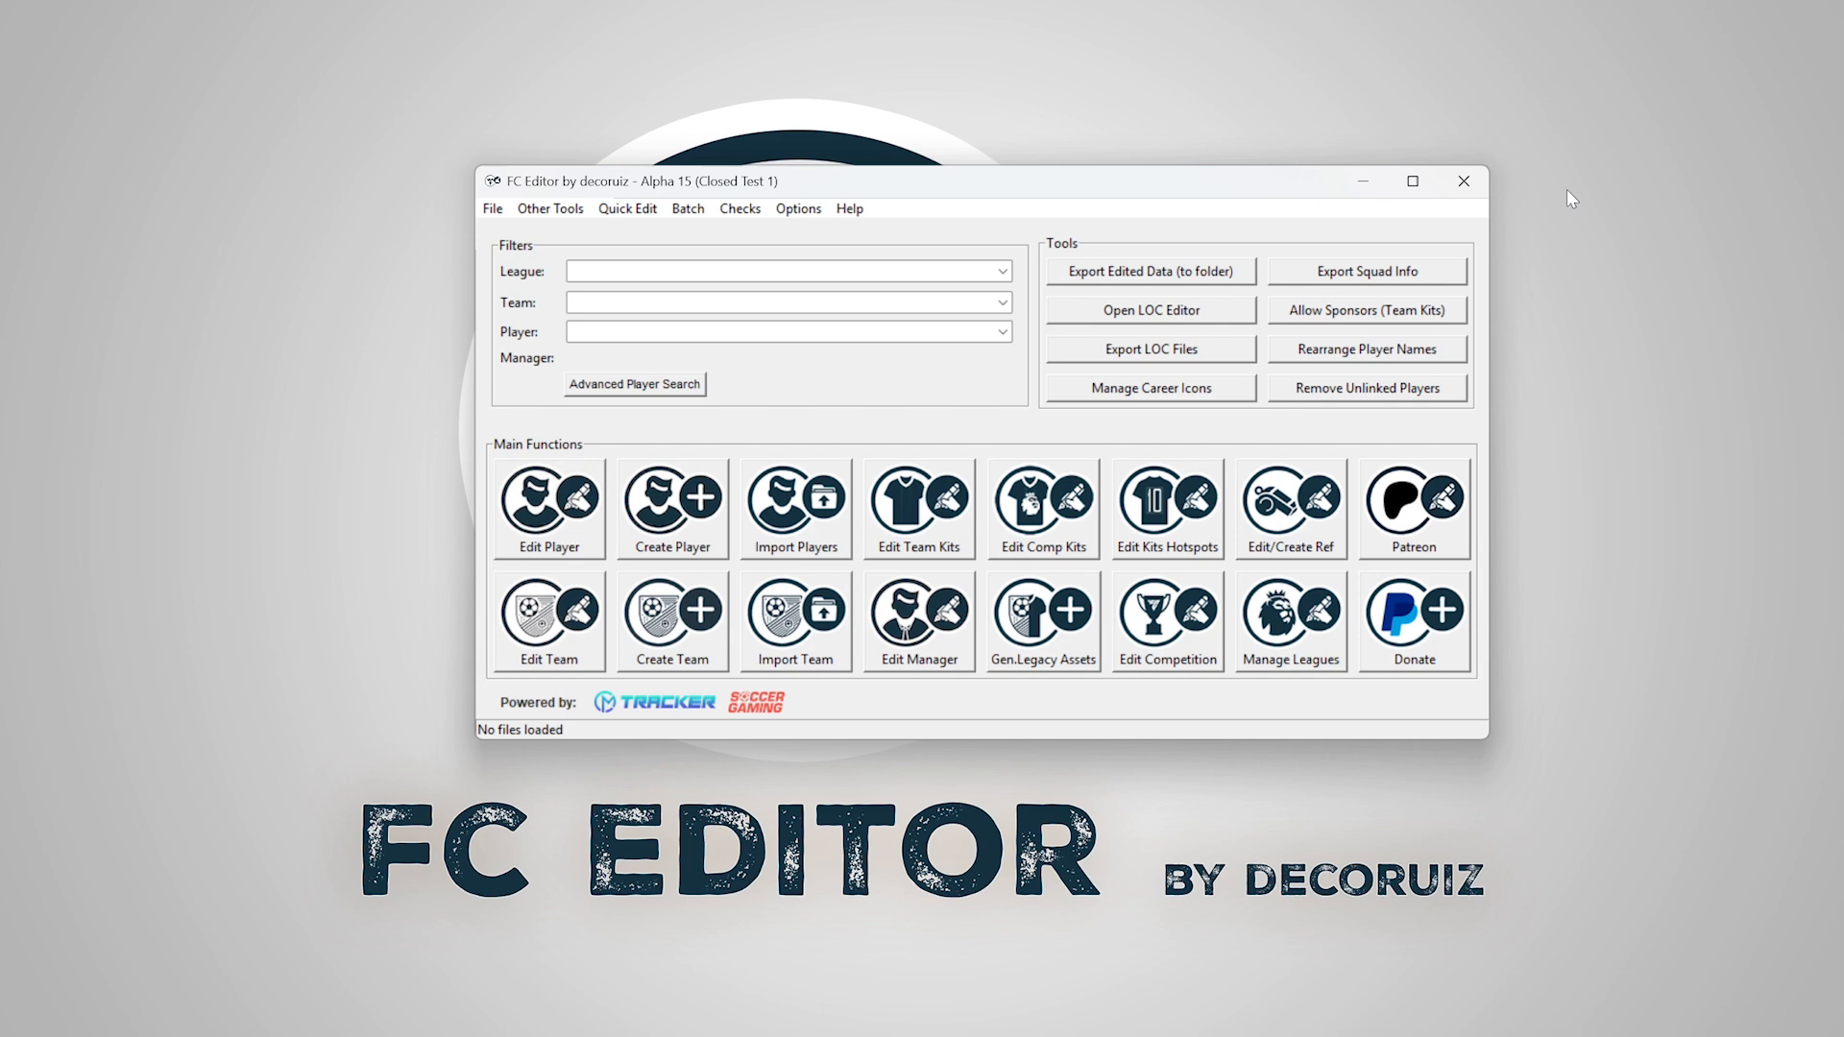
- Switch to the FIFA Editor Tool project with its Legacy Explorer for FC 25
click(1149, 310)
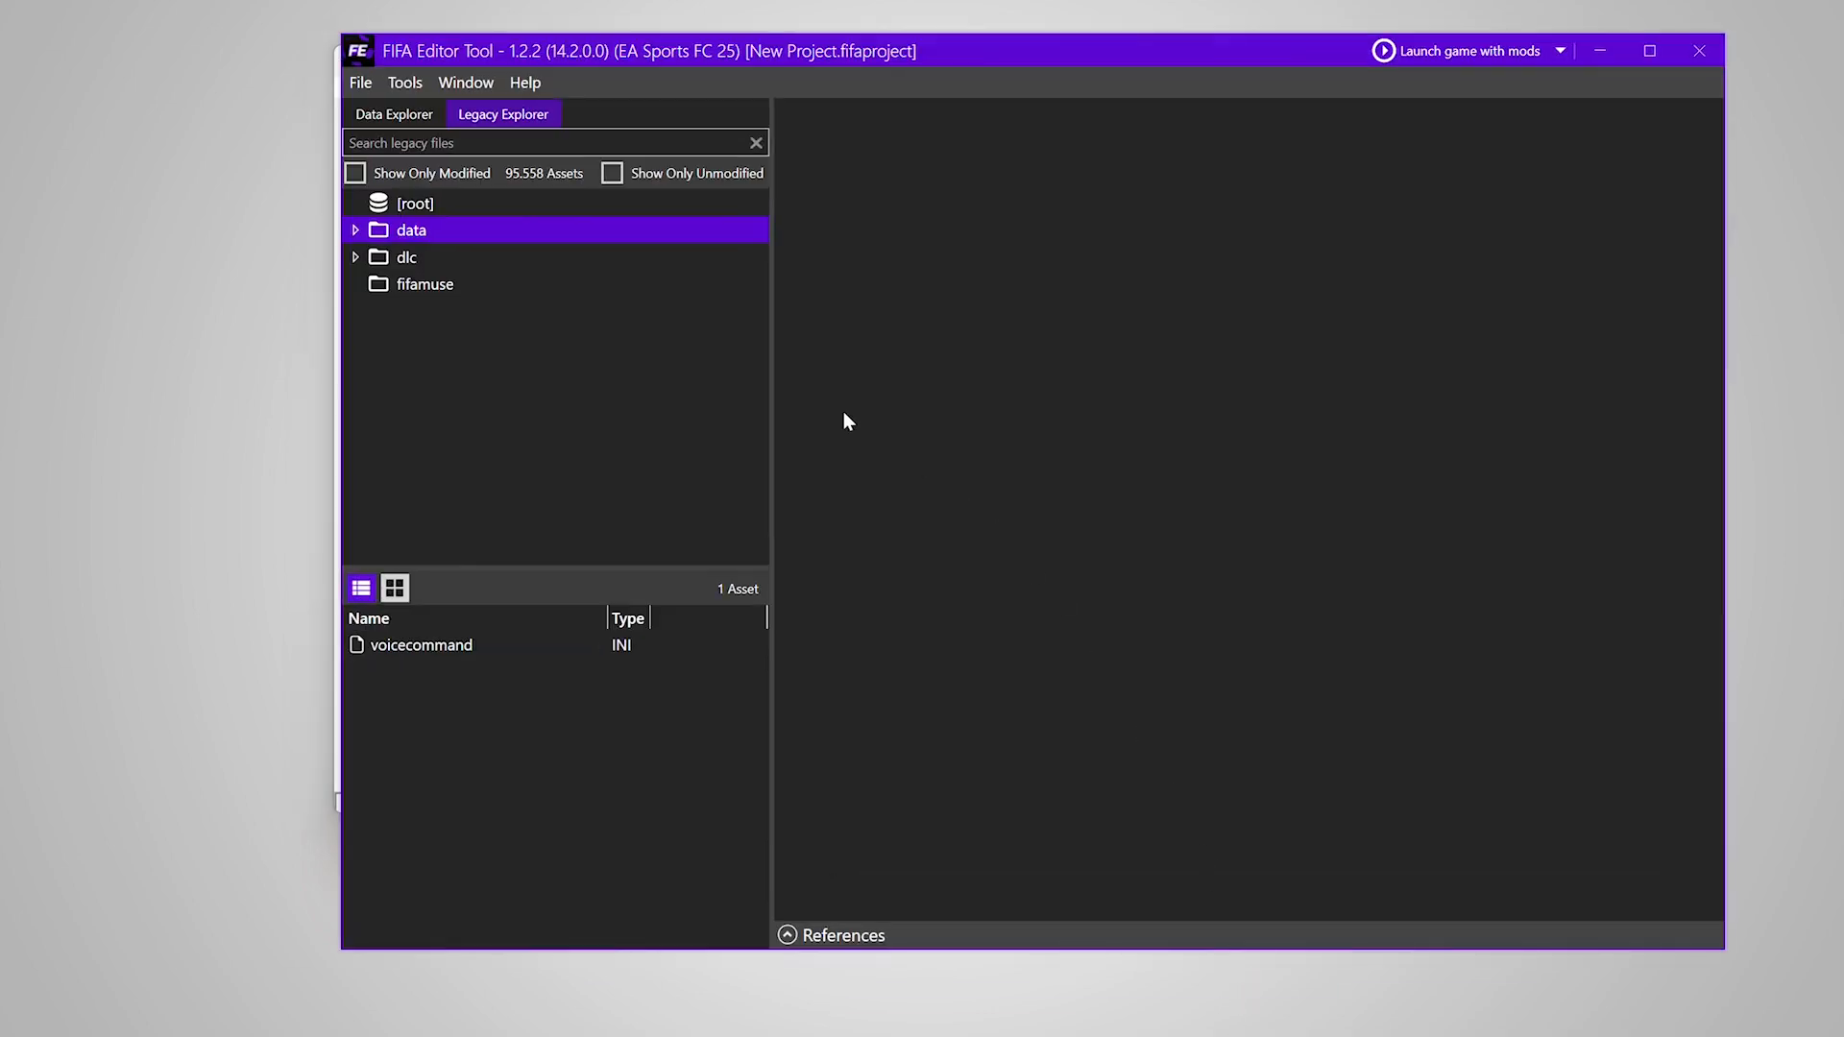
- Open the eng_us database under data > loc and export its language strings to All Loc
click(355, 229)
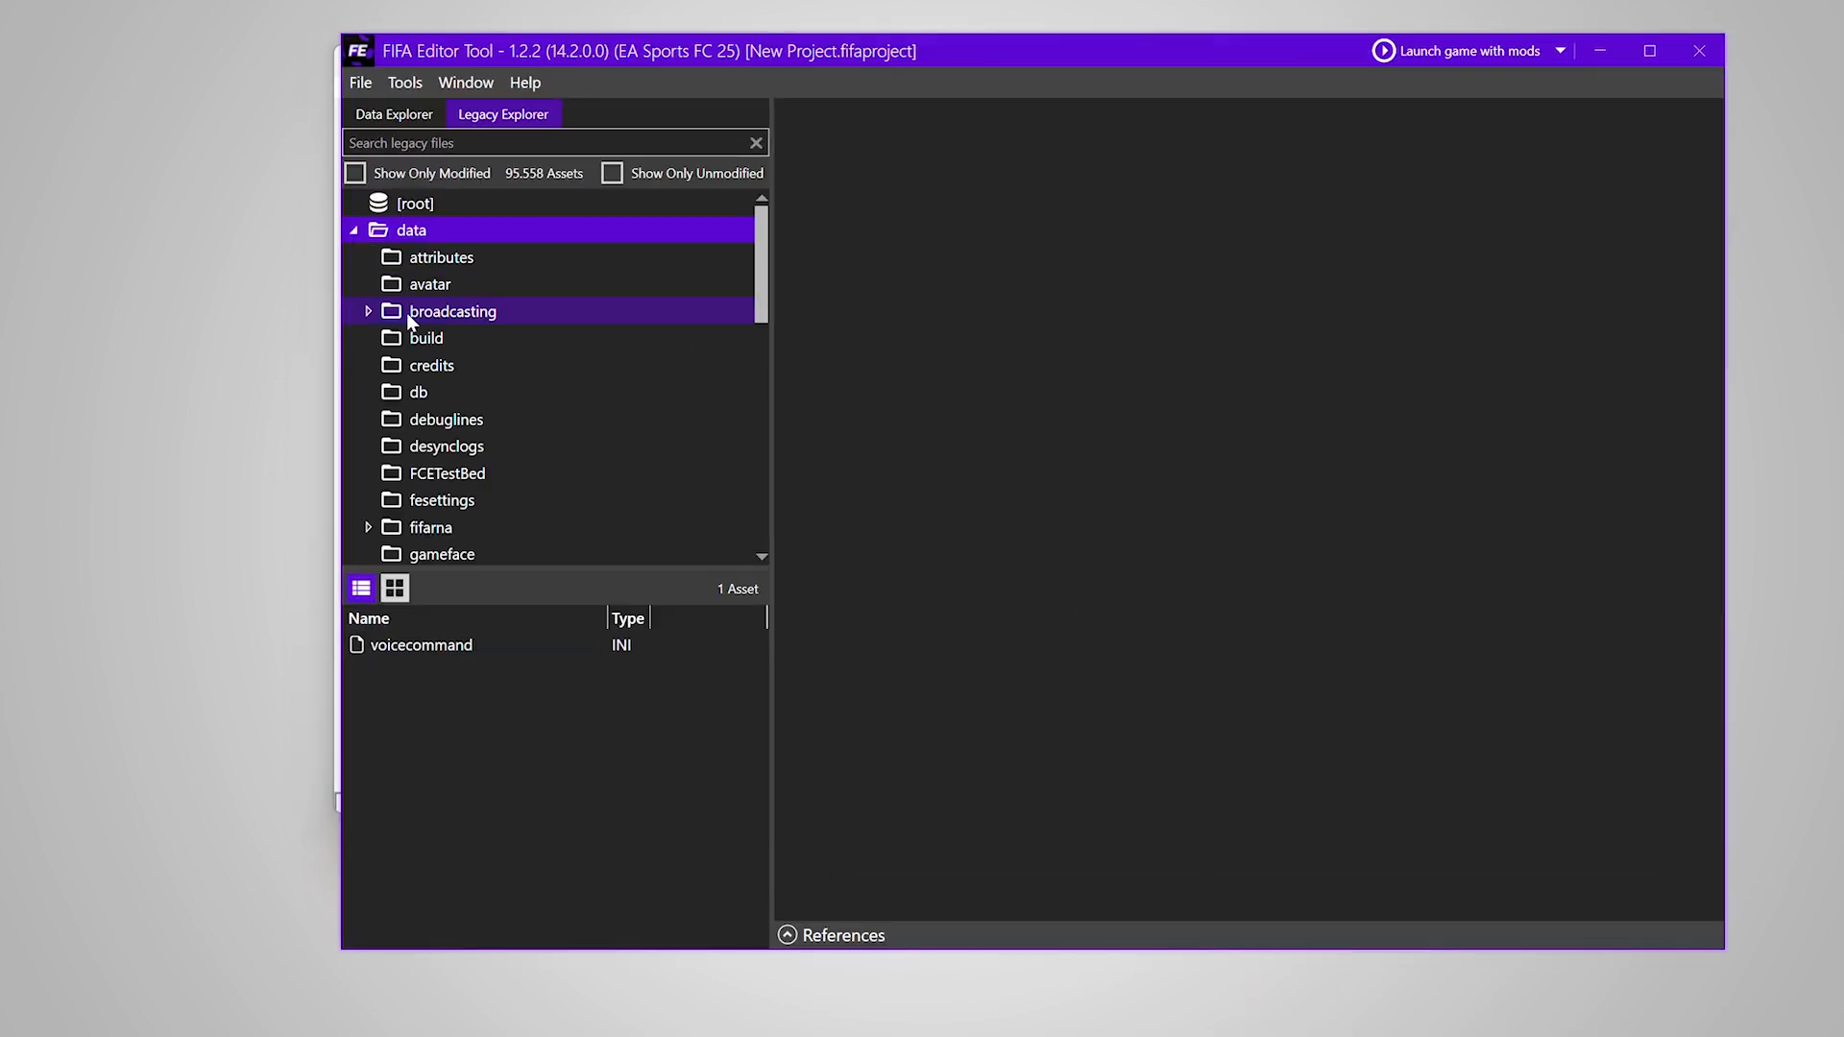
click(421, 507)
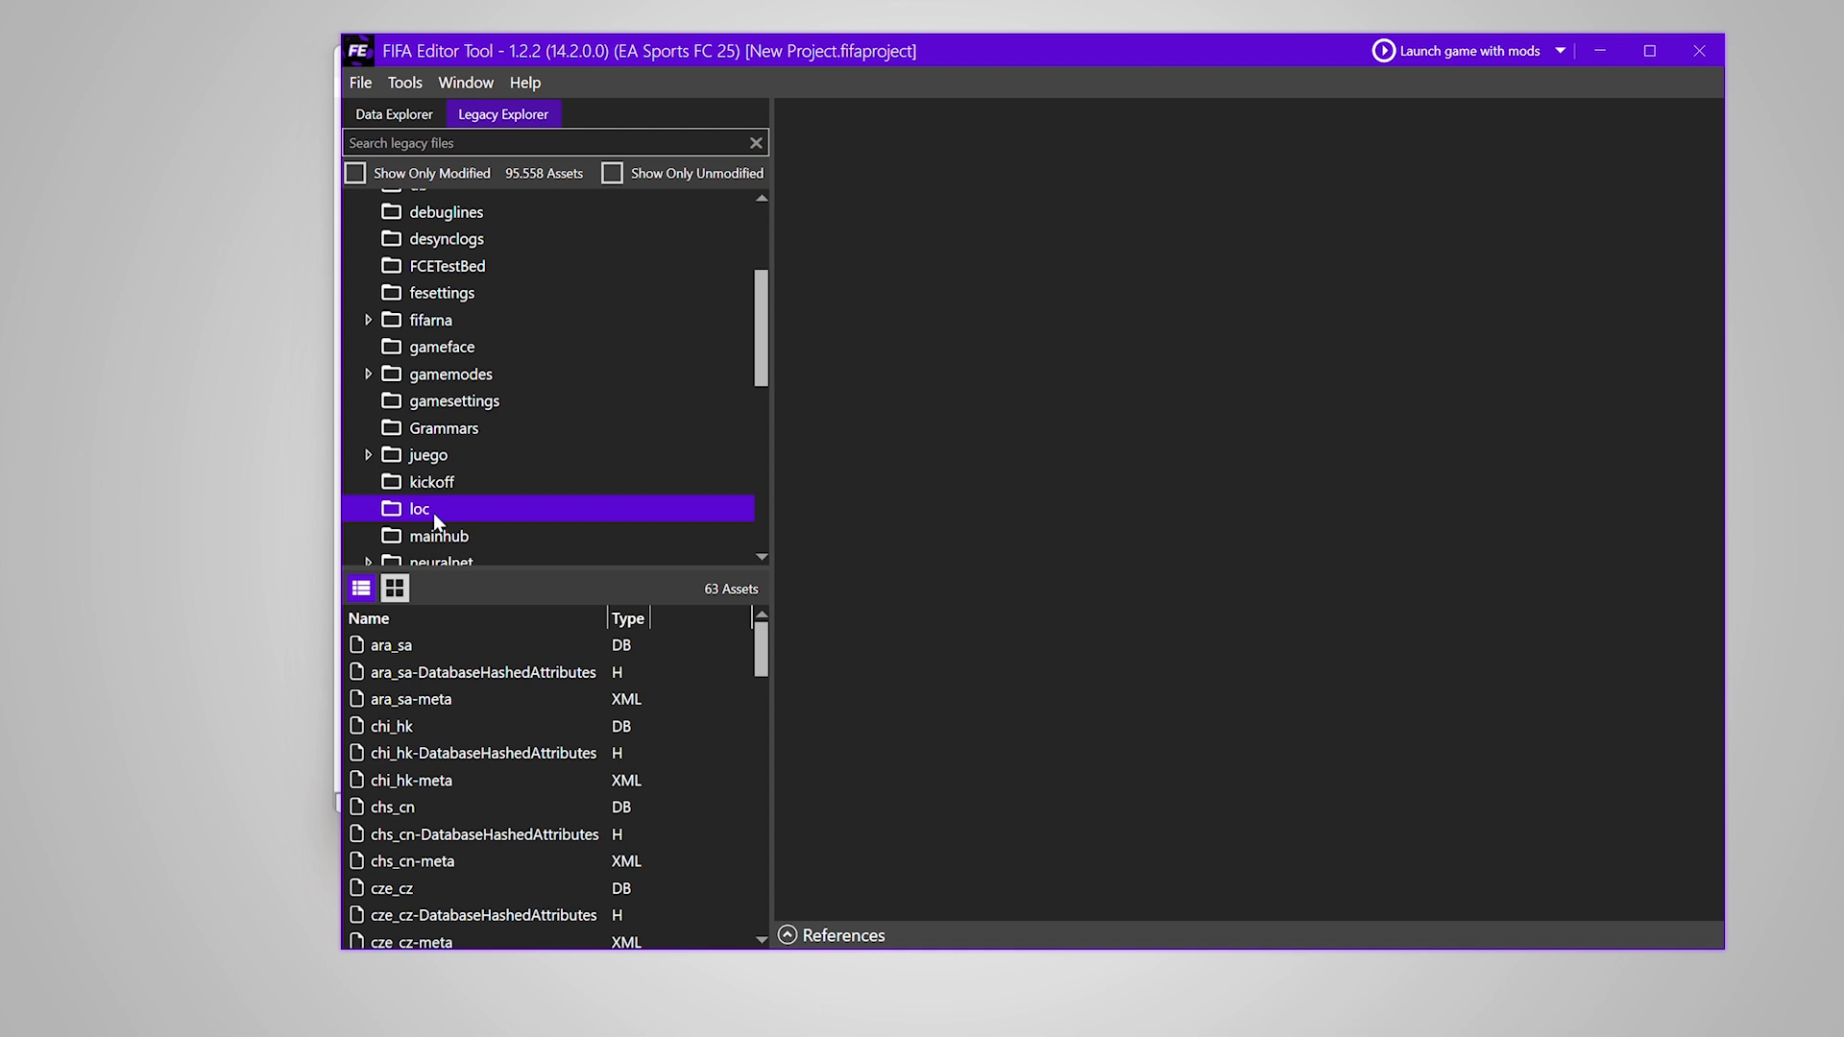
click(392, 807)
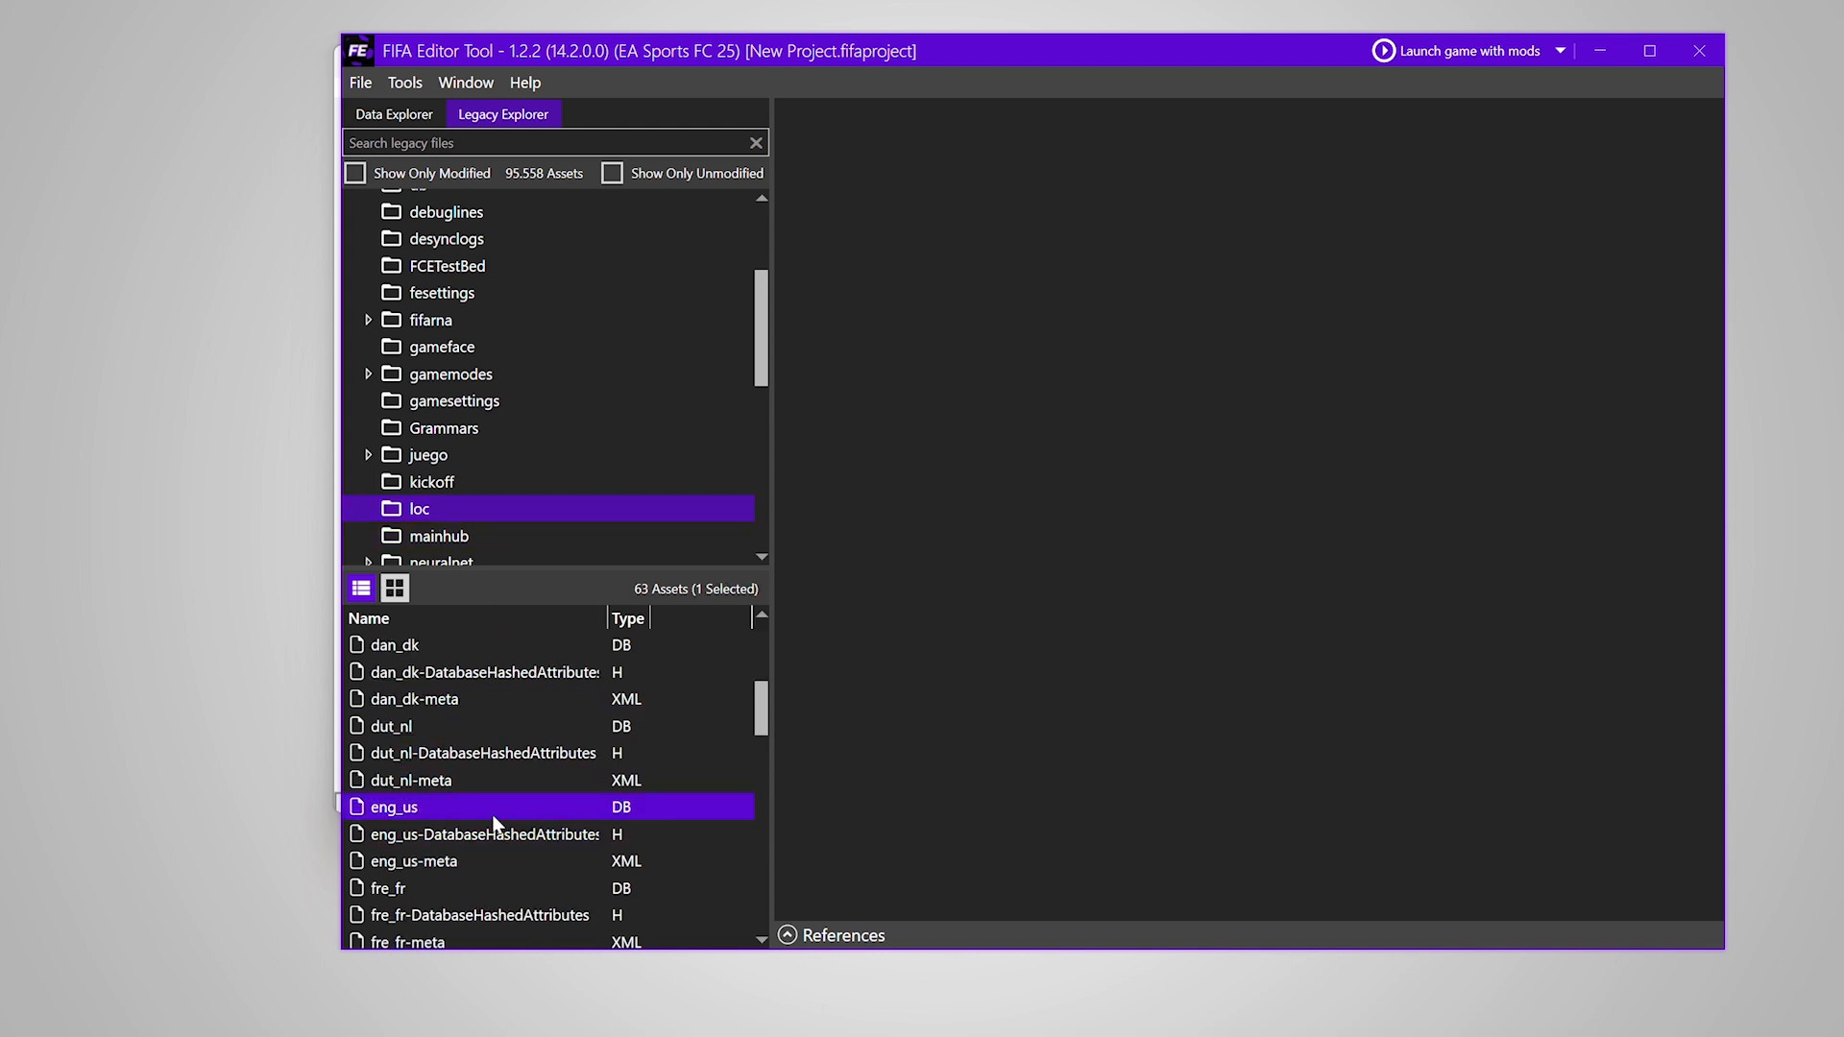
double_click(394, 807)
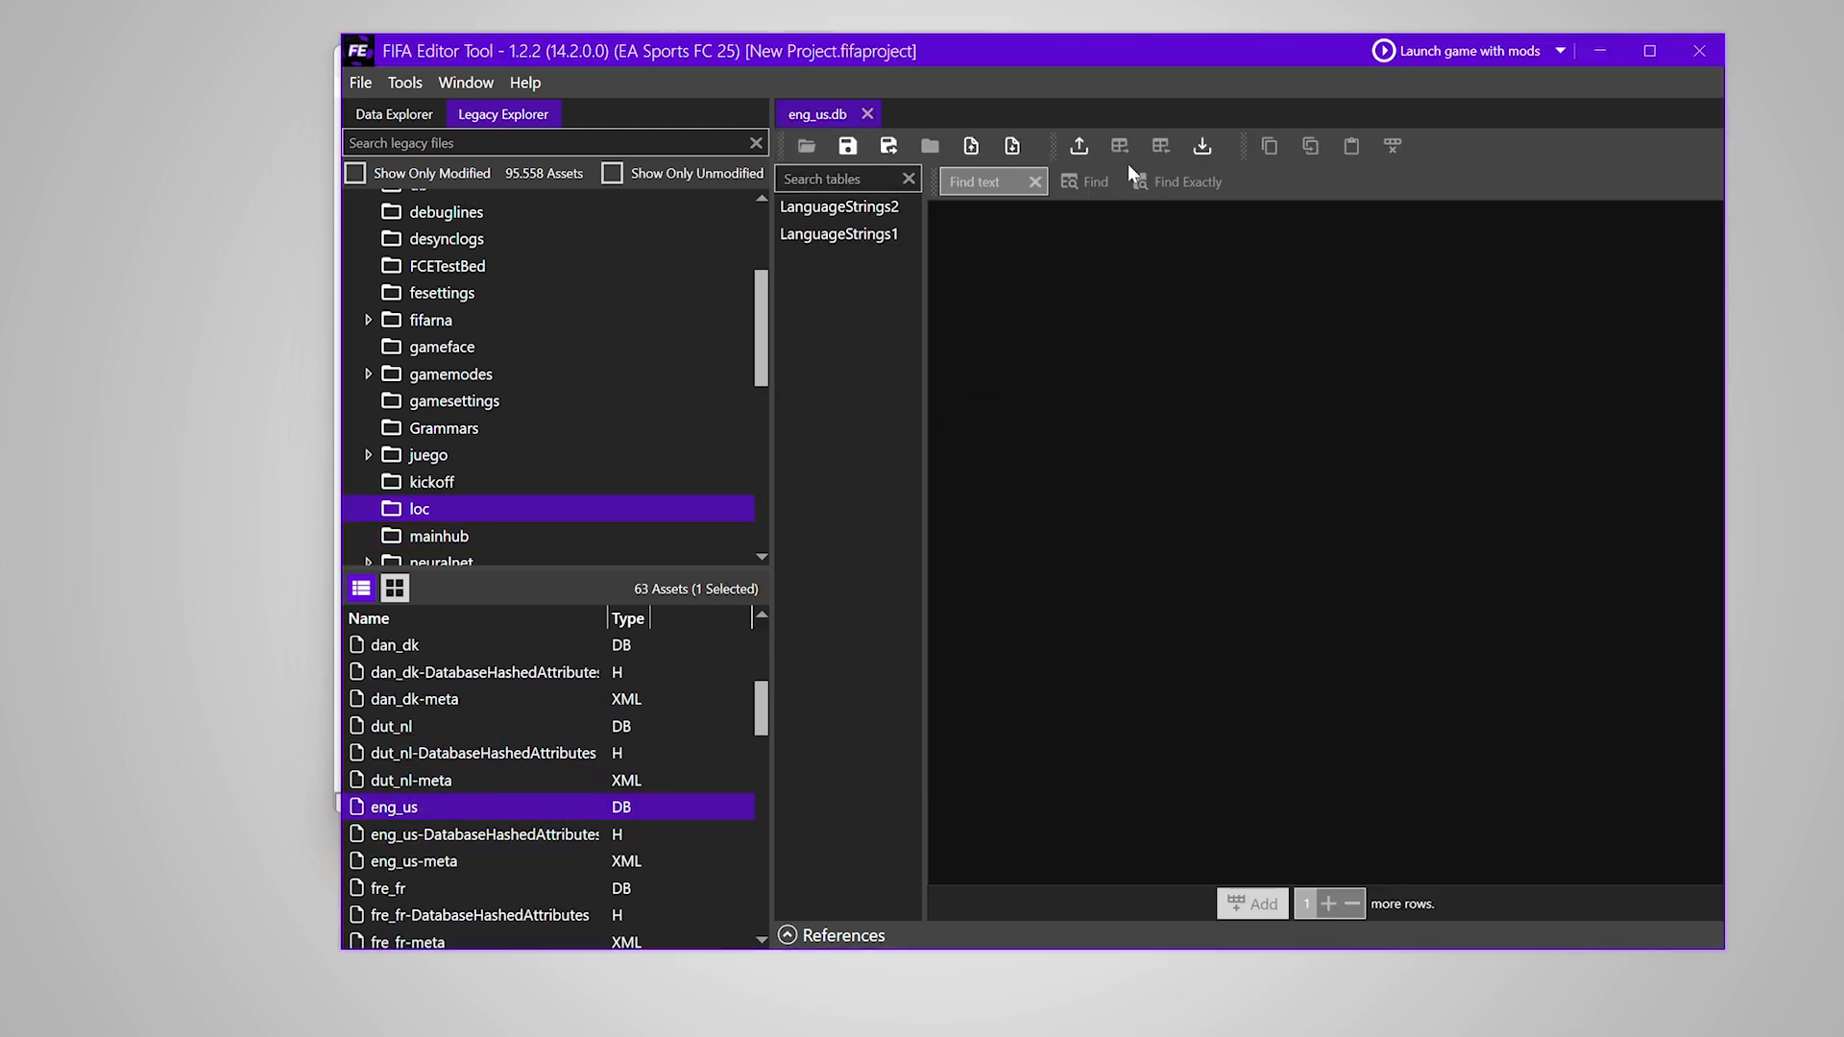
mouse_move(1078, 146)
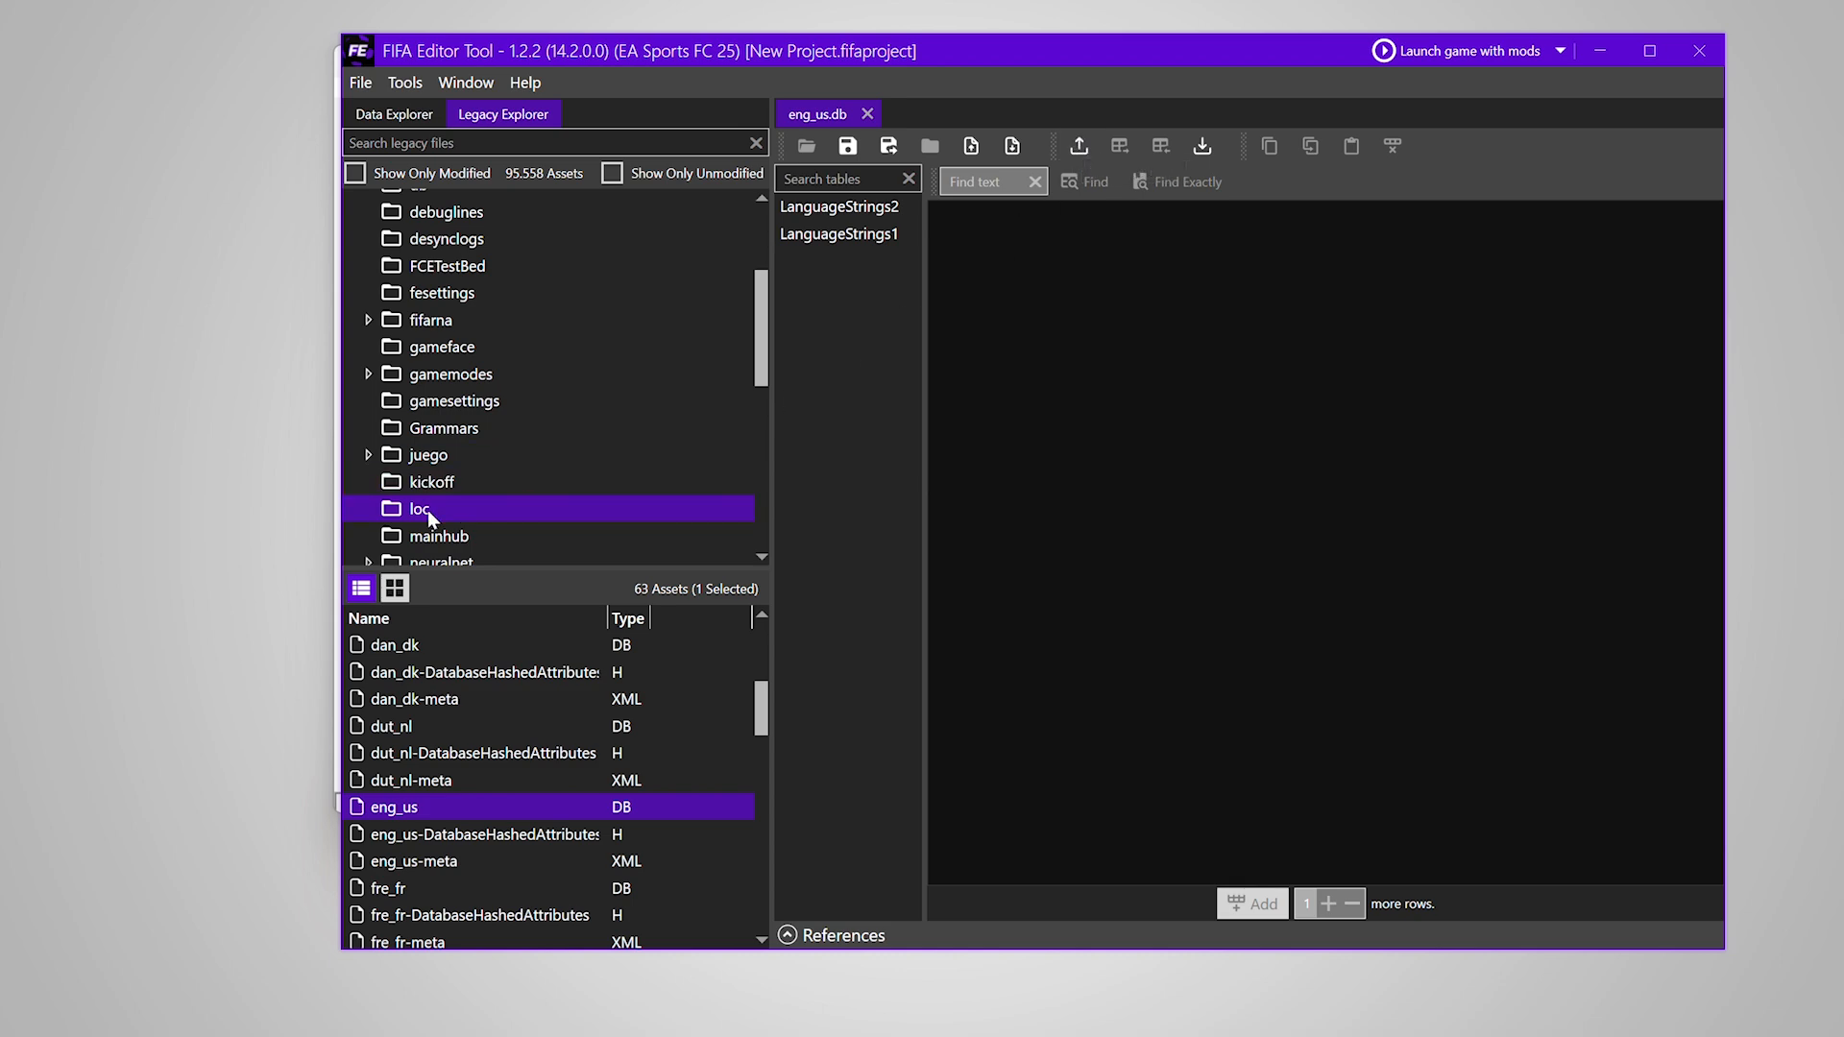
click(1203, 146)
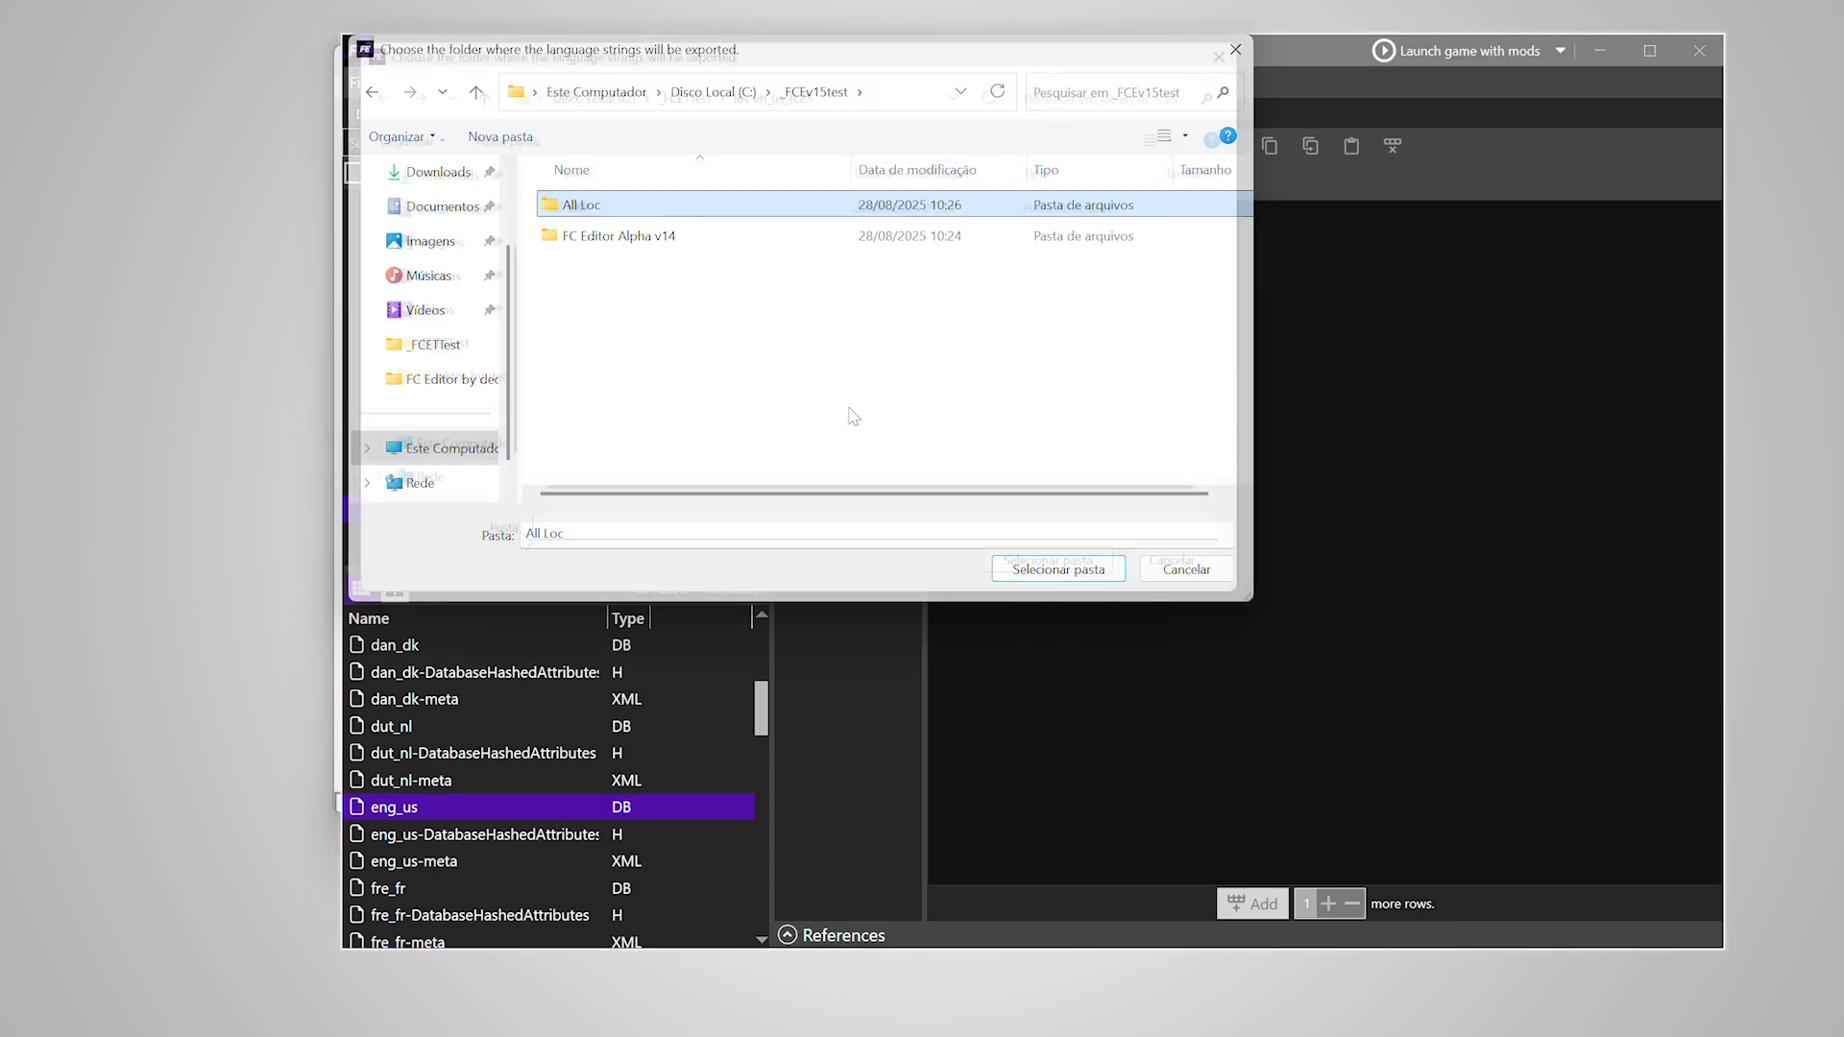
click(1057, 568)
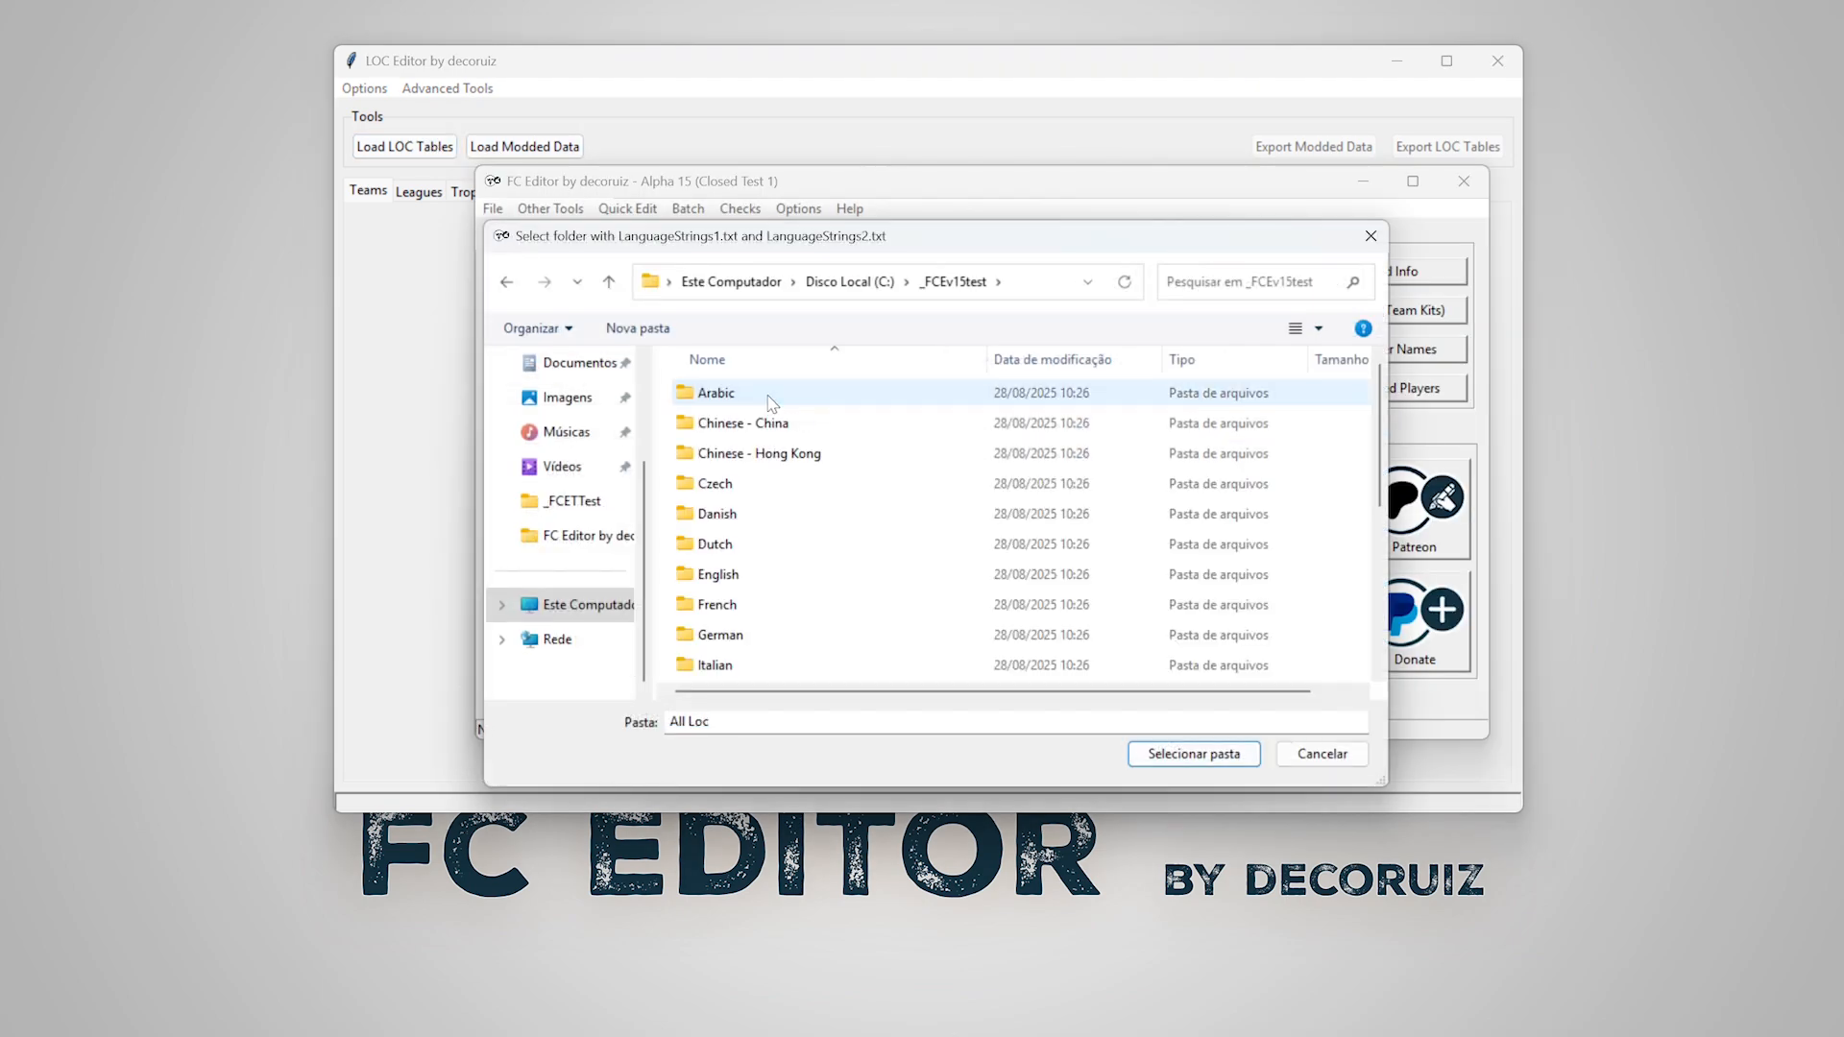
- Load the LOC tables from the All Loc > English strings folder
double_click(717, 574)
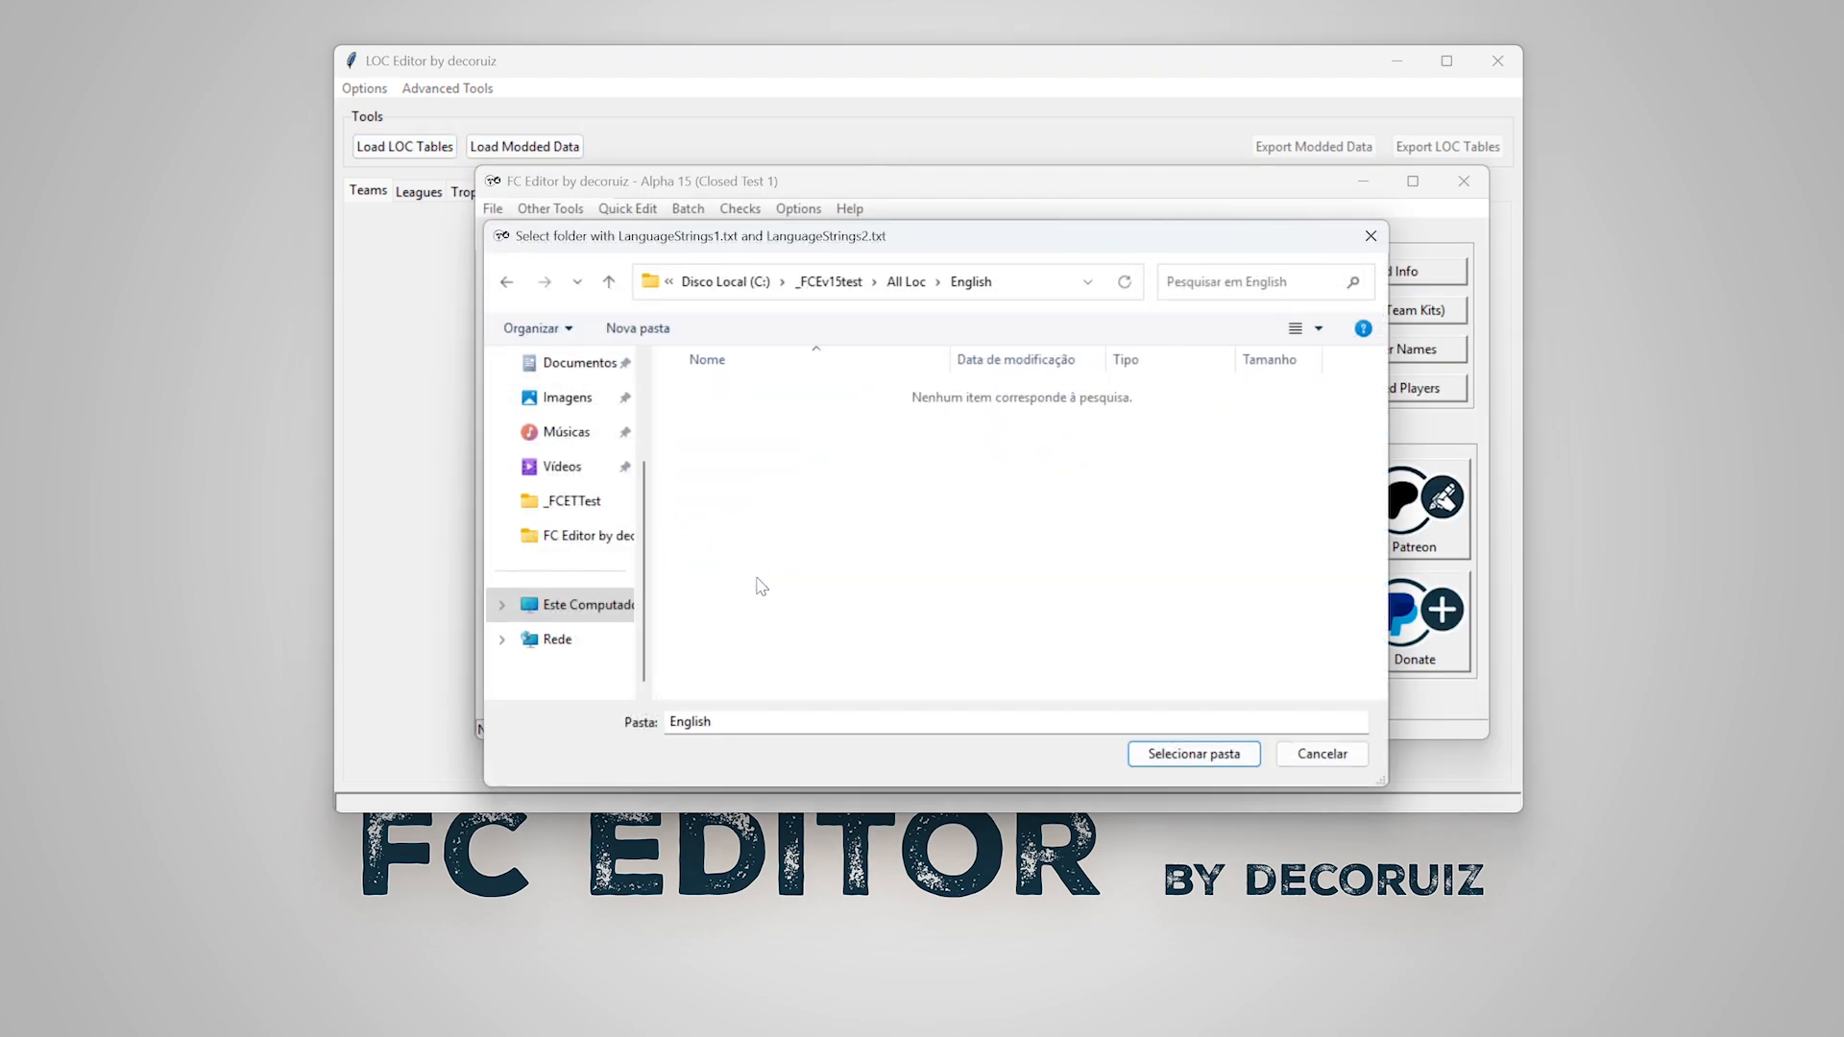
click(1191, 753)
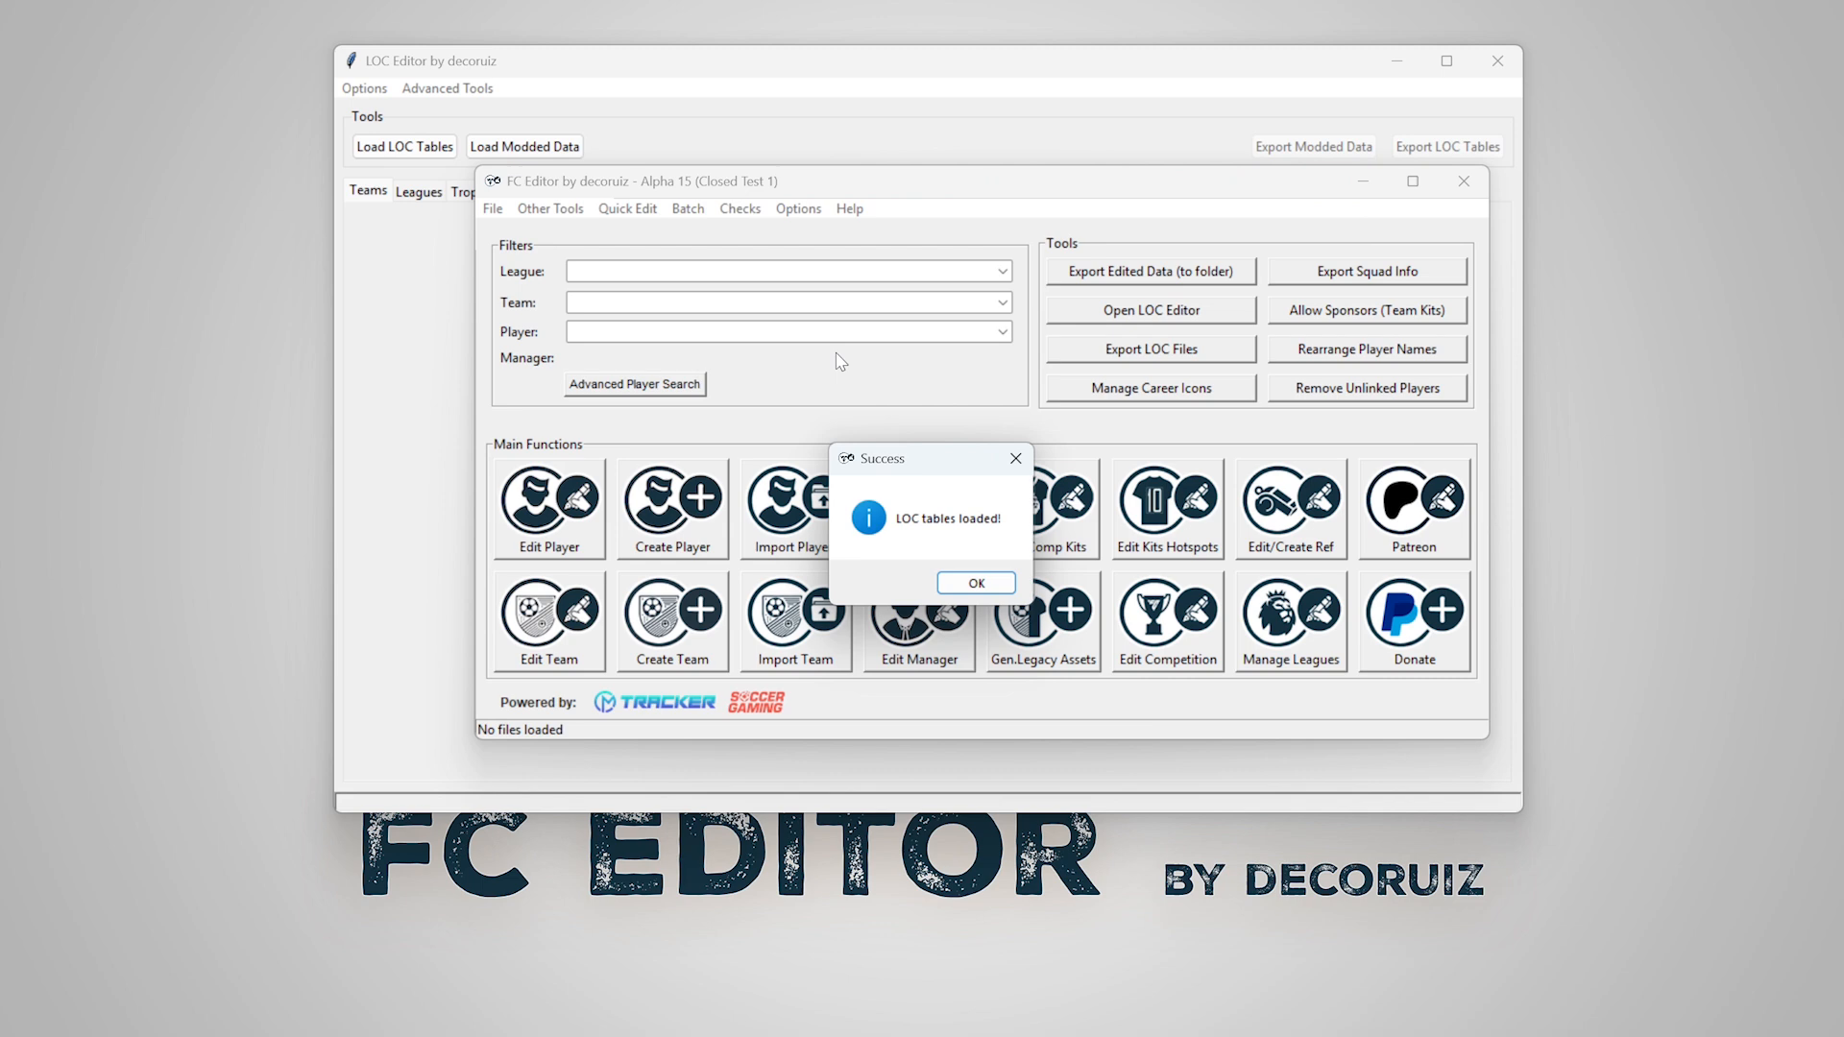
click(974, 582)
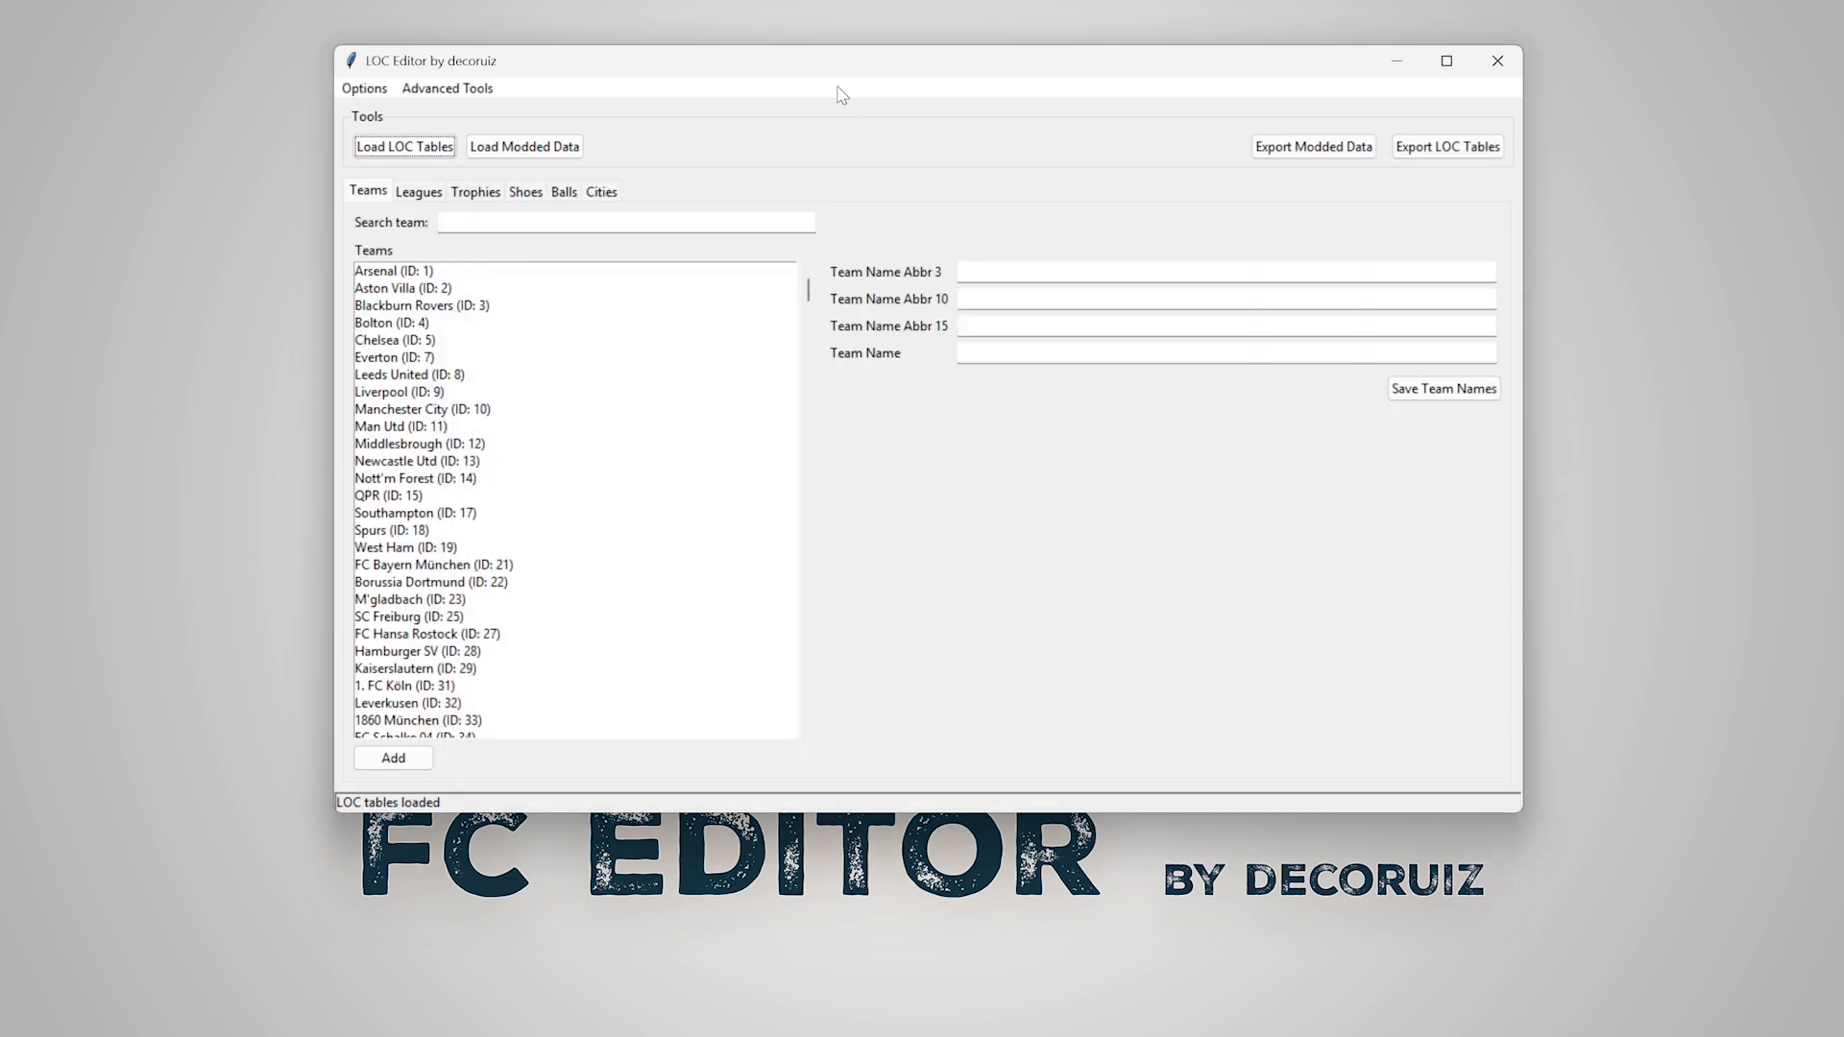
- Browse the Trophies, Balls and Cities name lists
click(474, 192)
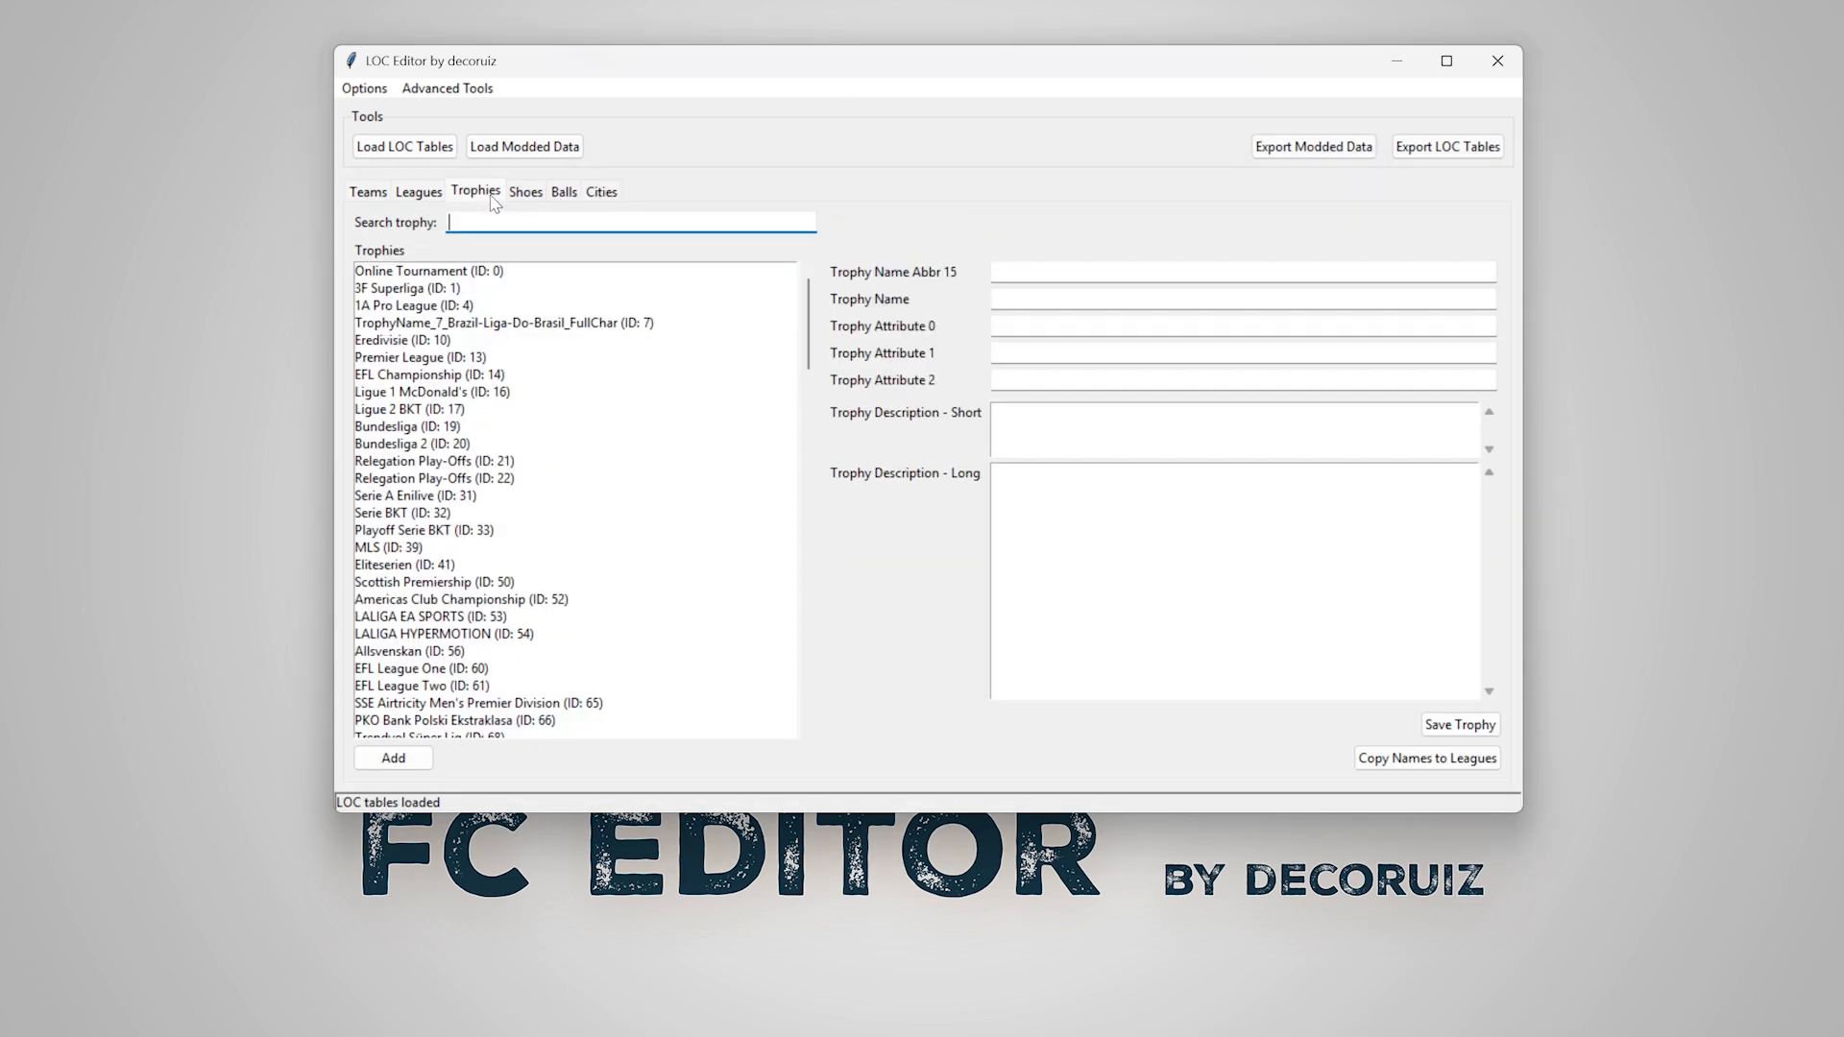
click(563, 192)
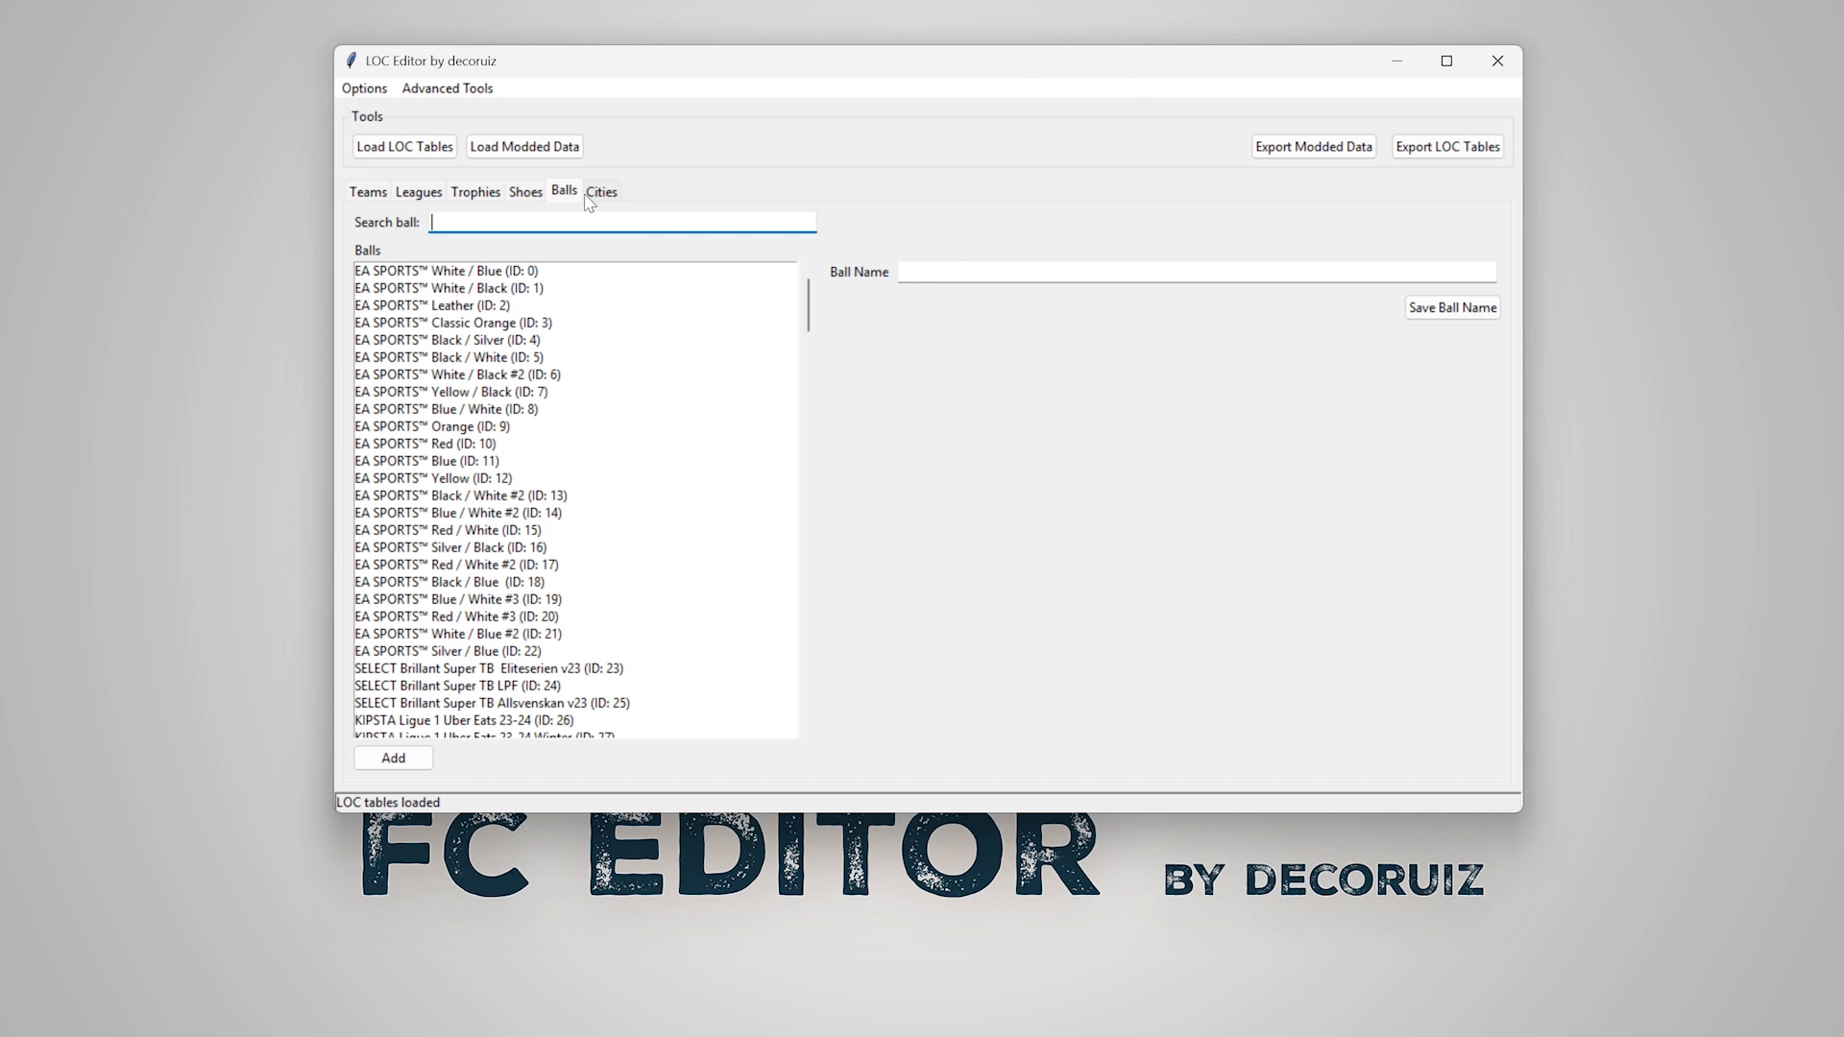
click(601, 192)
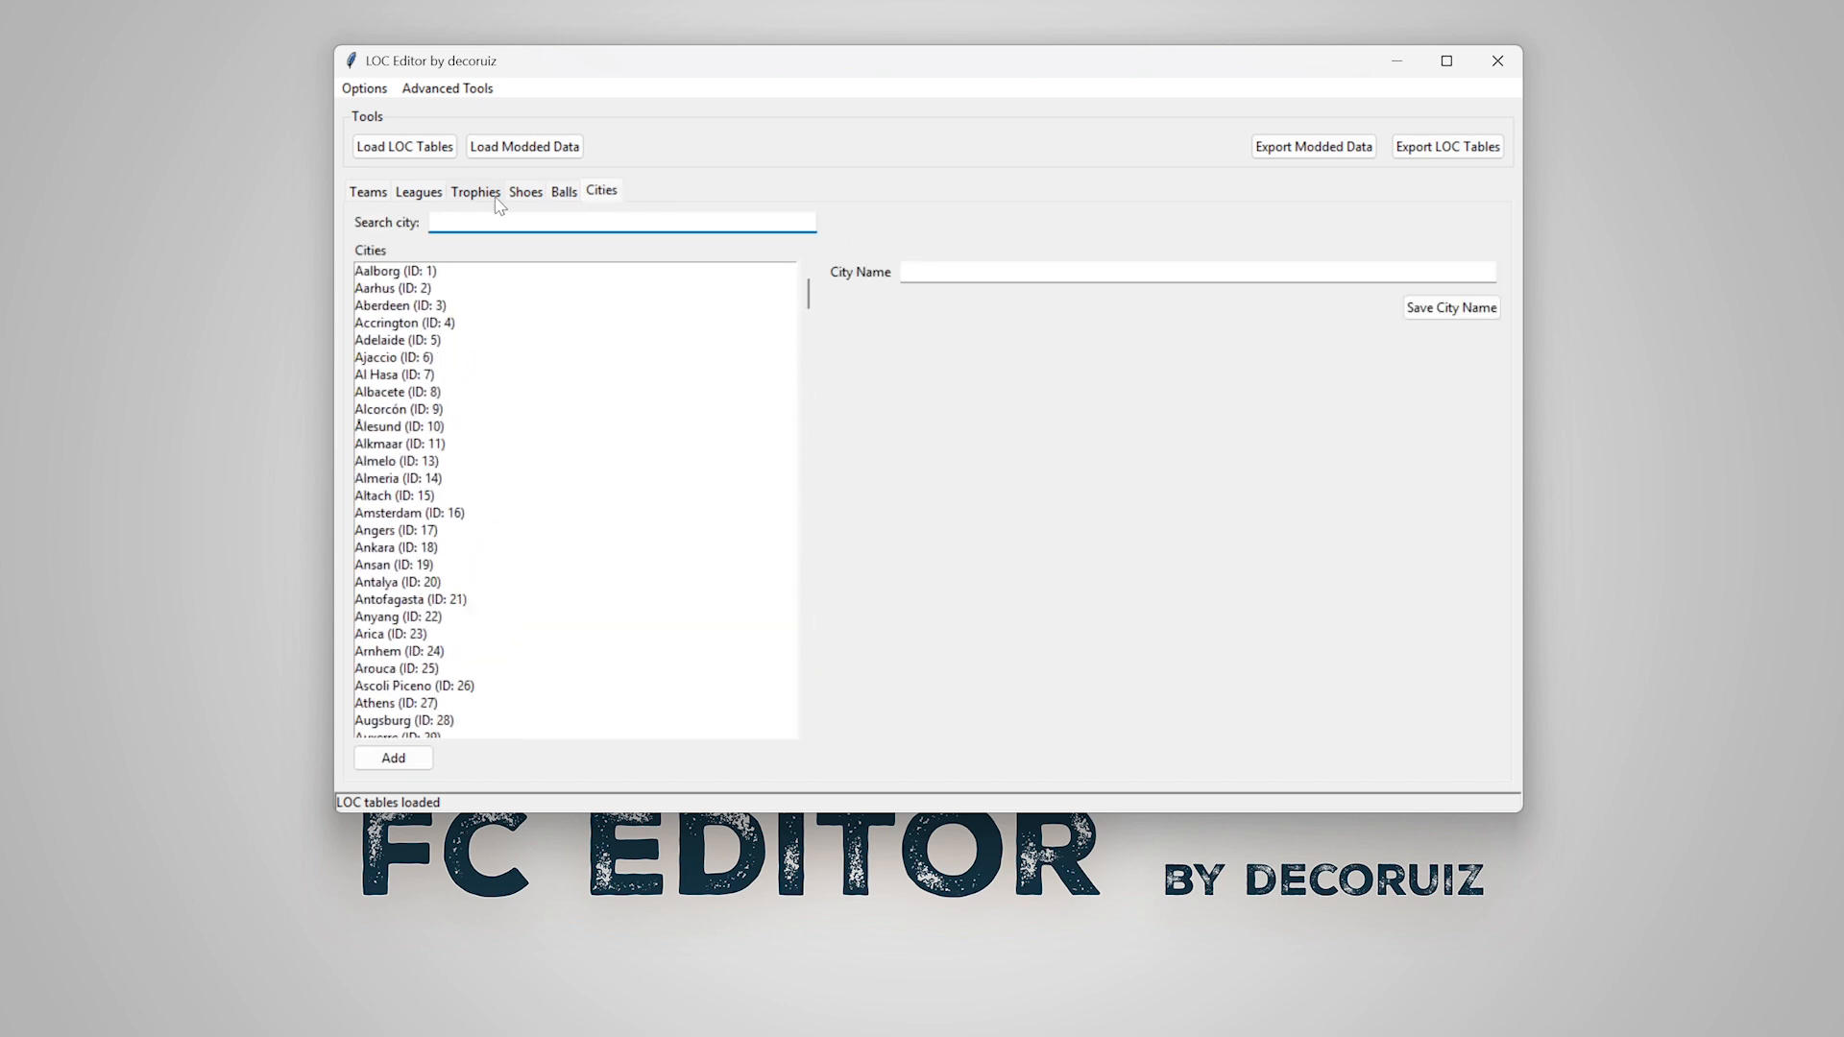
- Add a new city with ID 1000 and save its name as Brasilia
click(392, 757)
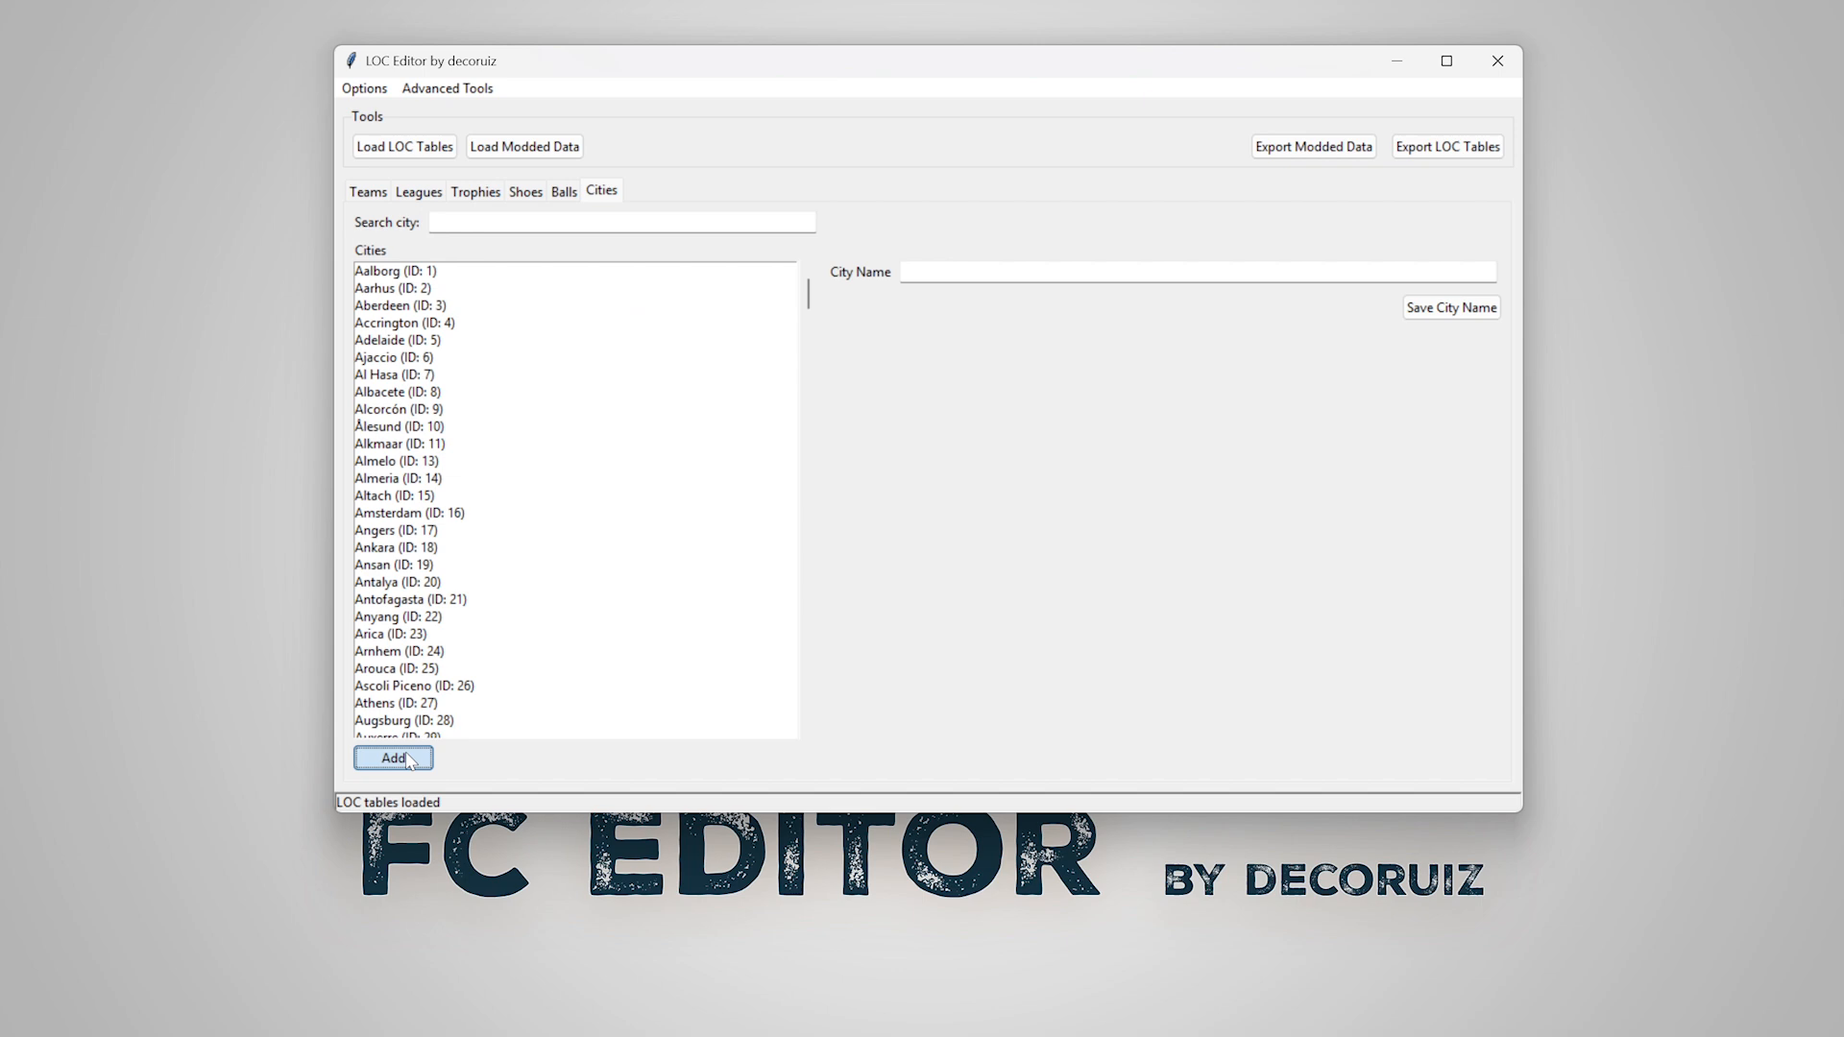
click(392, 757)
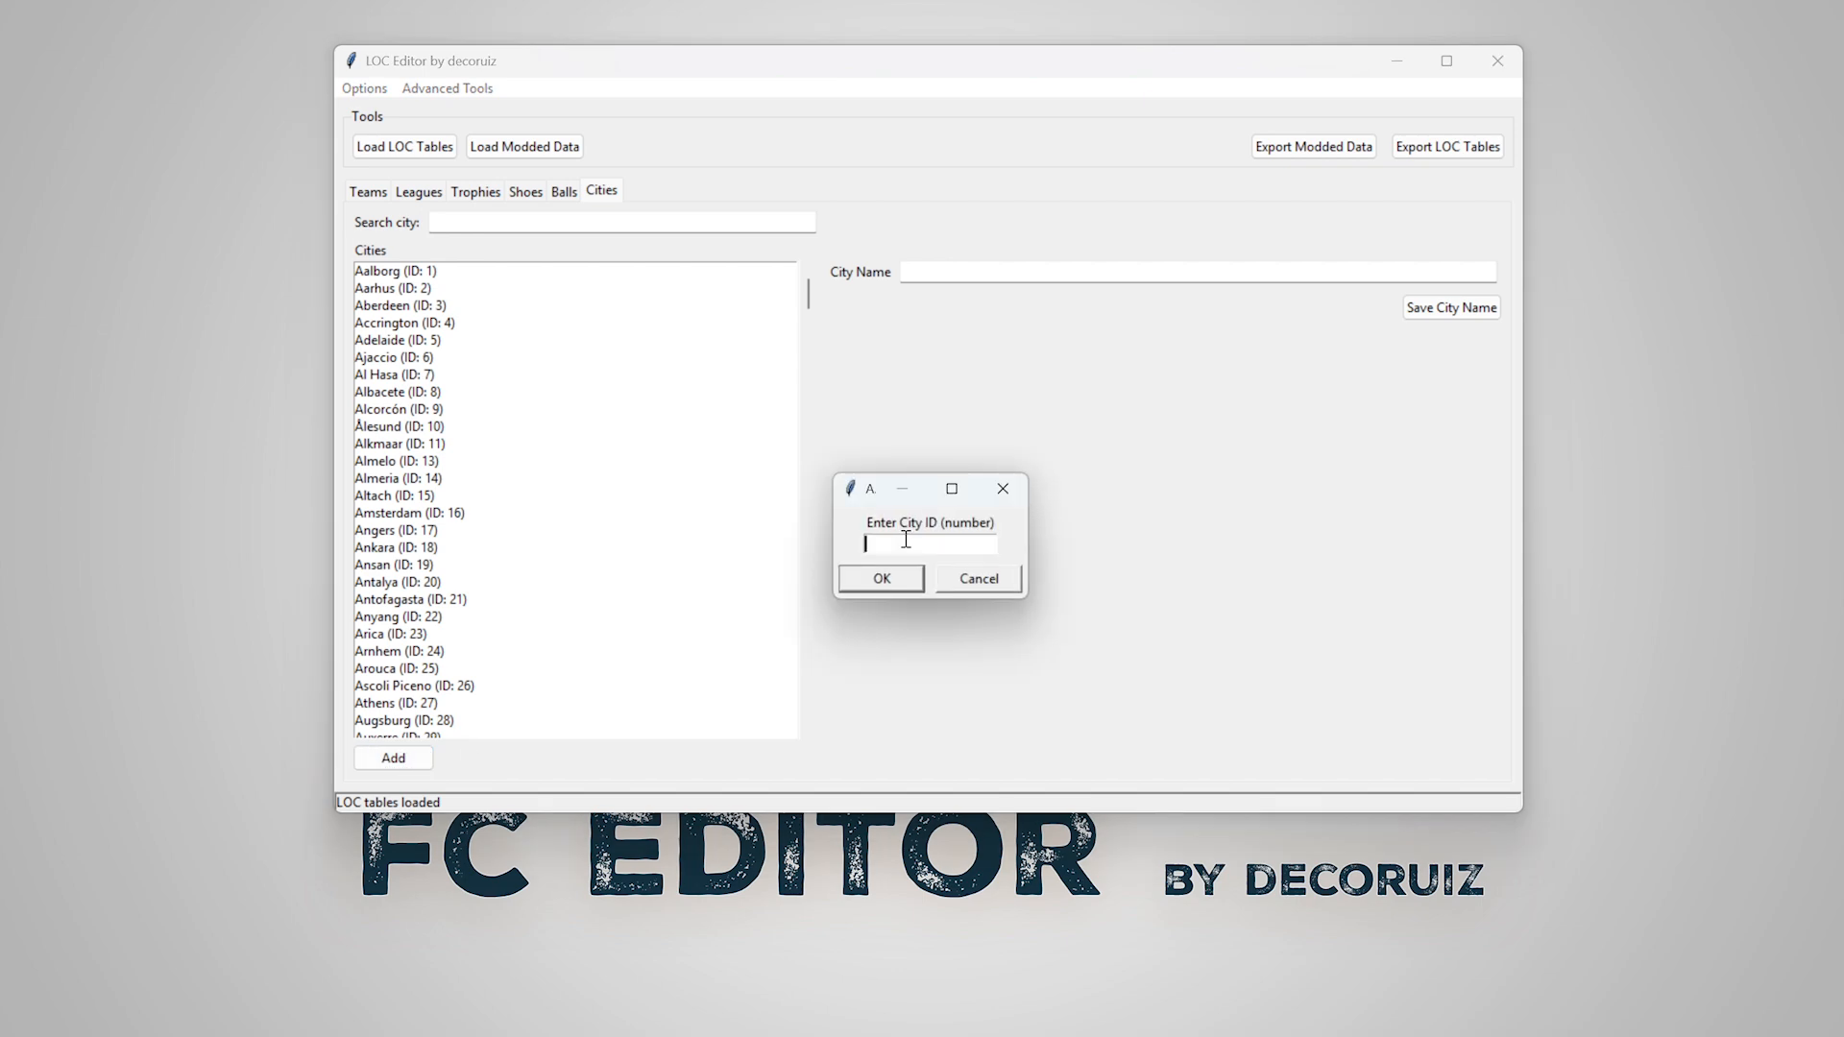
click(880, 578)
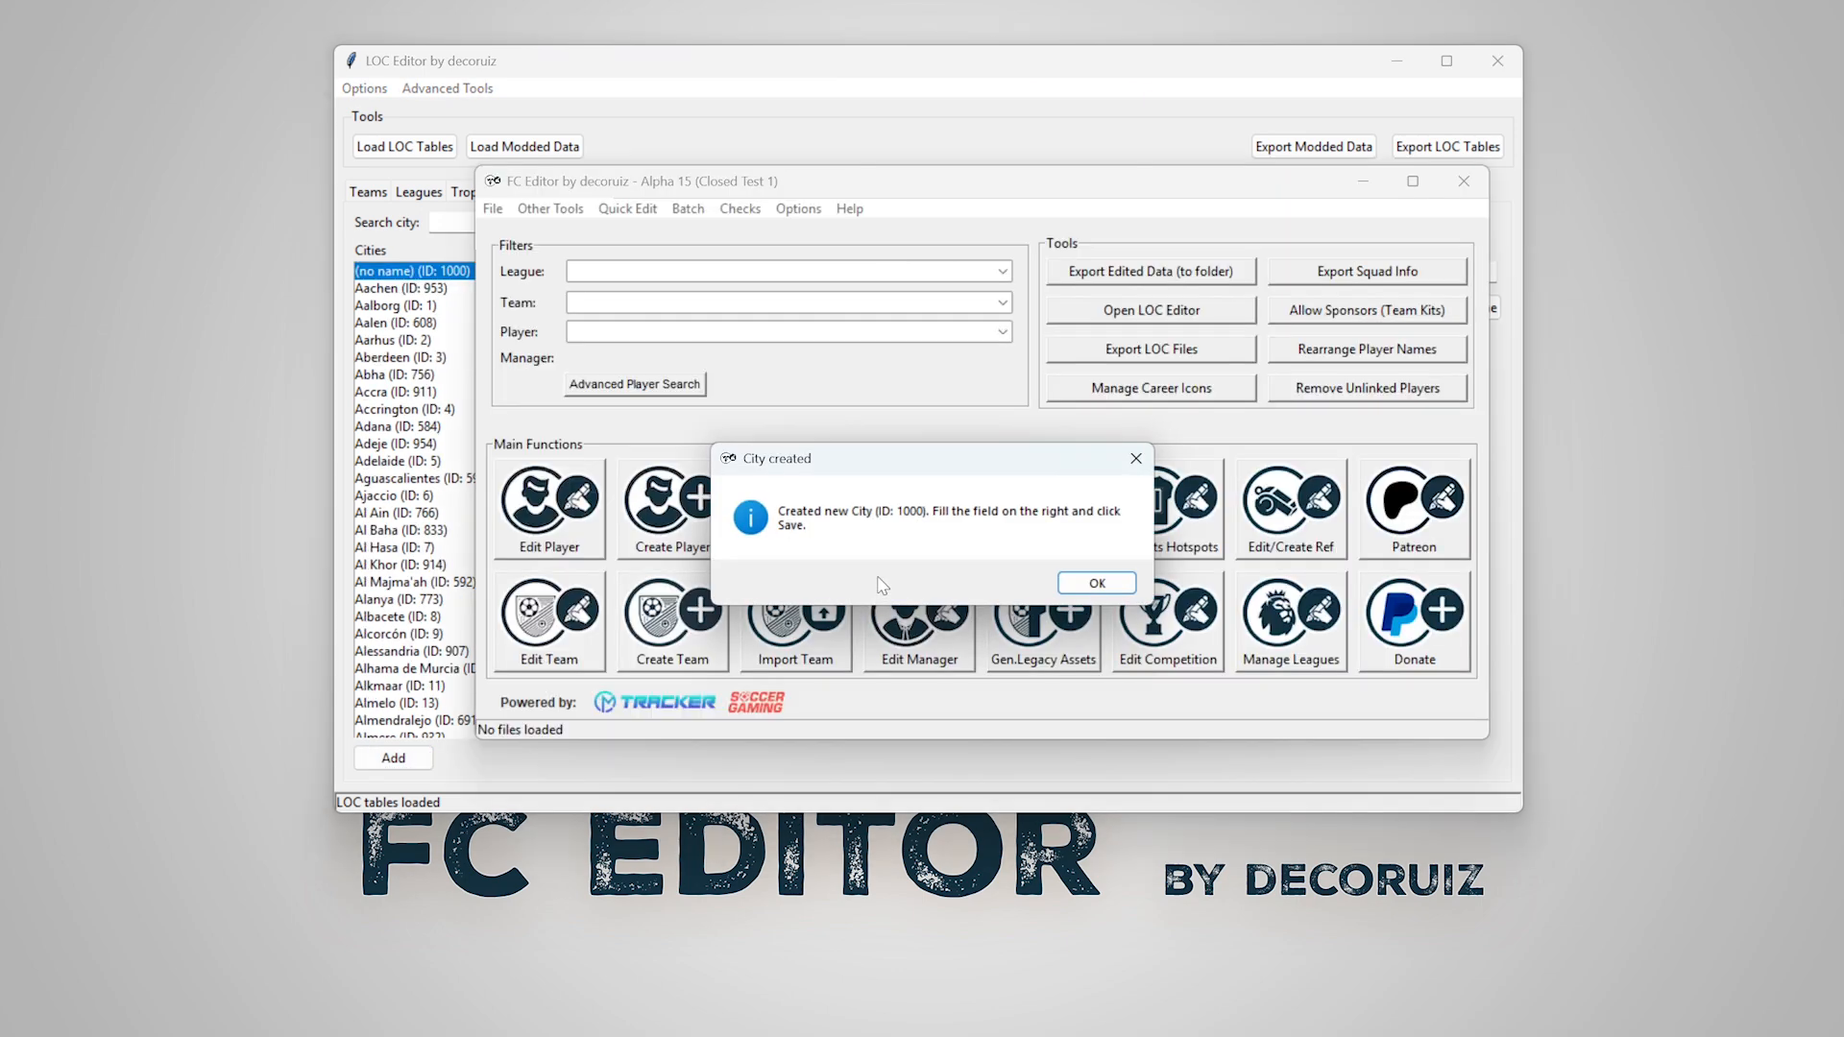
click(1093, 582)
text(Brasilia)
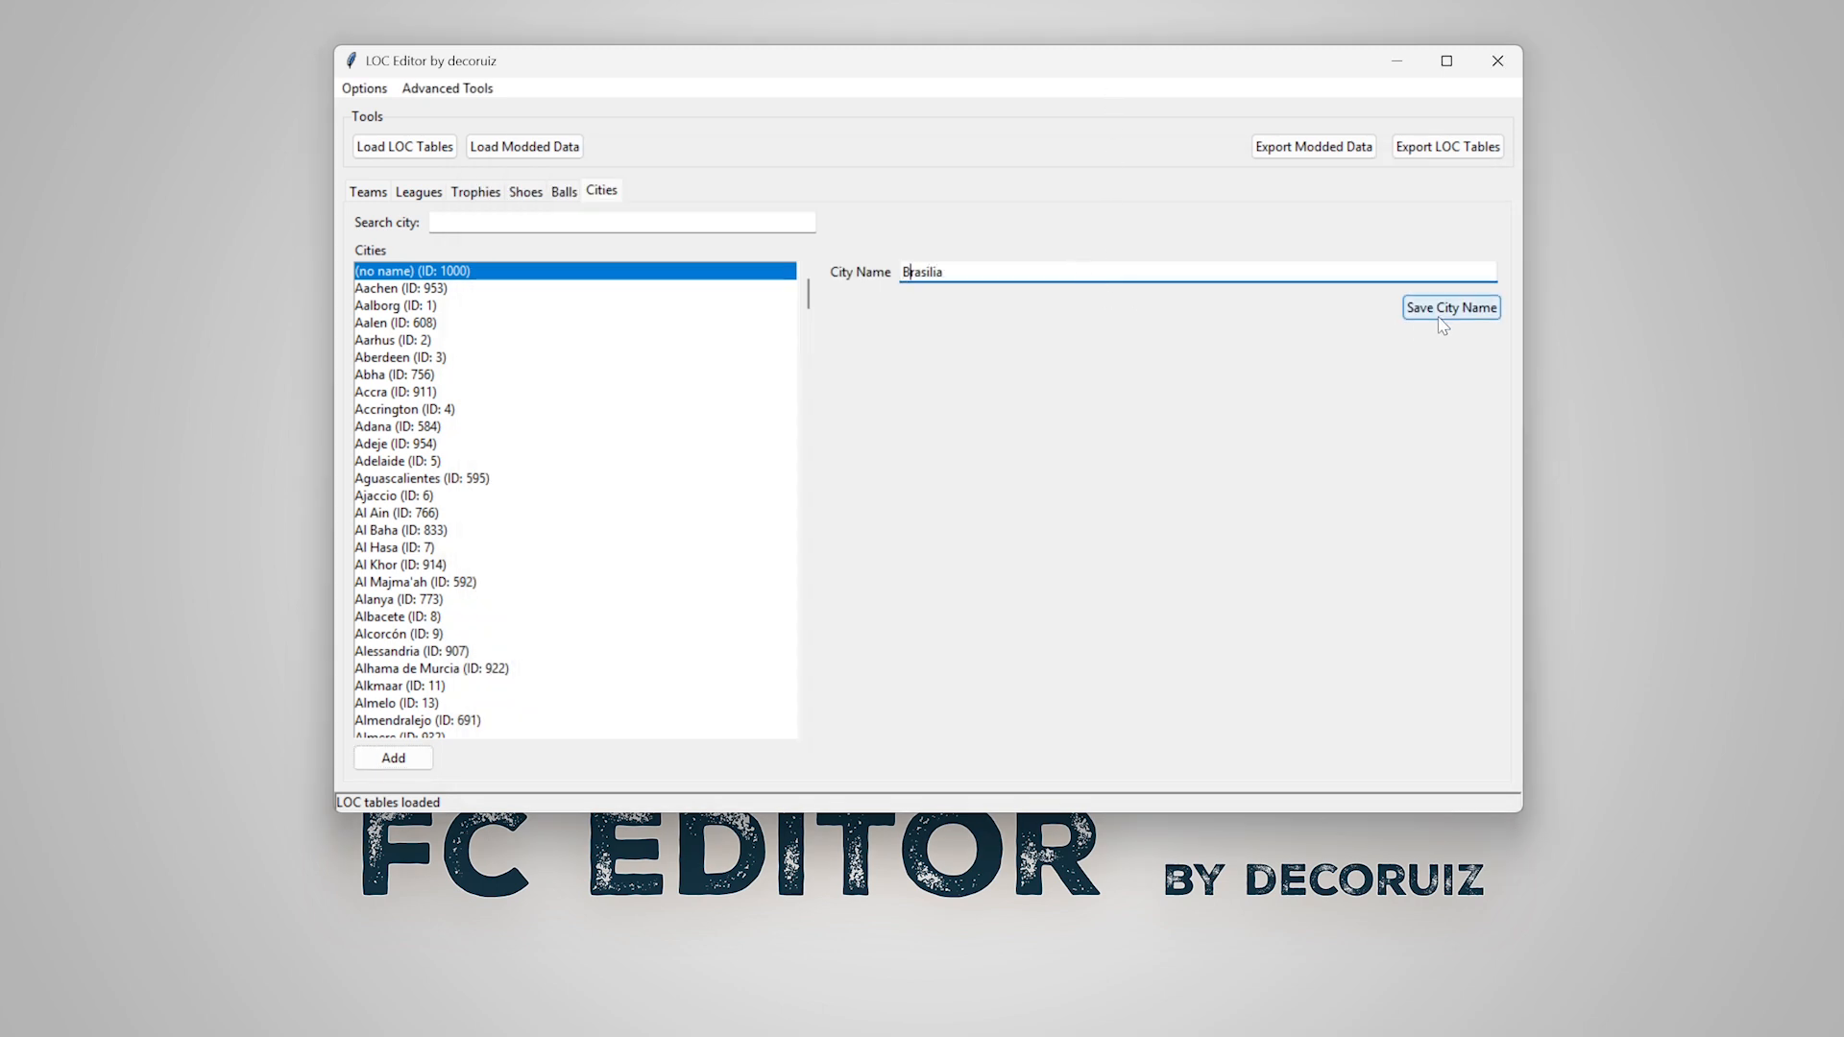
click(1450, 307)
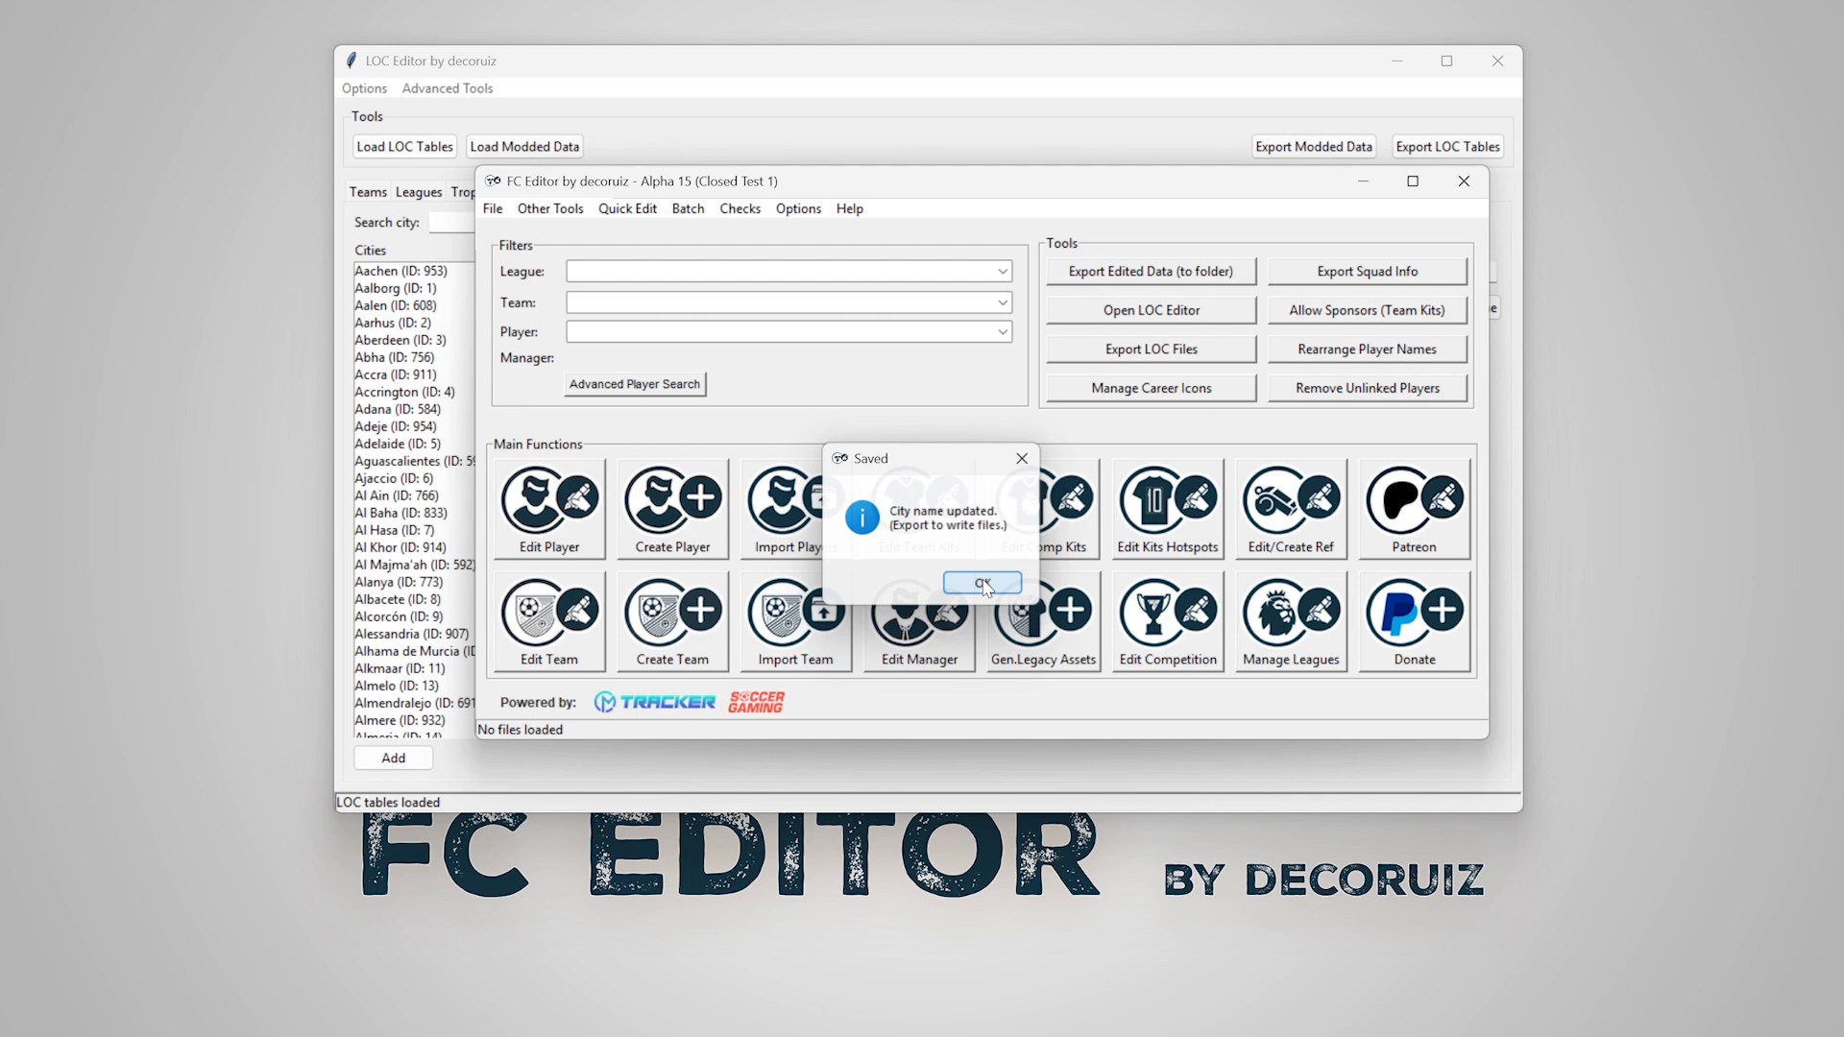
click(981, 584)
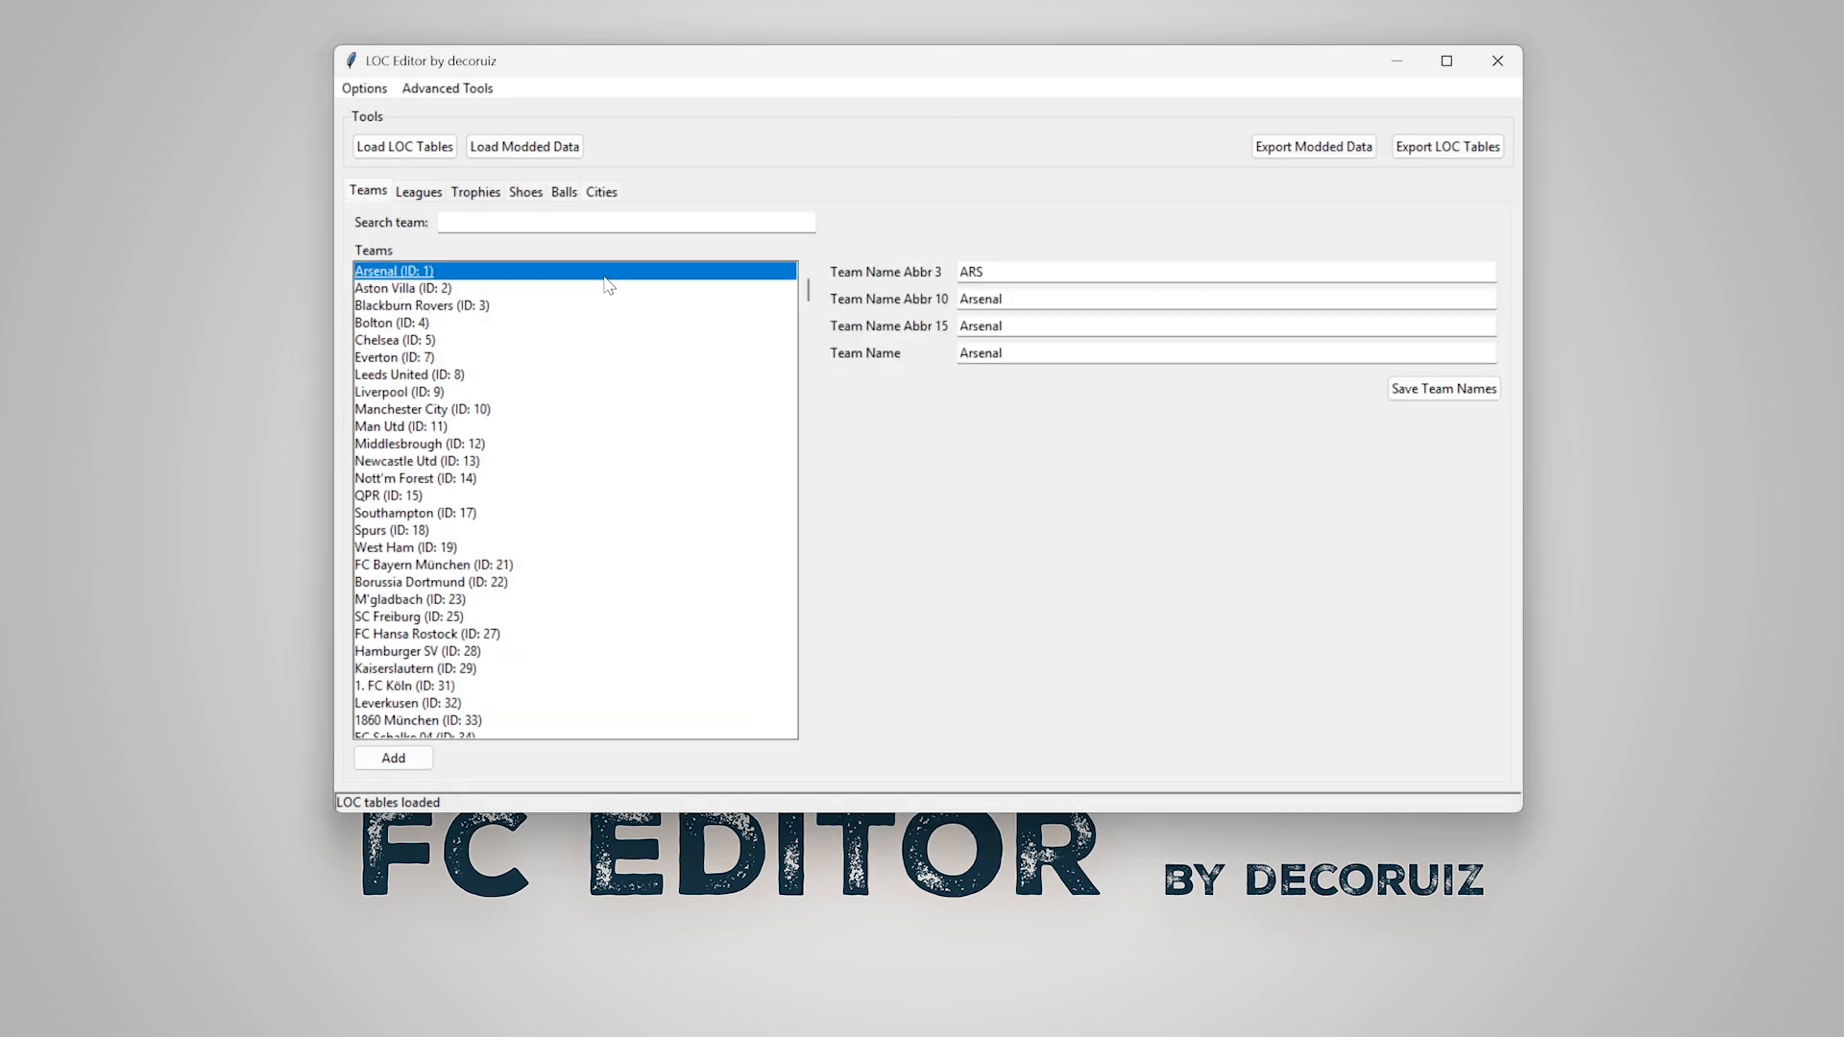
- Select Manchester City (ID 10) and start editing one of its name fields
click(423, 409)
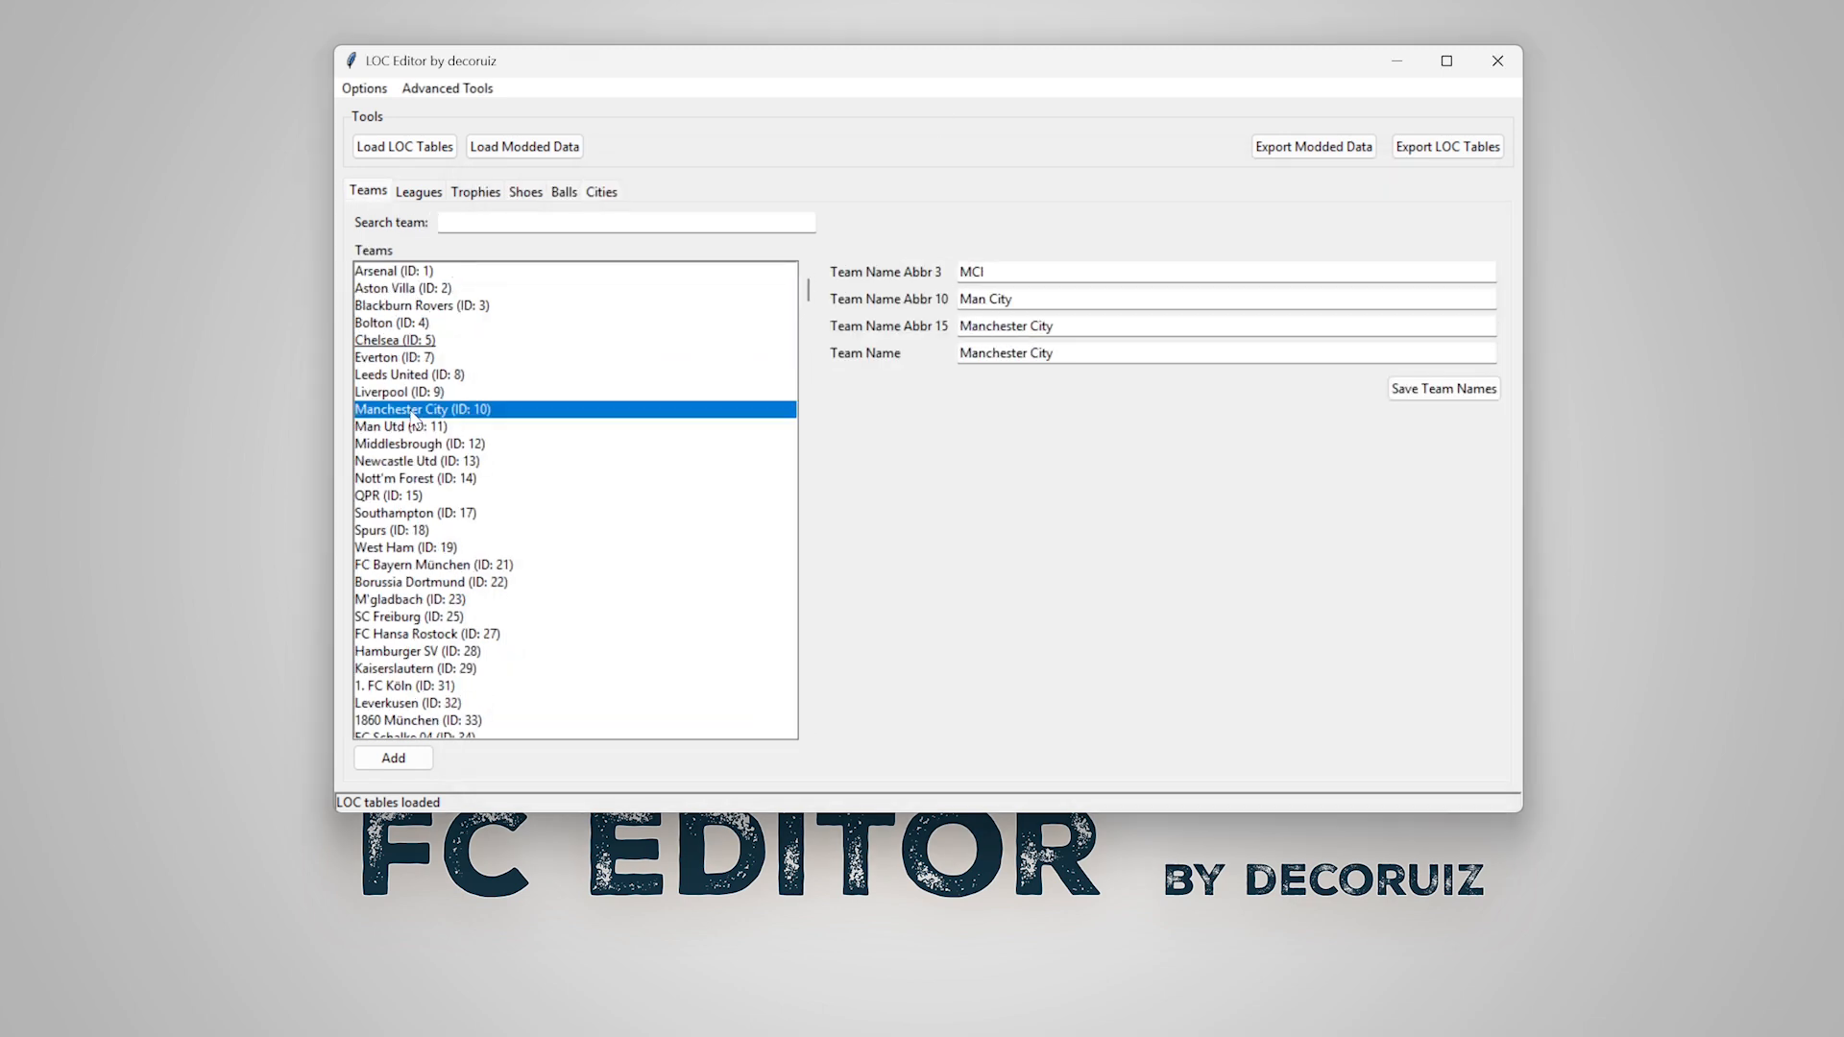
double_click(973, 298)
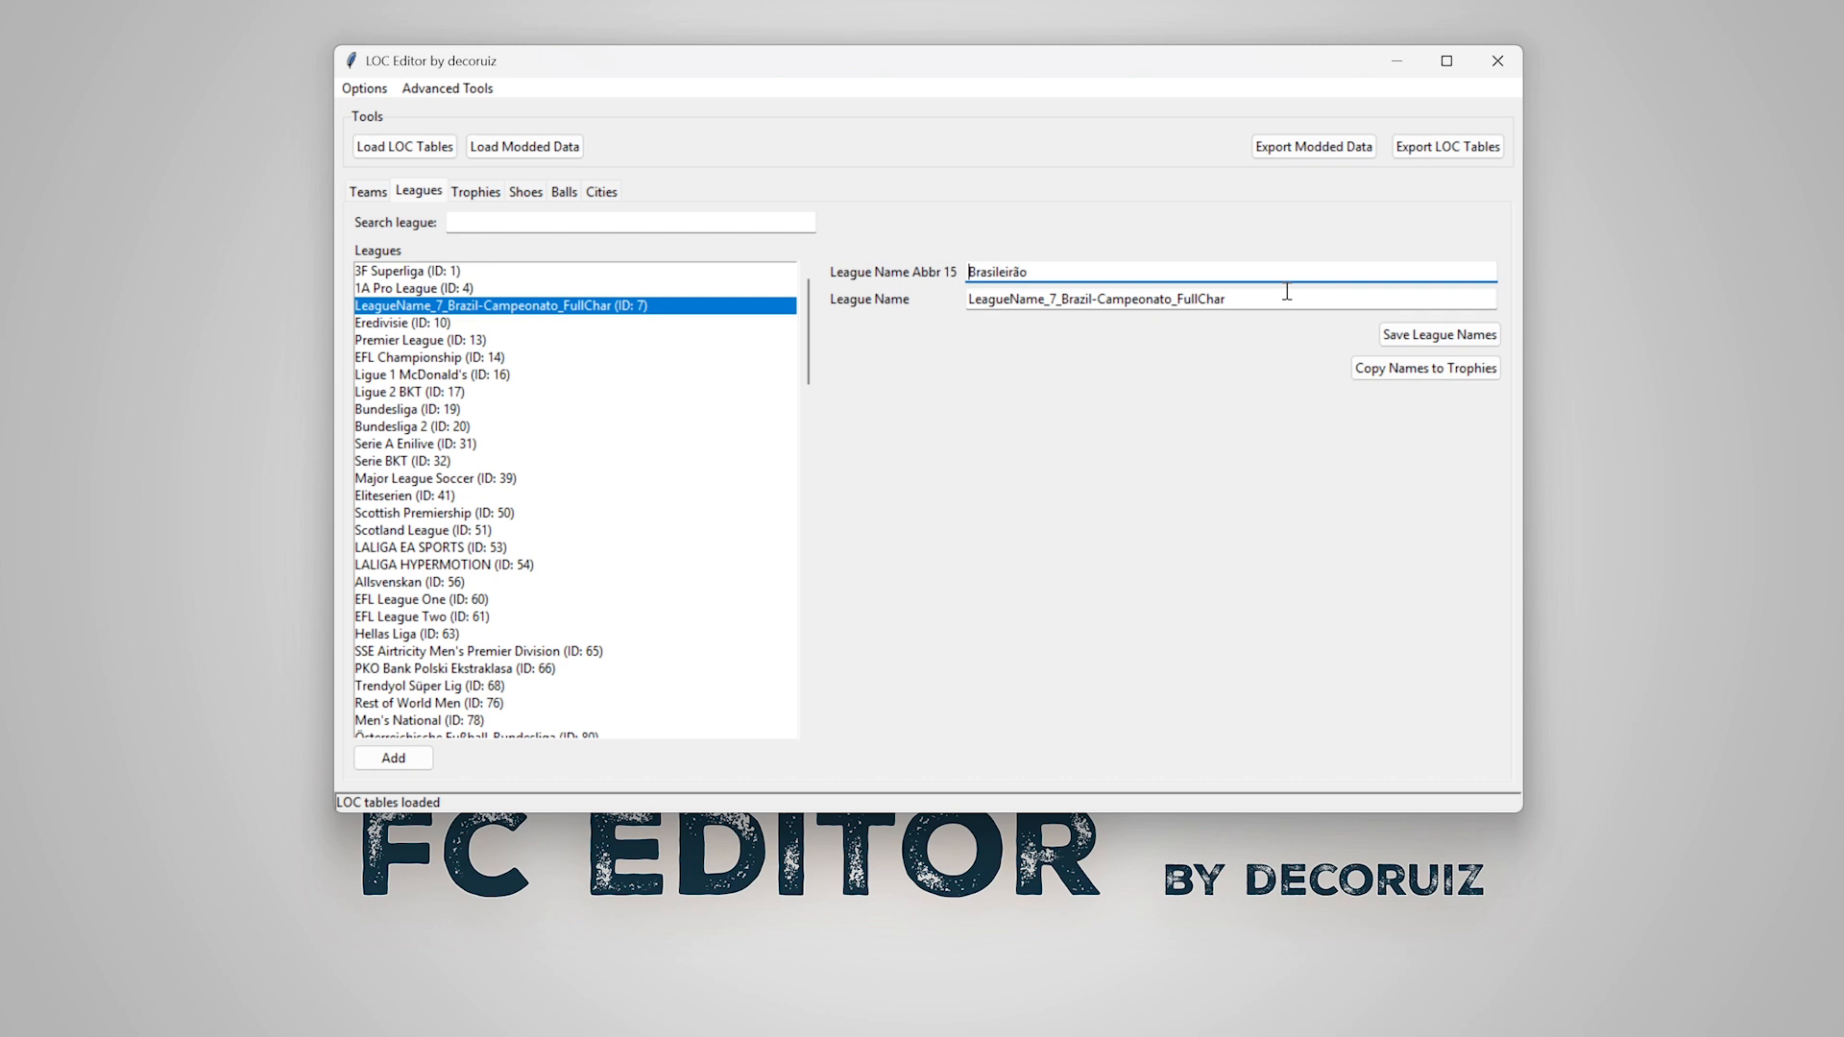
- Name league ID 7 Brasileirão Betano, save it, and copy league names to trophies
text(Brasileirão Betano)
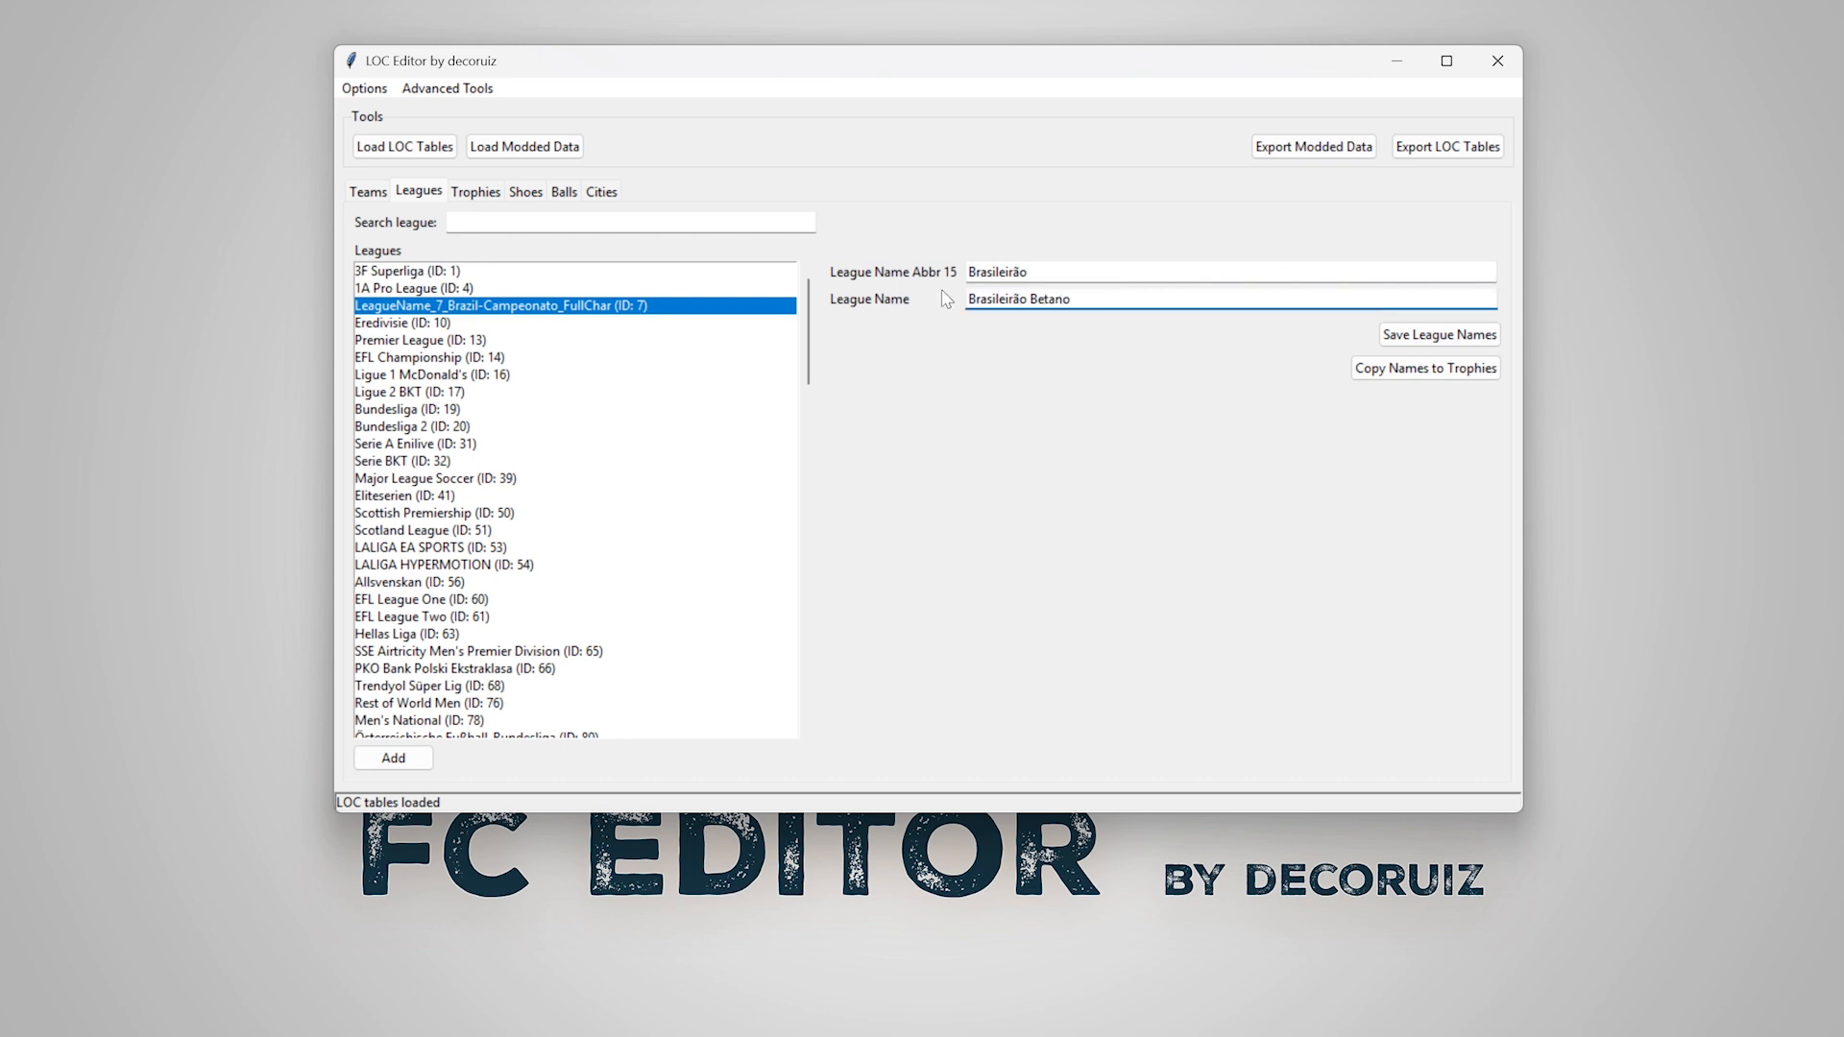
click(1439, 334)
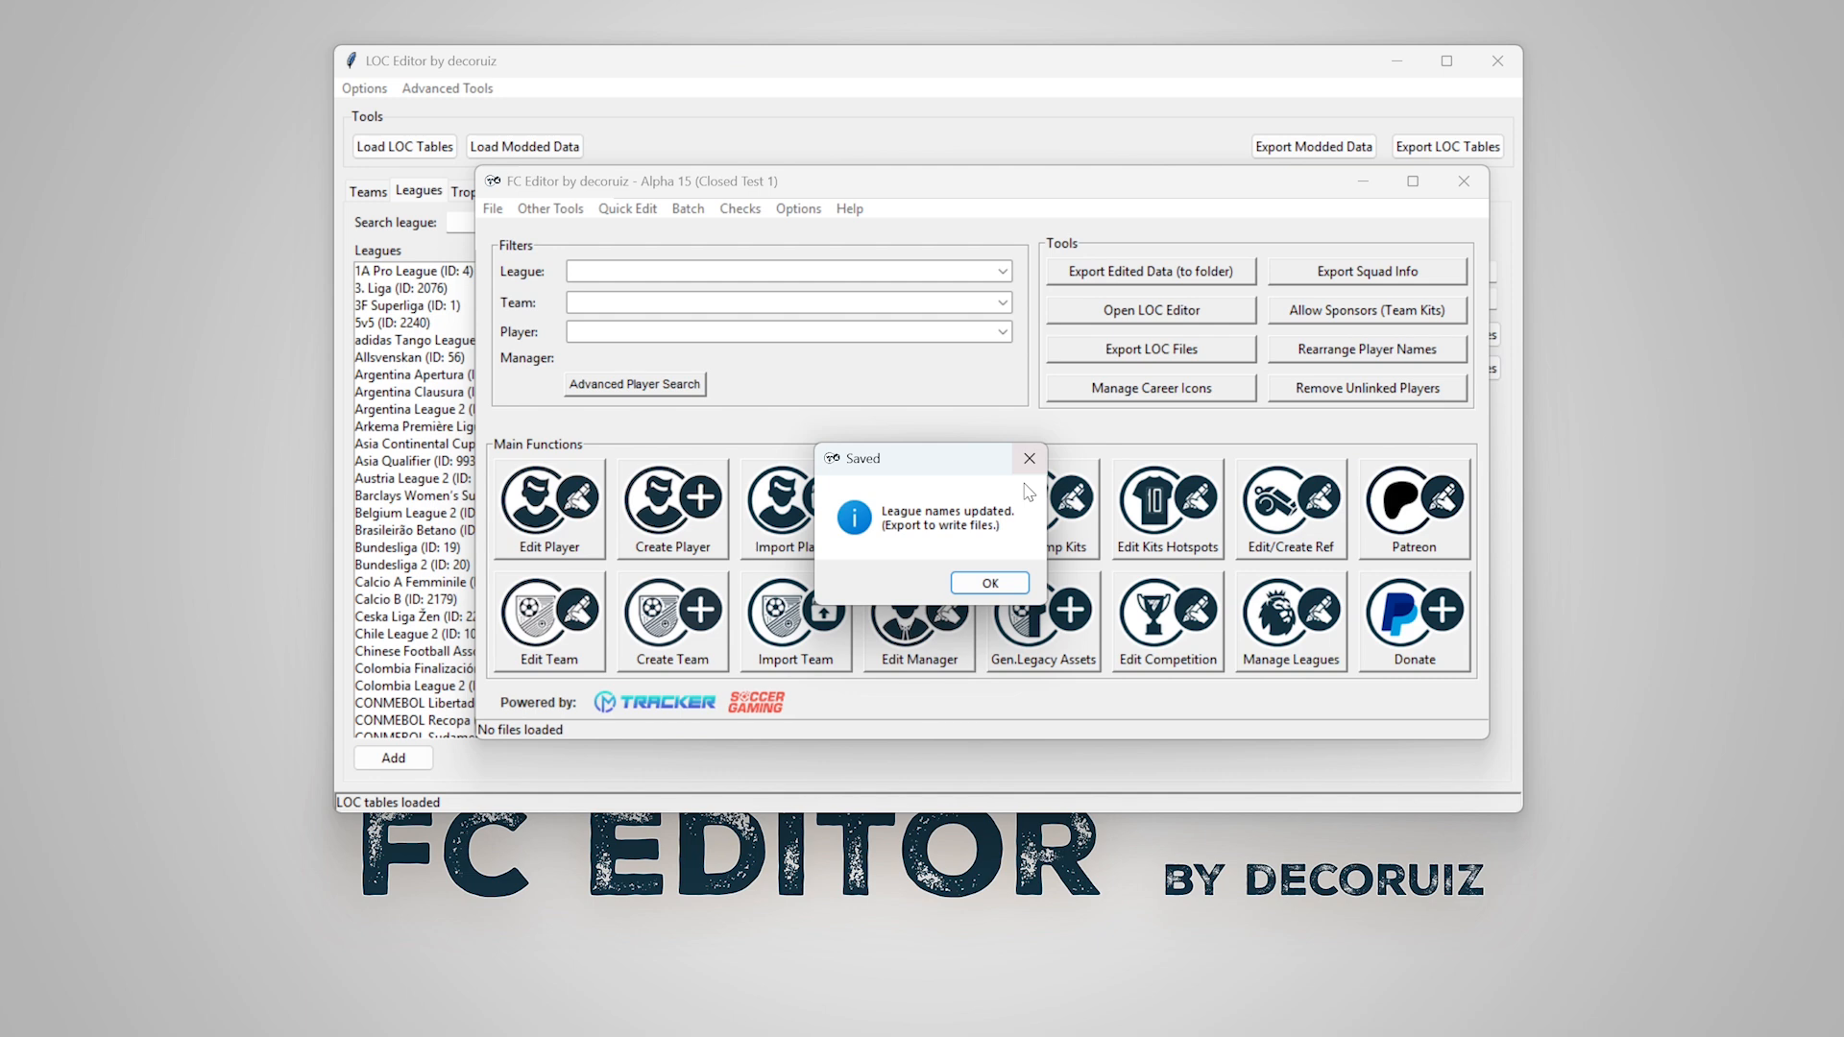
click(989, 584)
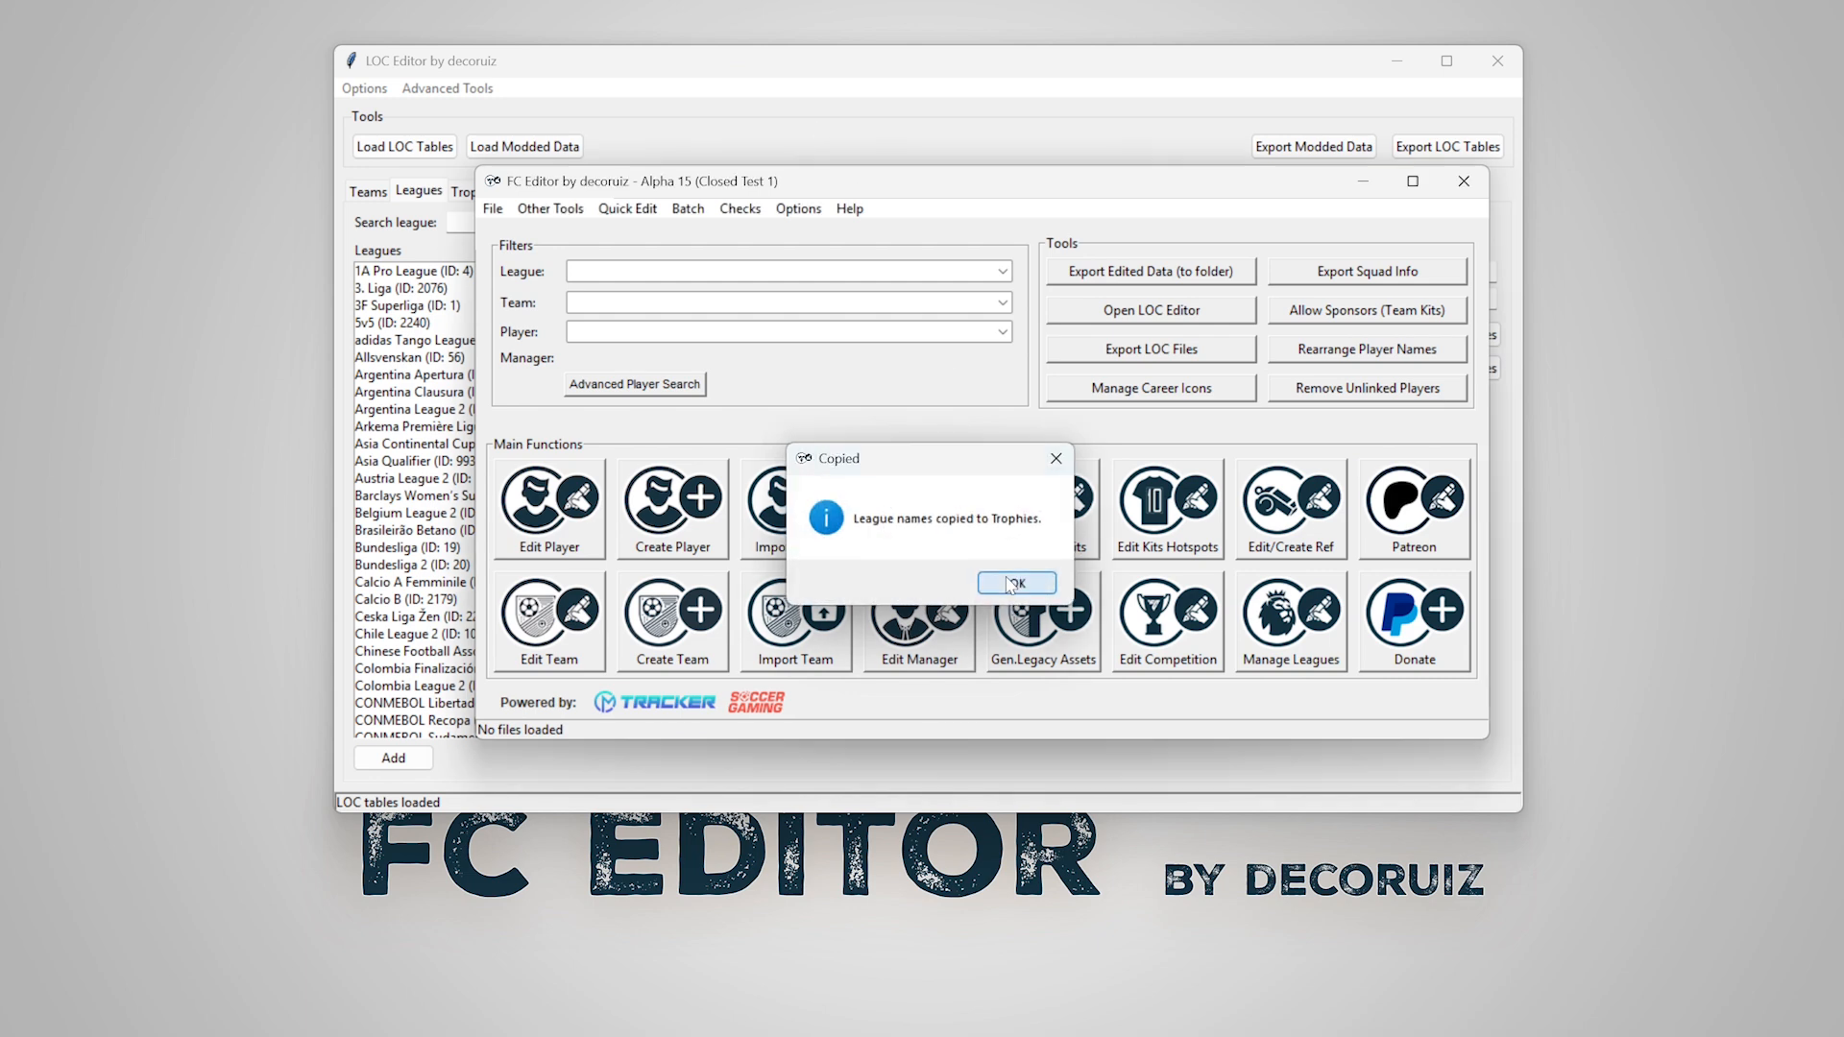
click(1014, 584)
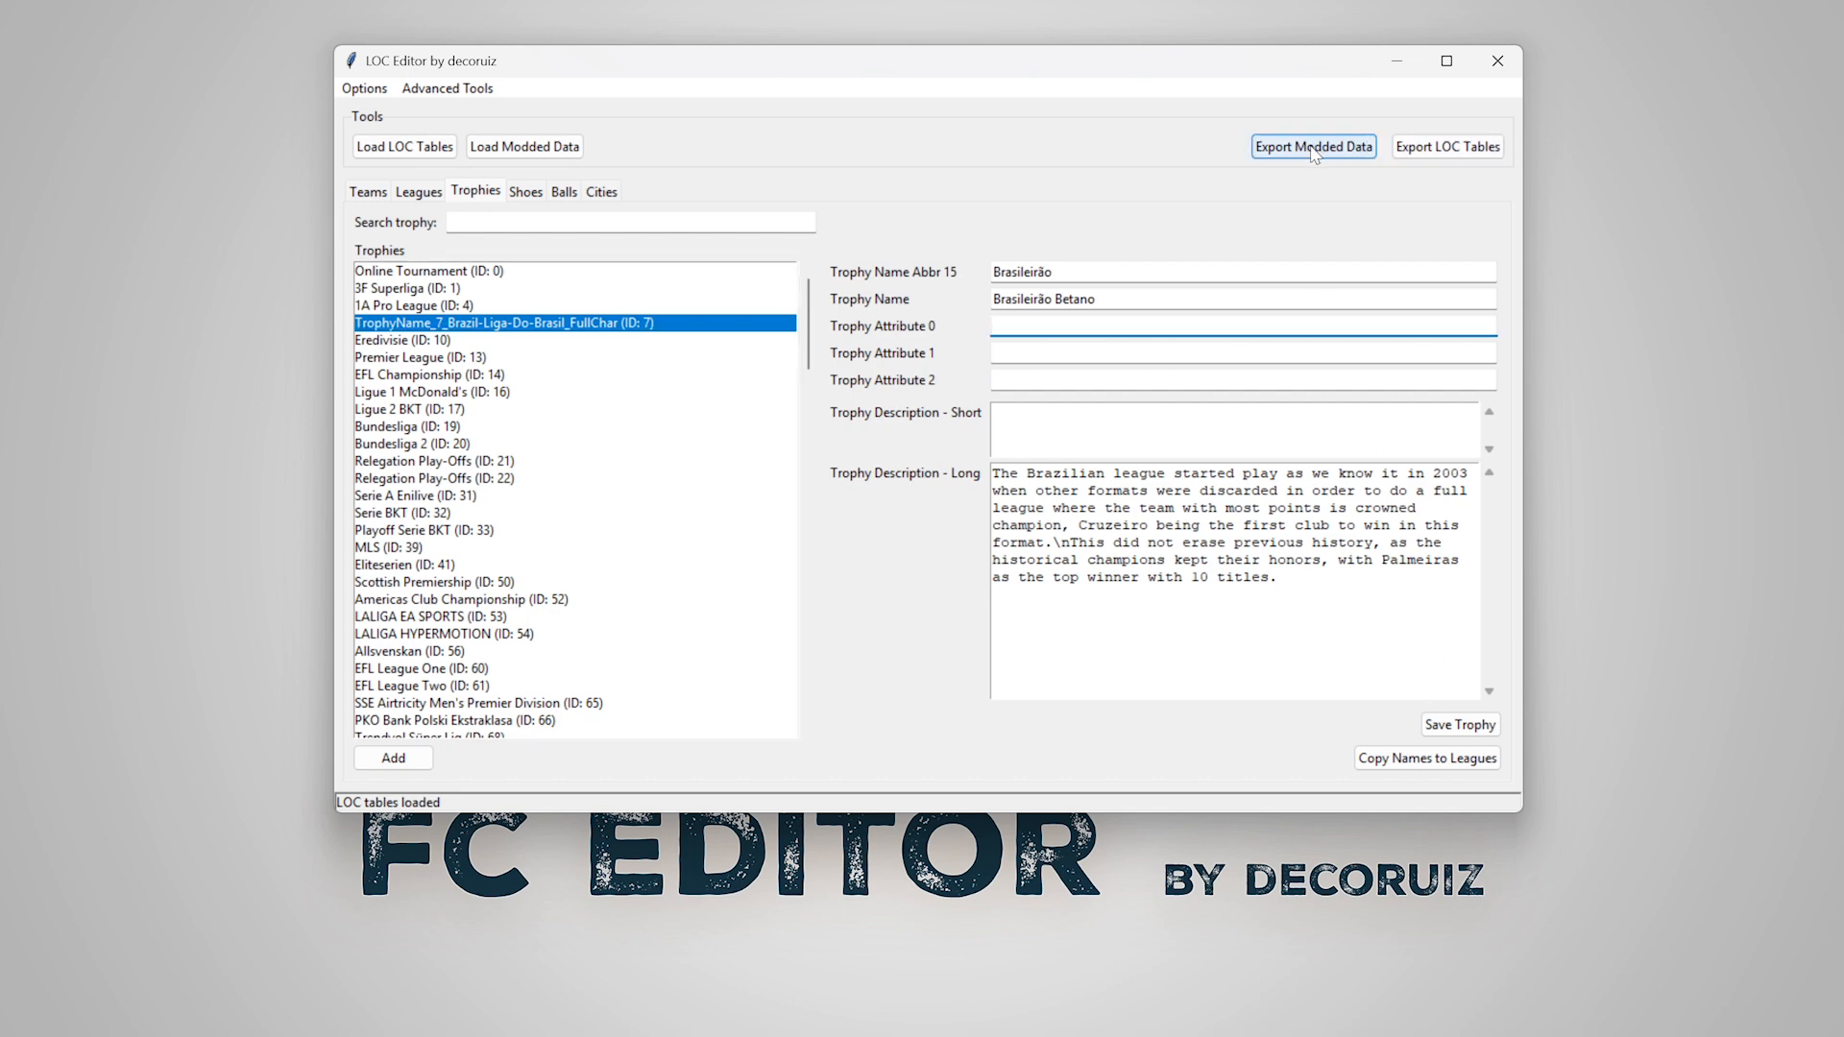
- Export the modded data file and the edited LOC tables
click(1312, 146)
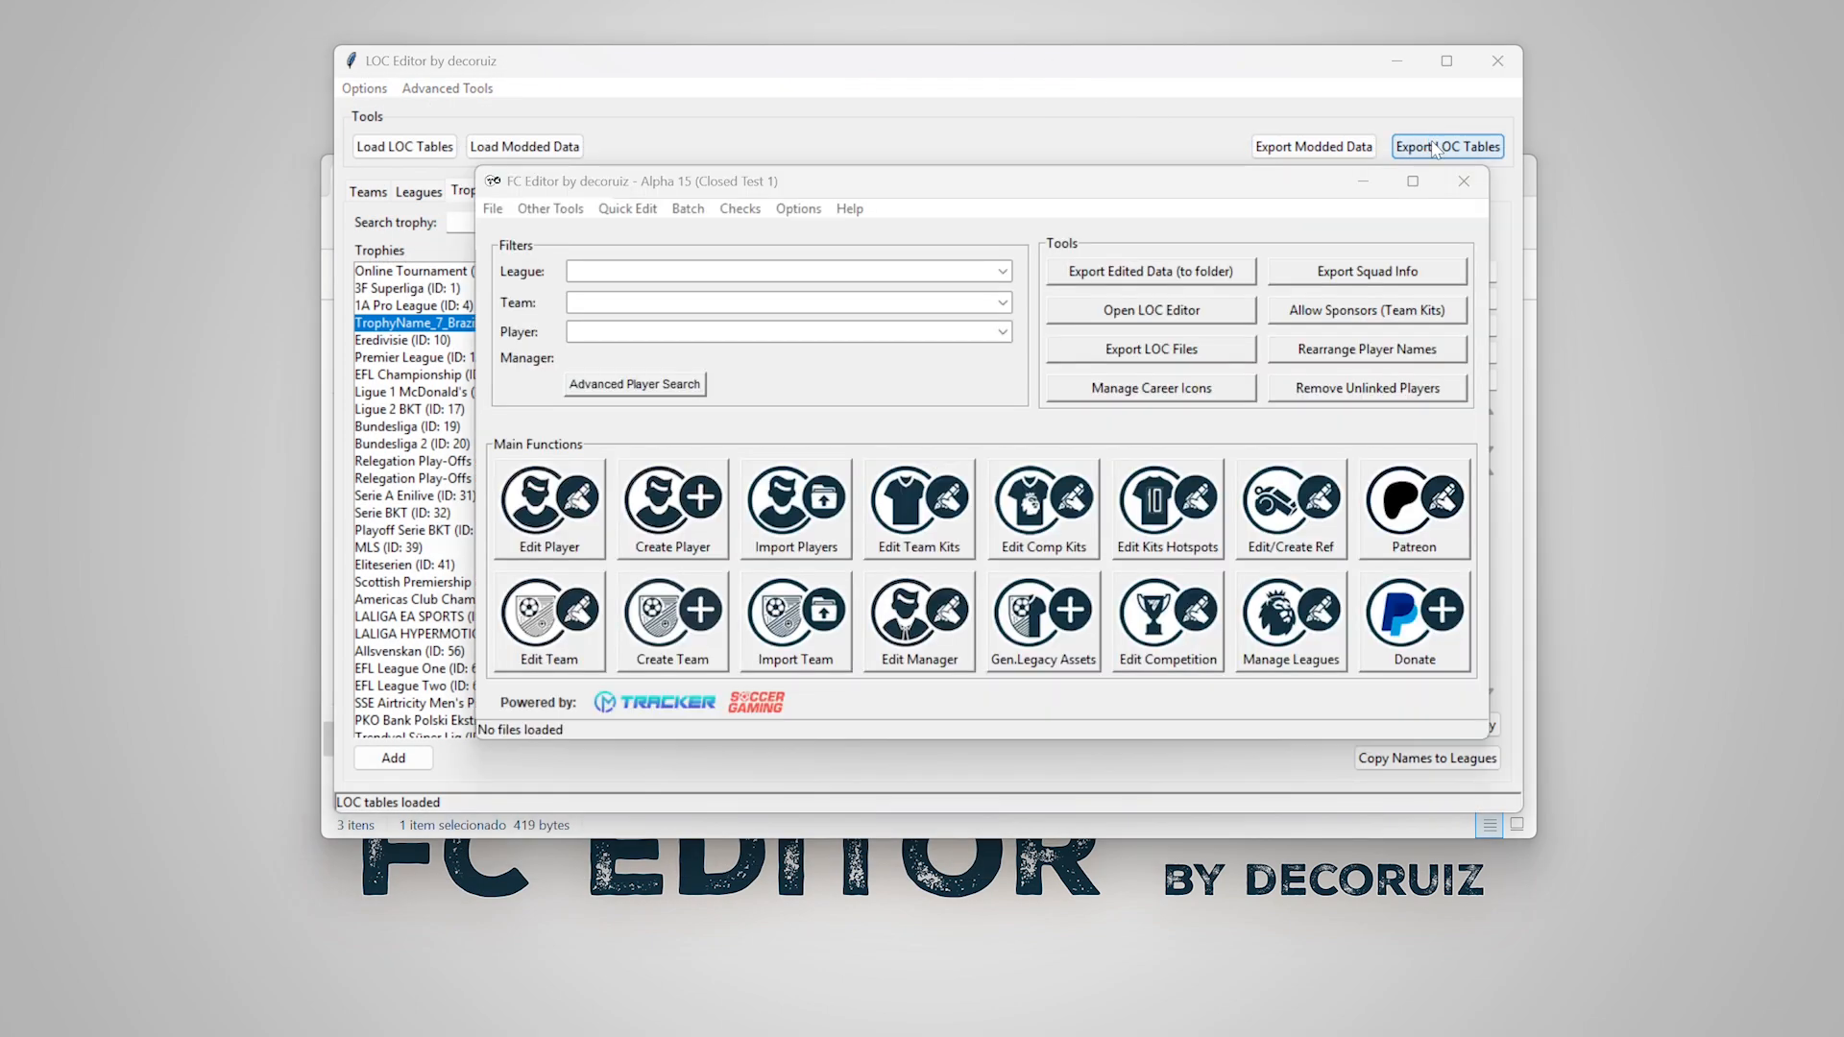
click(1447, 146)
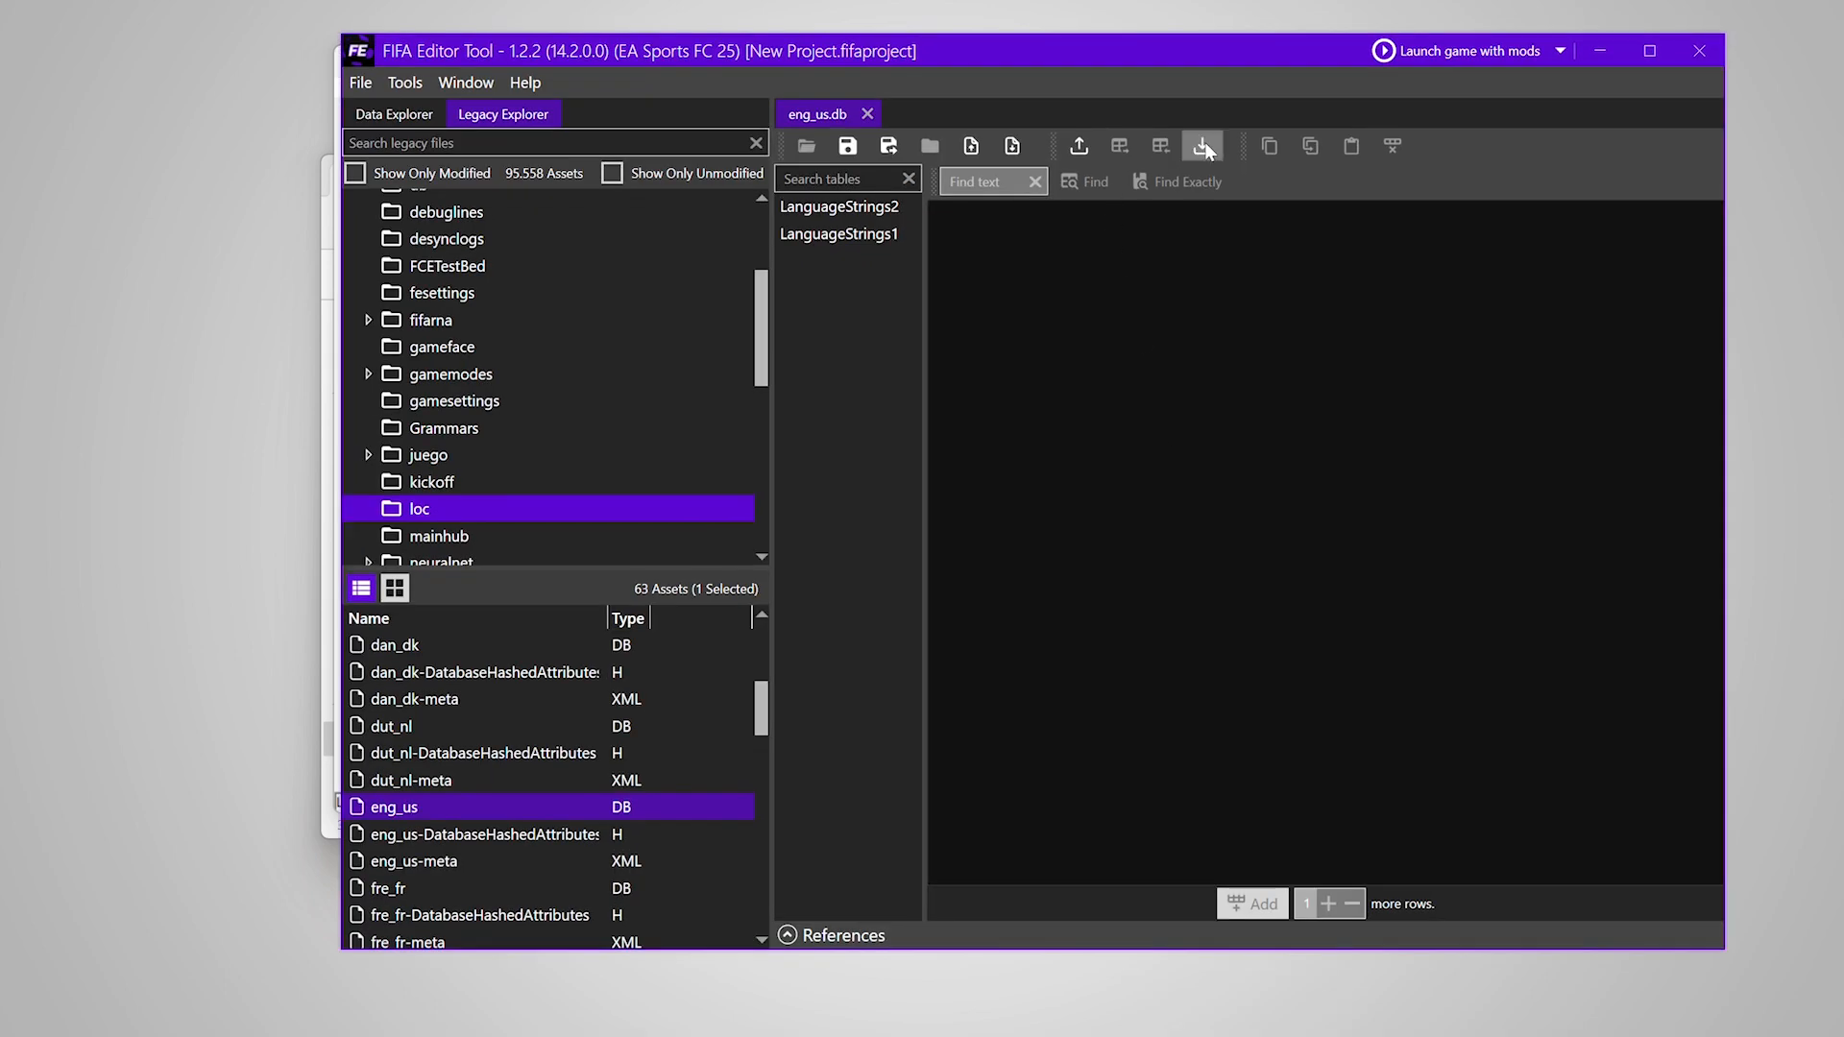
click(1203, 146)
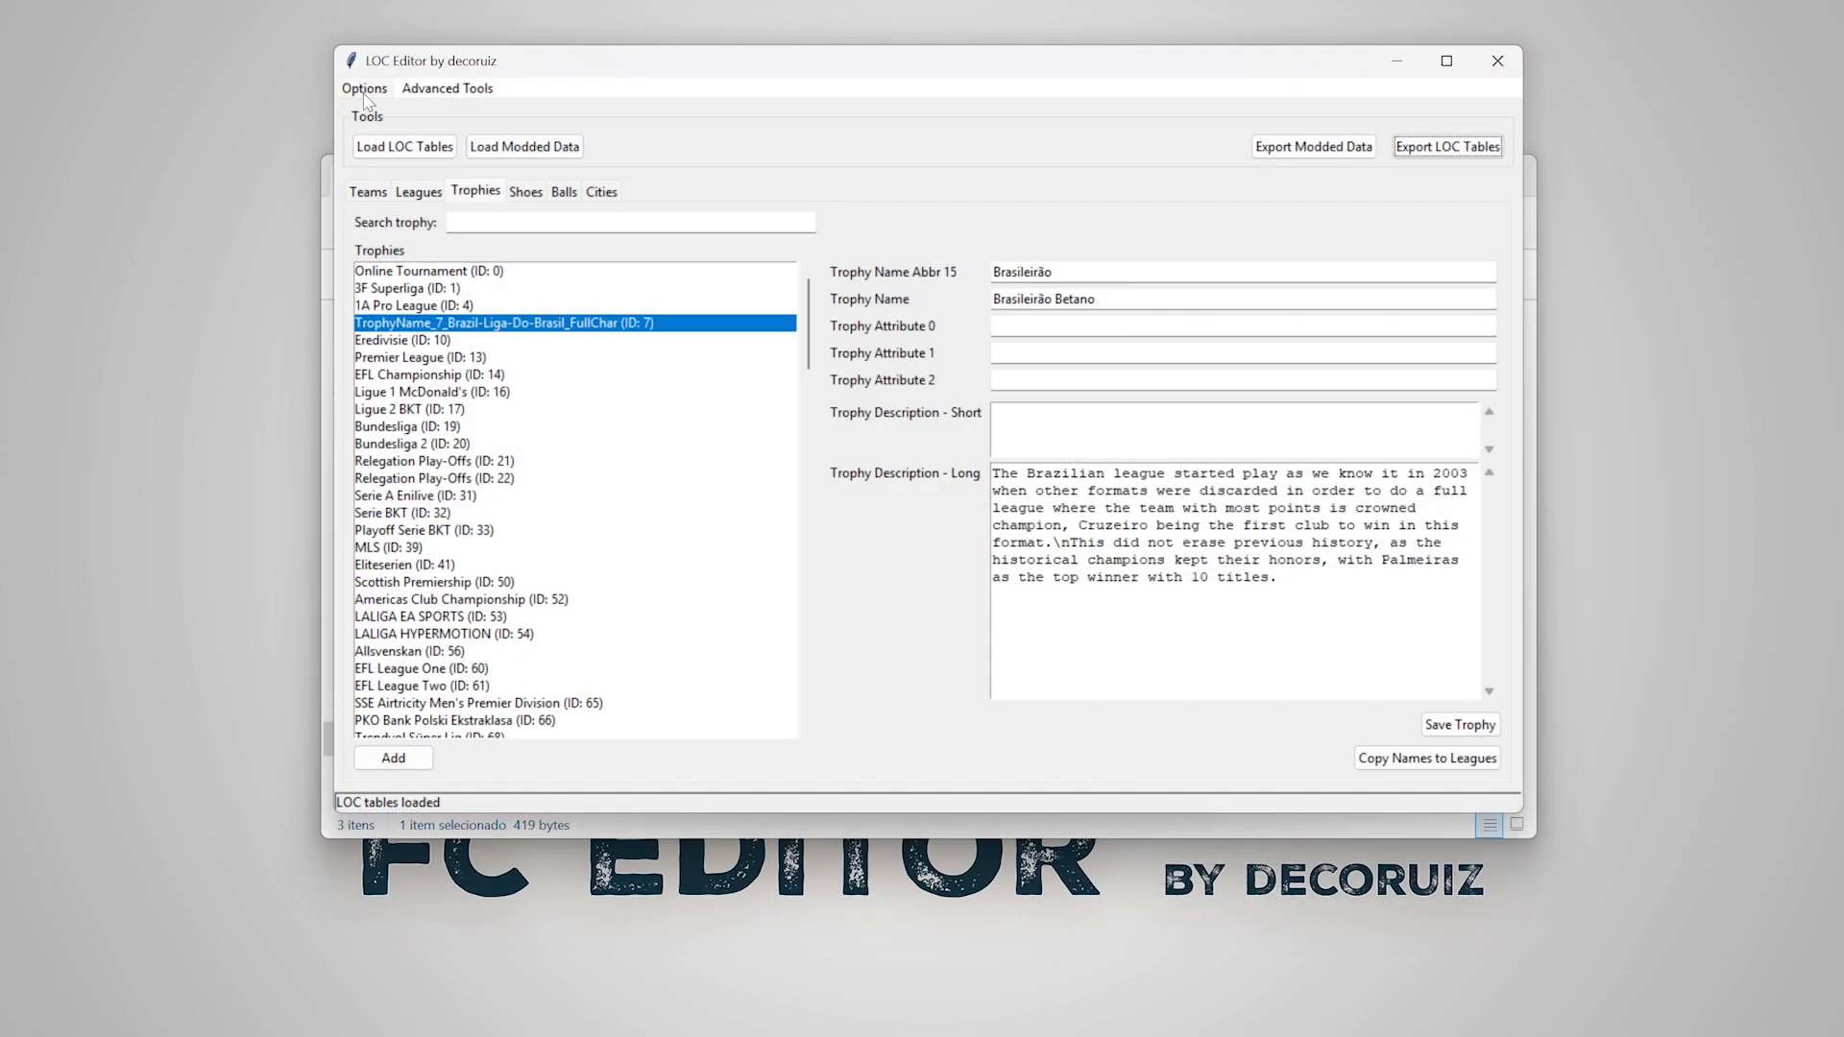
- Copy the edited data to all languages under All Loc, overwriting existing strings
click(447, 88)
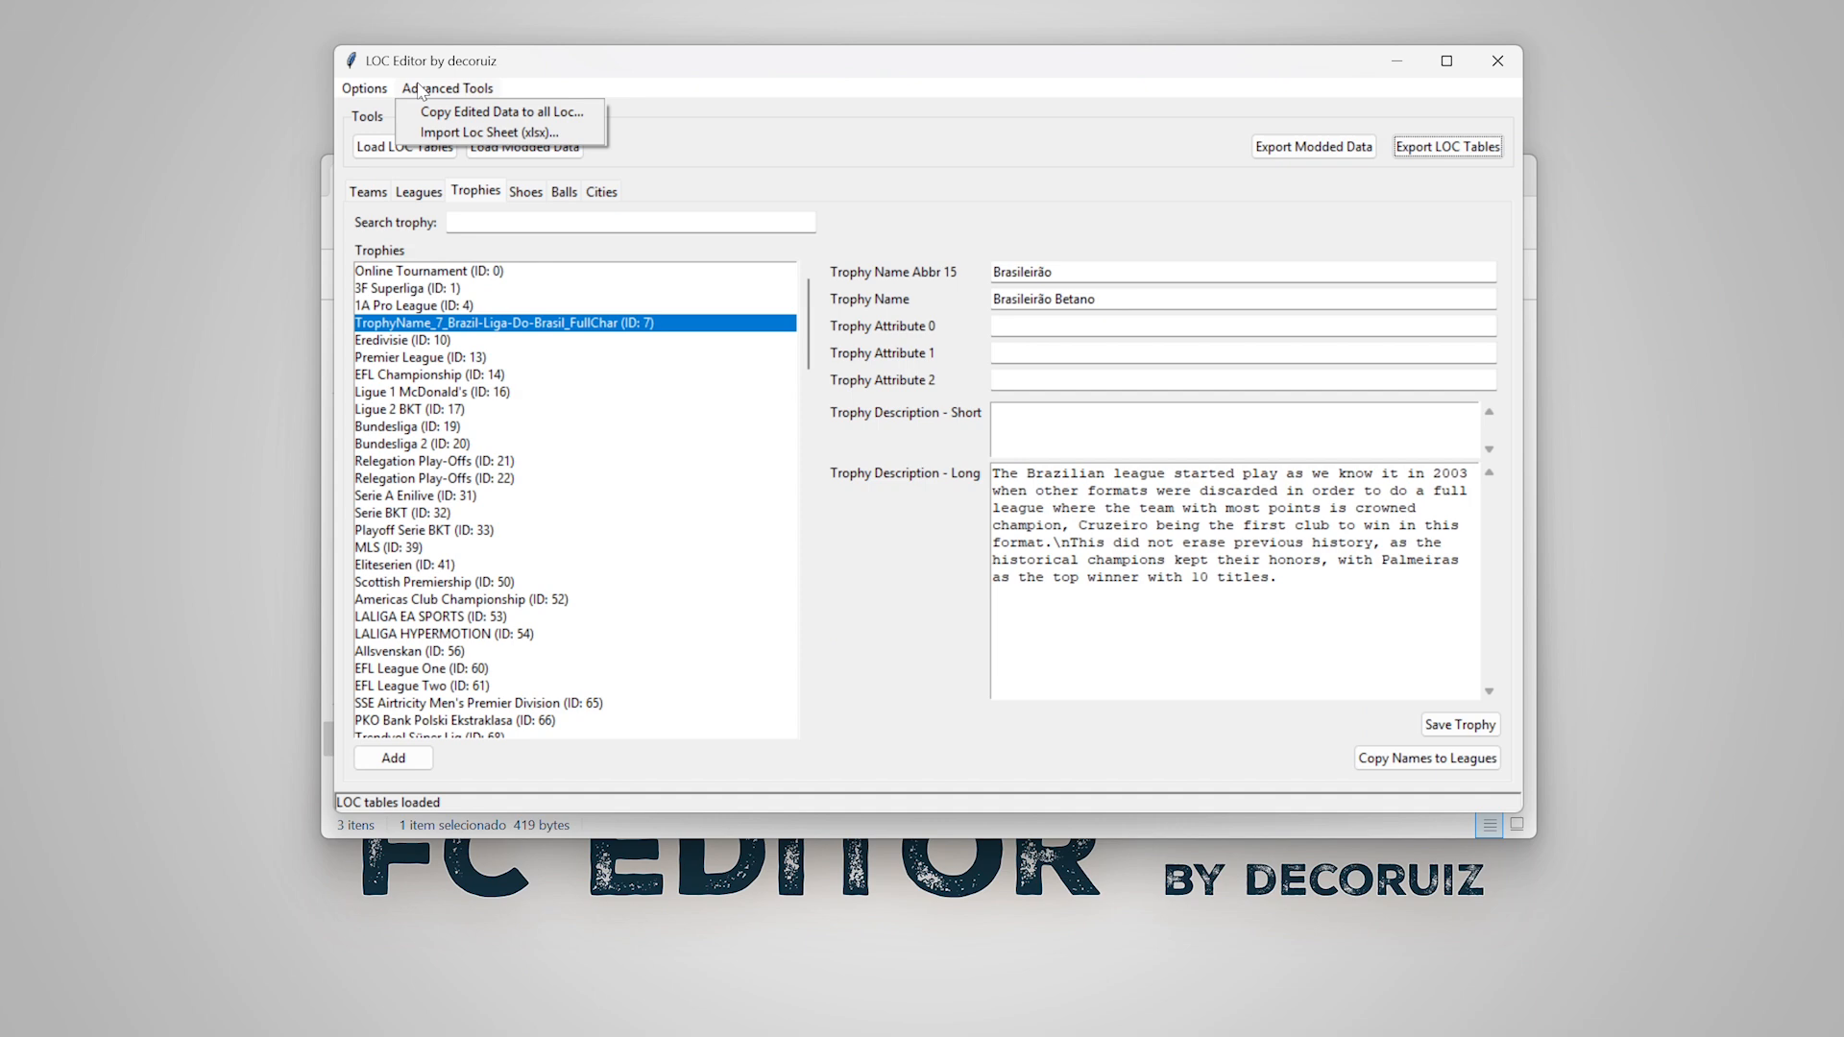
mouse_move(499, 111)
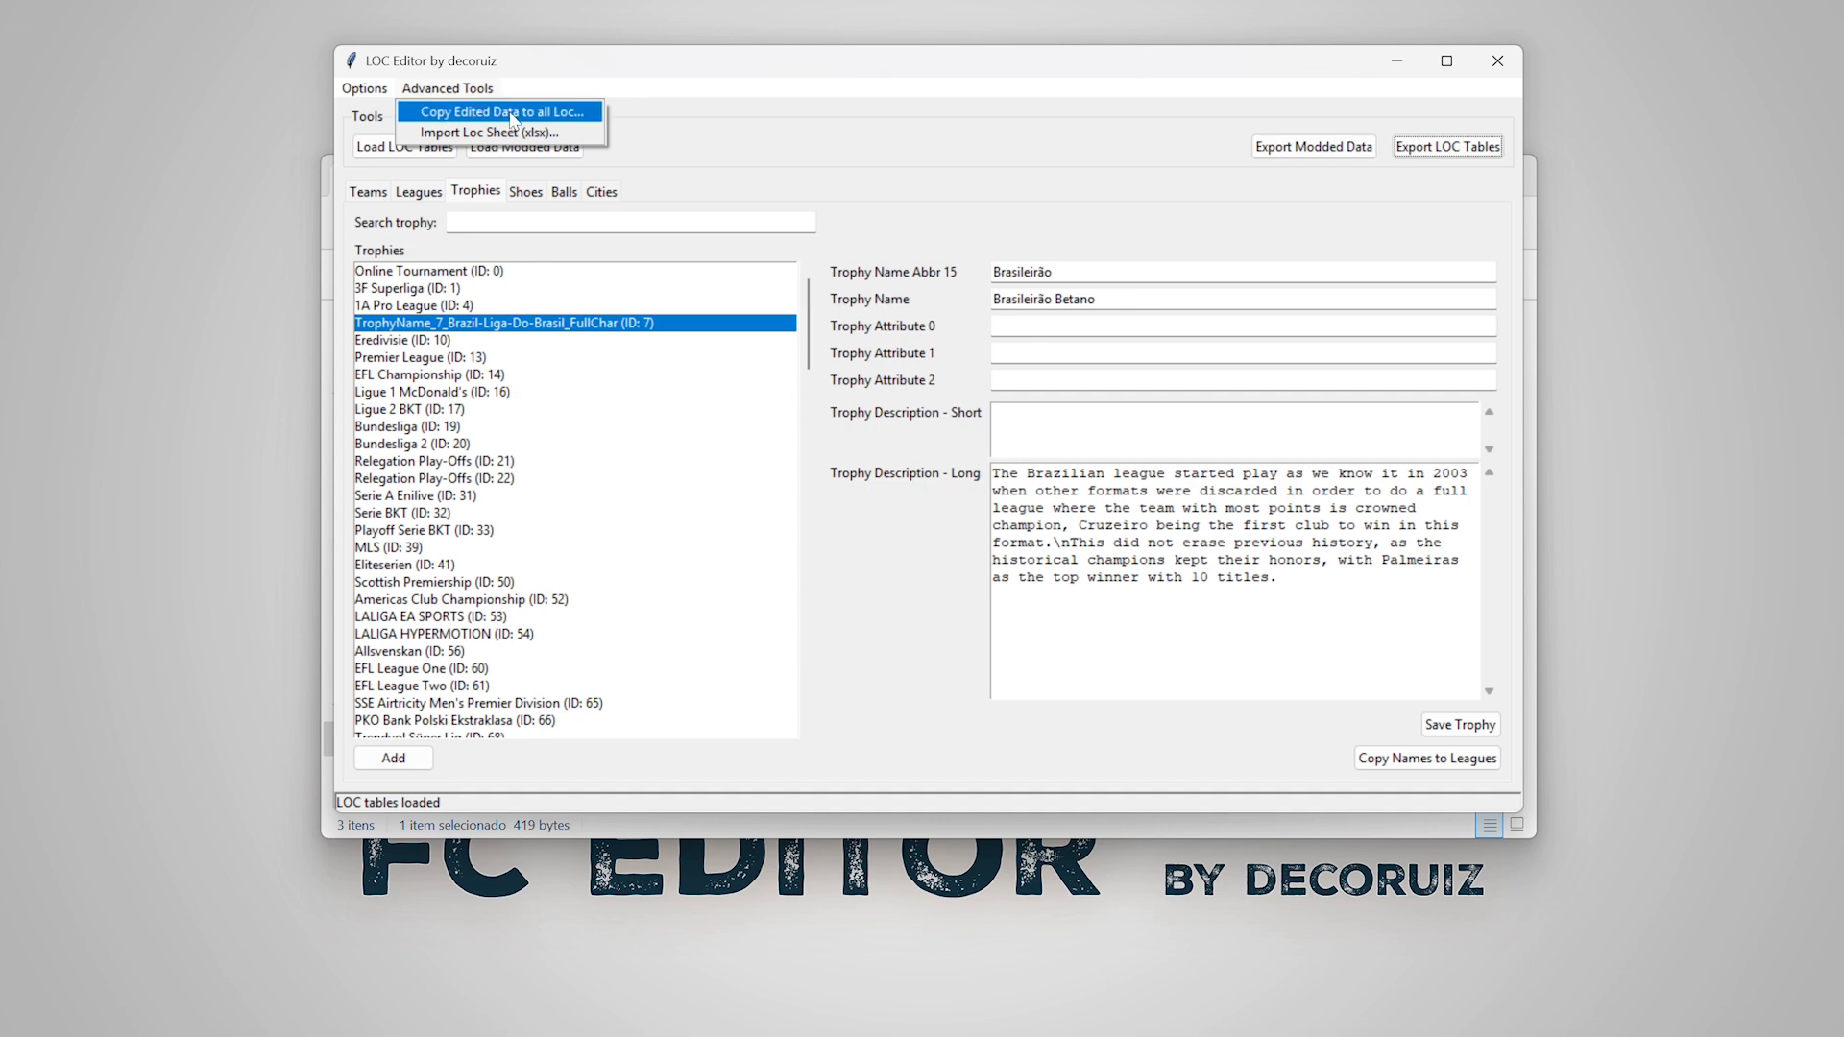
click(499, 112)
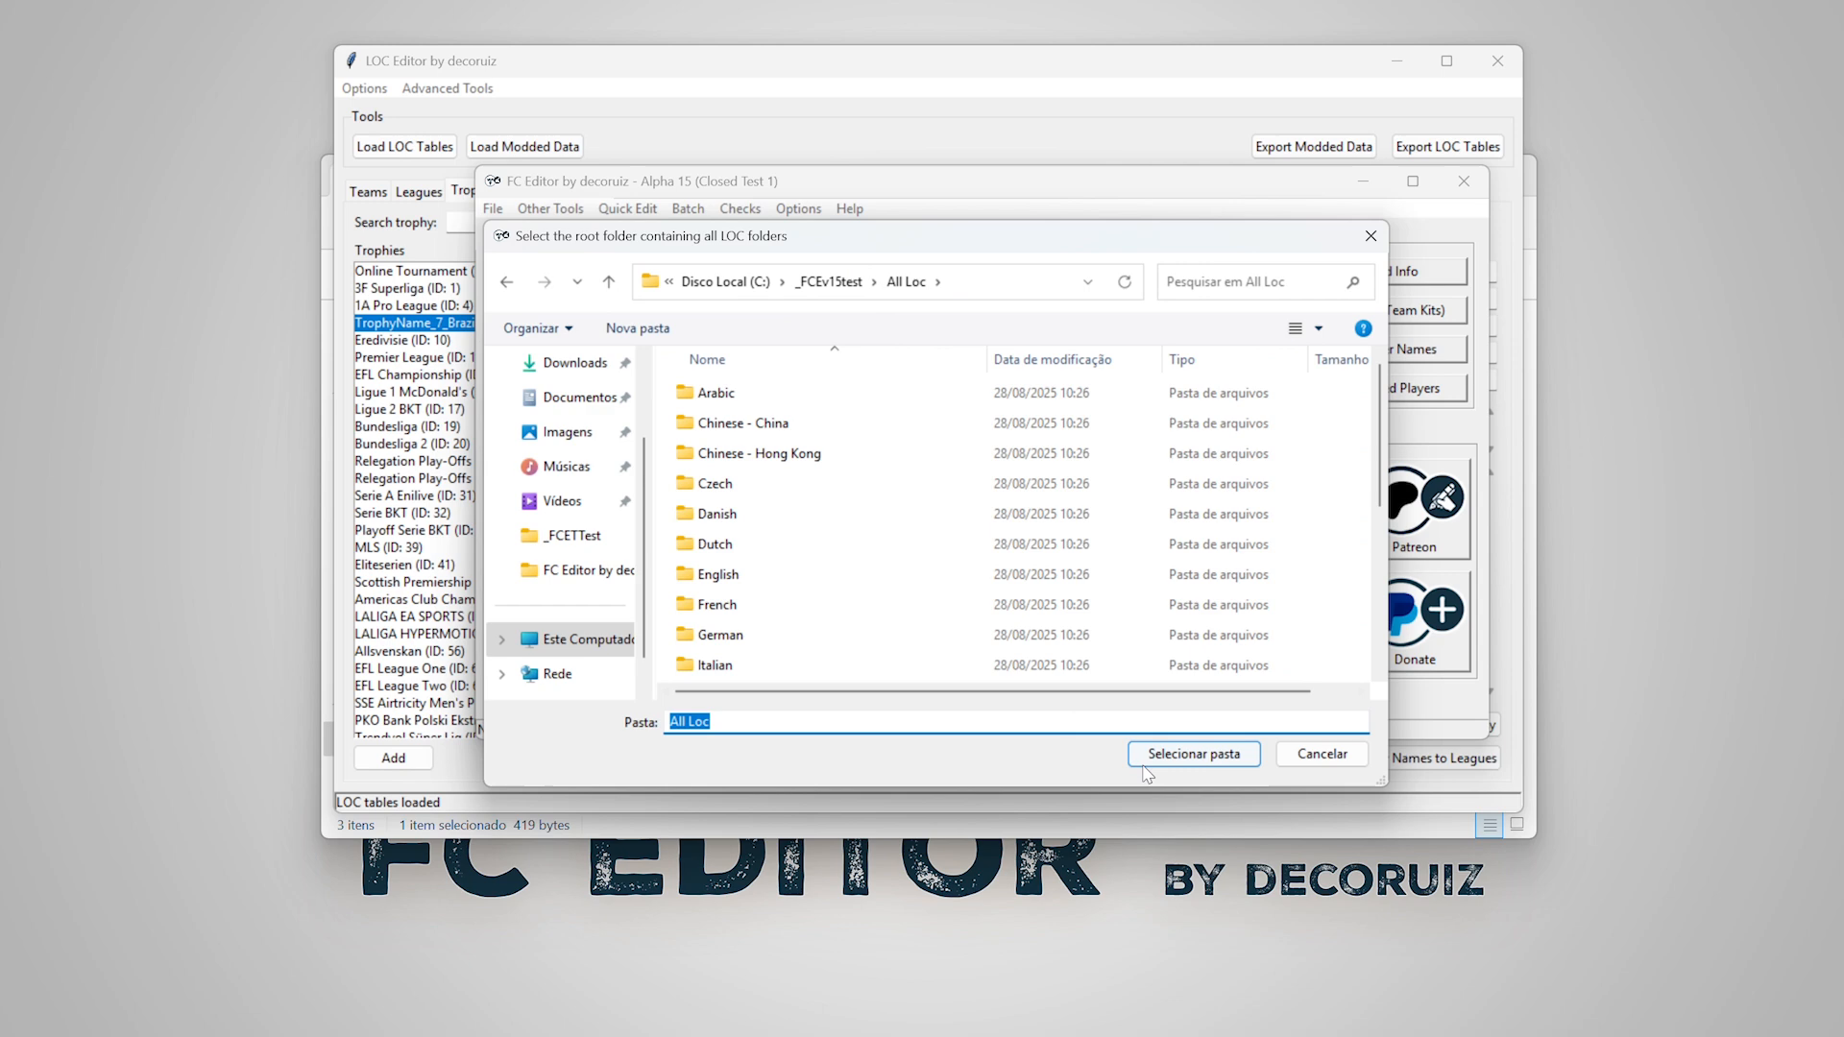
click(1191, 753)
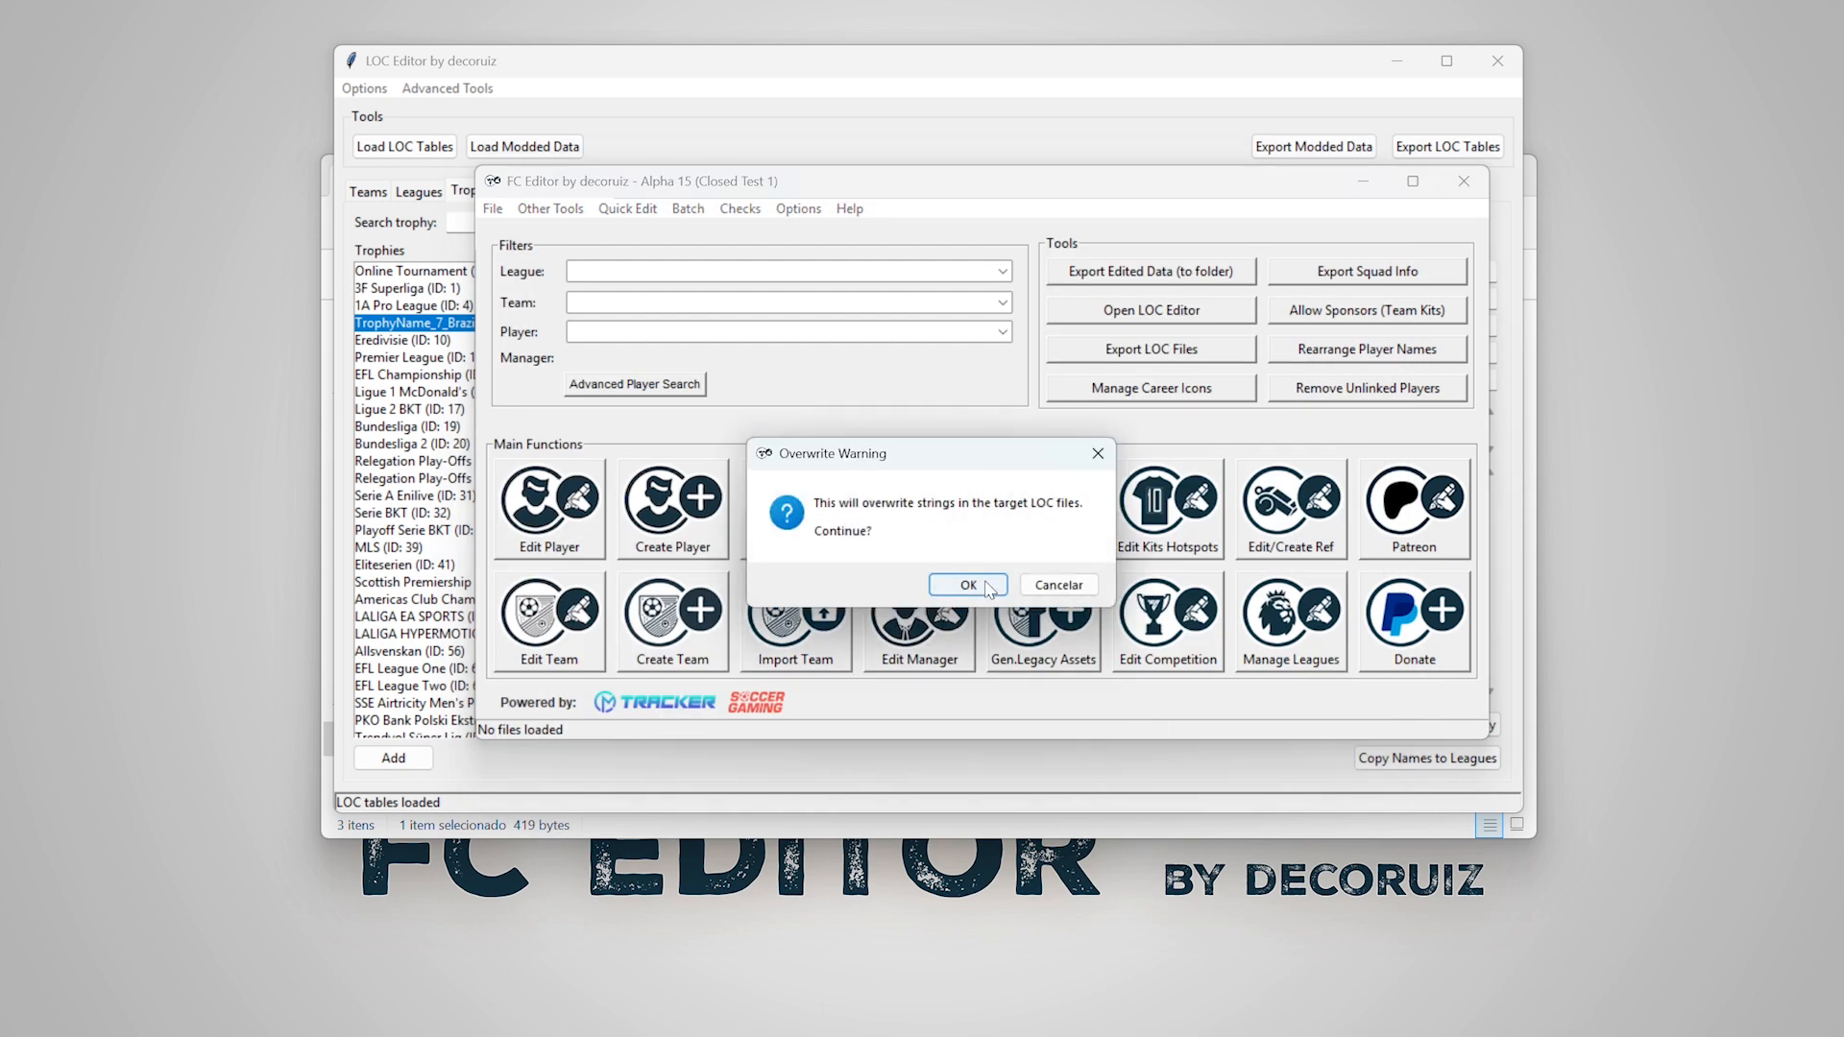
click(967, 584)
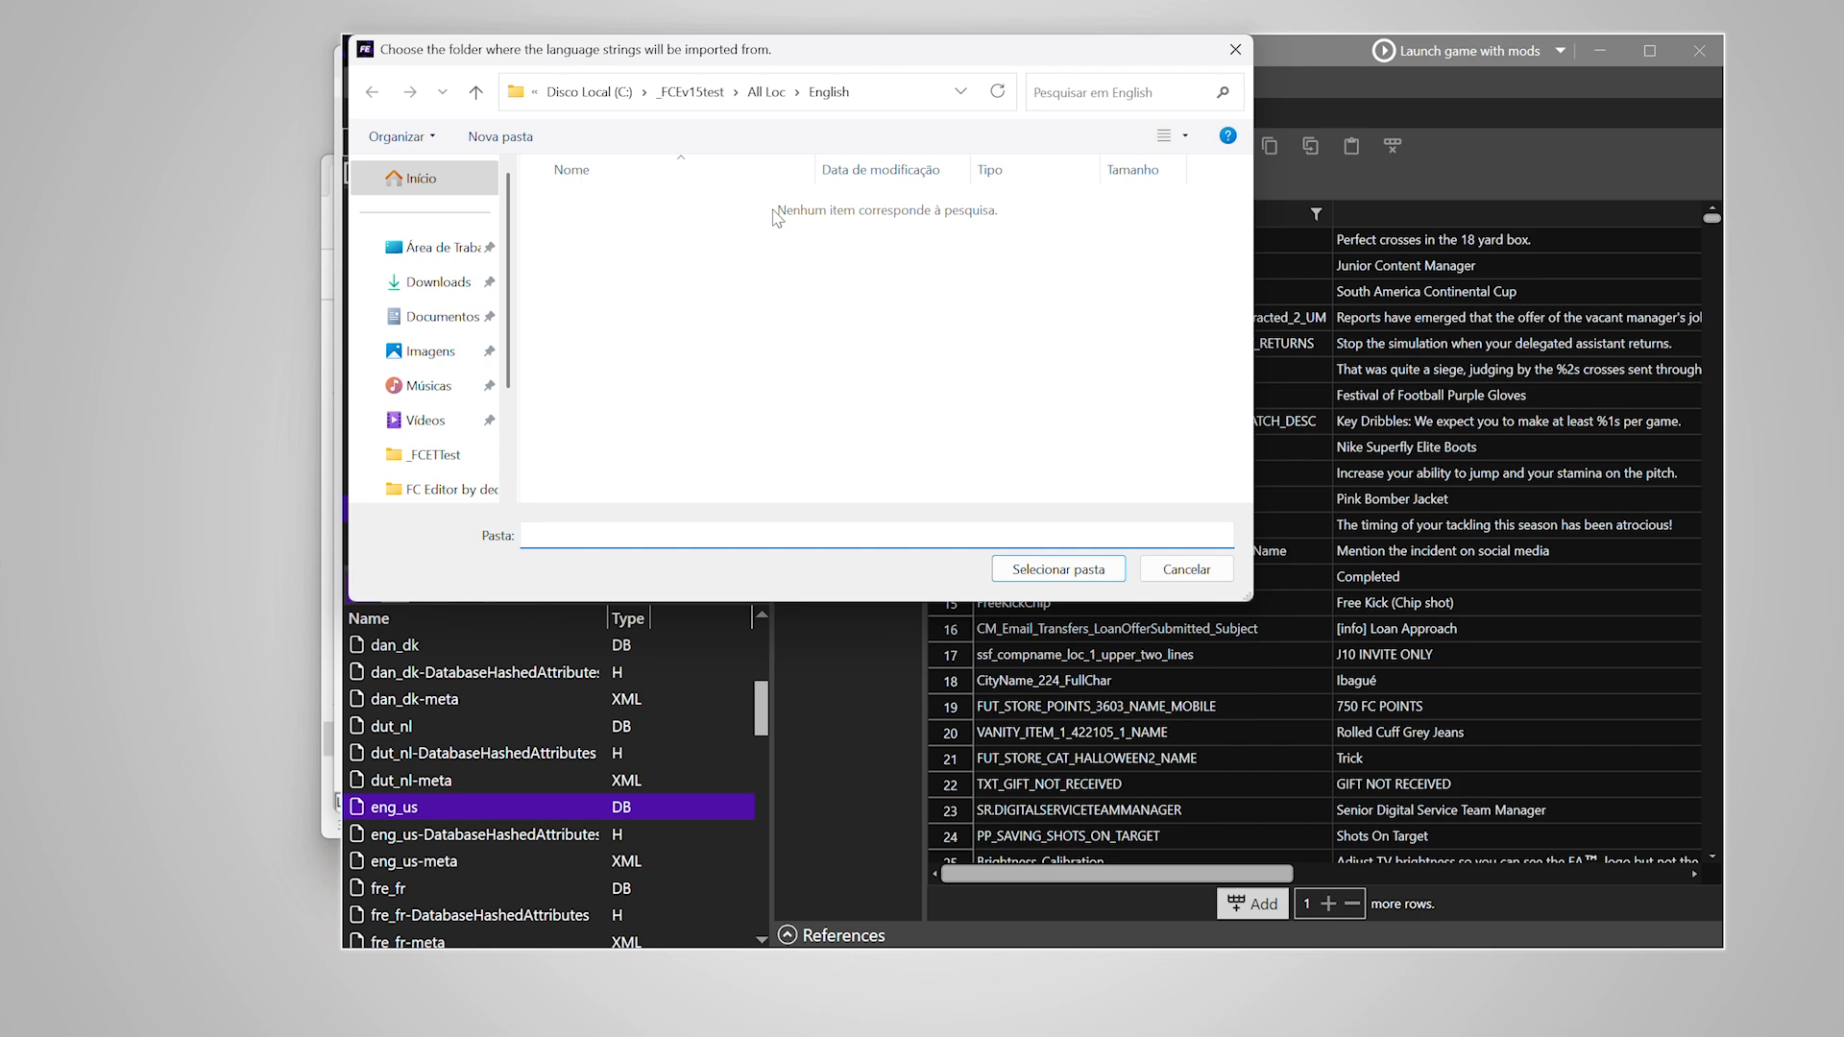
- Import the All Loc > English strings into eng_us and continue with the other language tables
click(1057, 569)
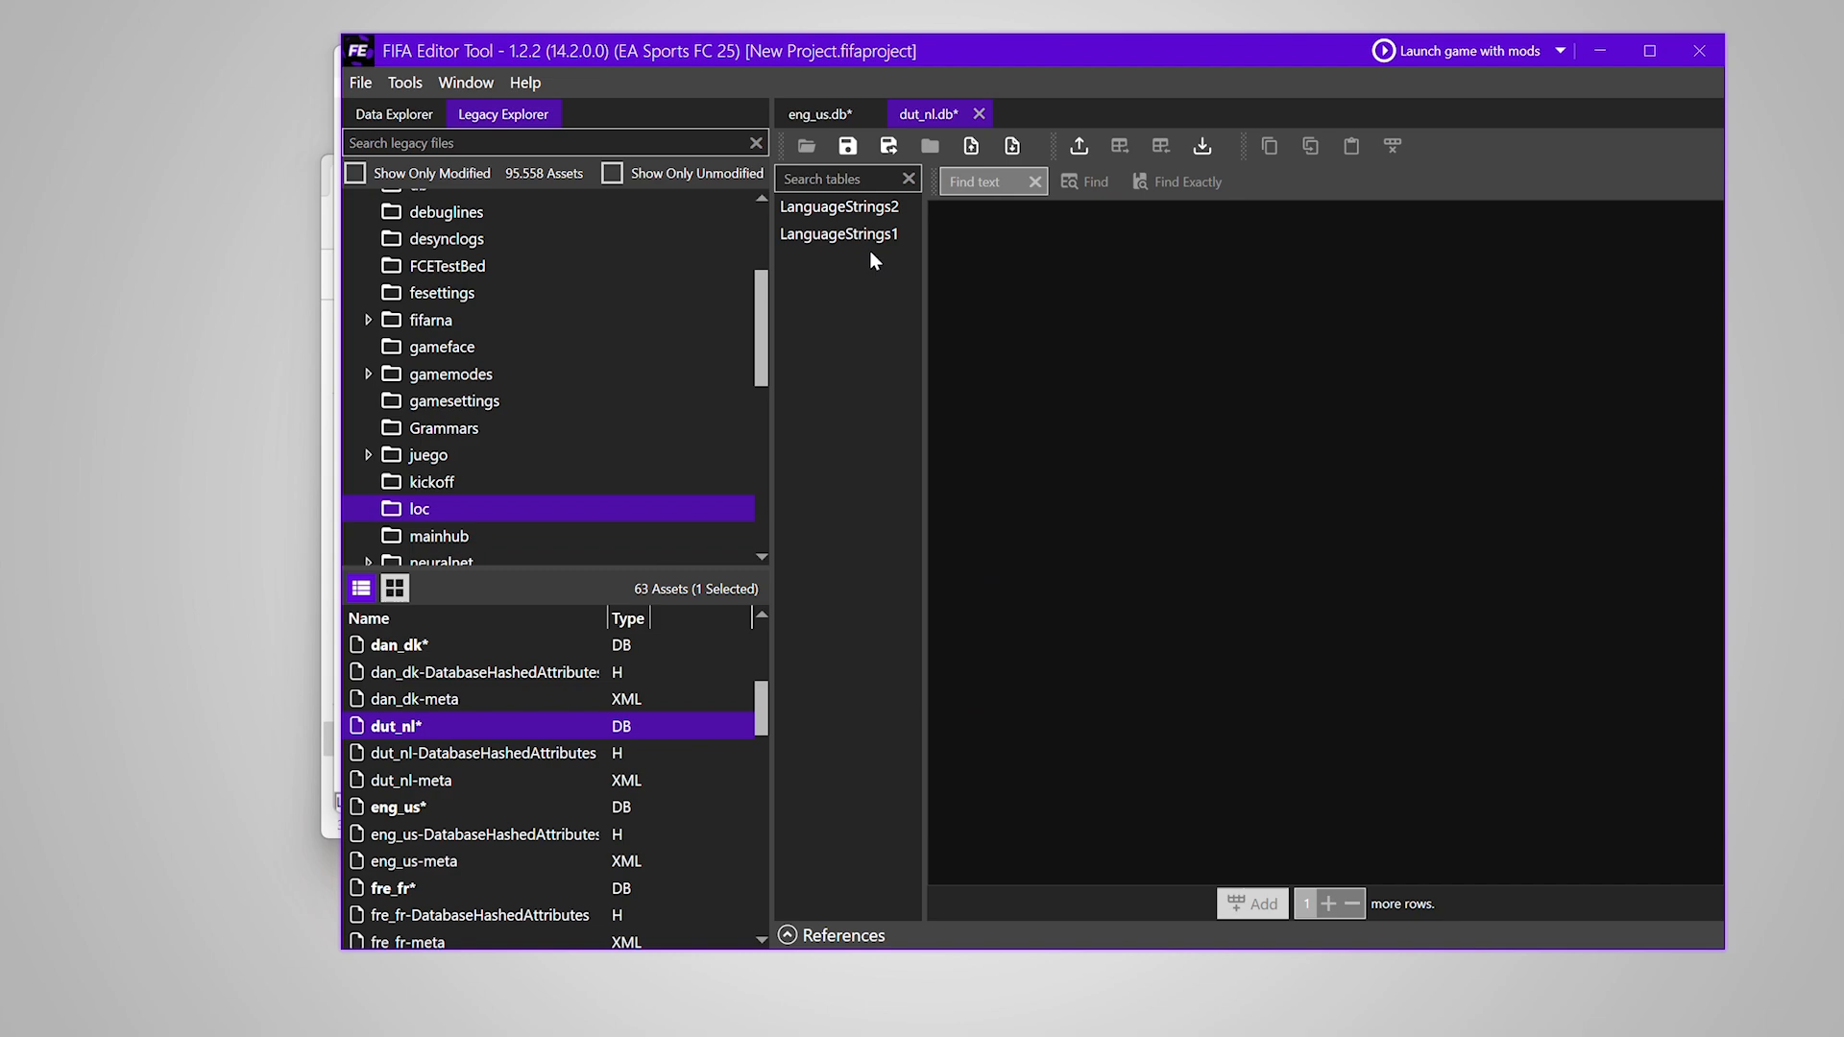
click(841, 207)
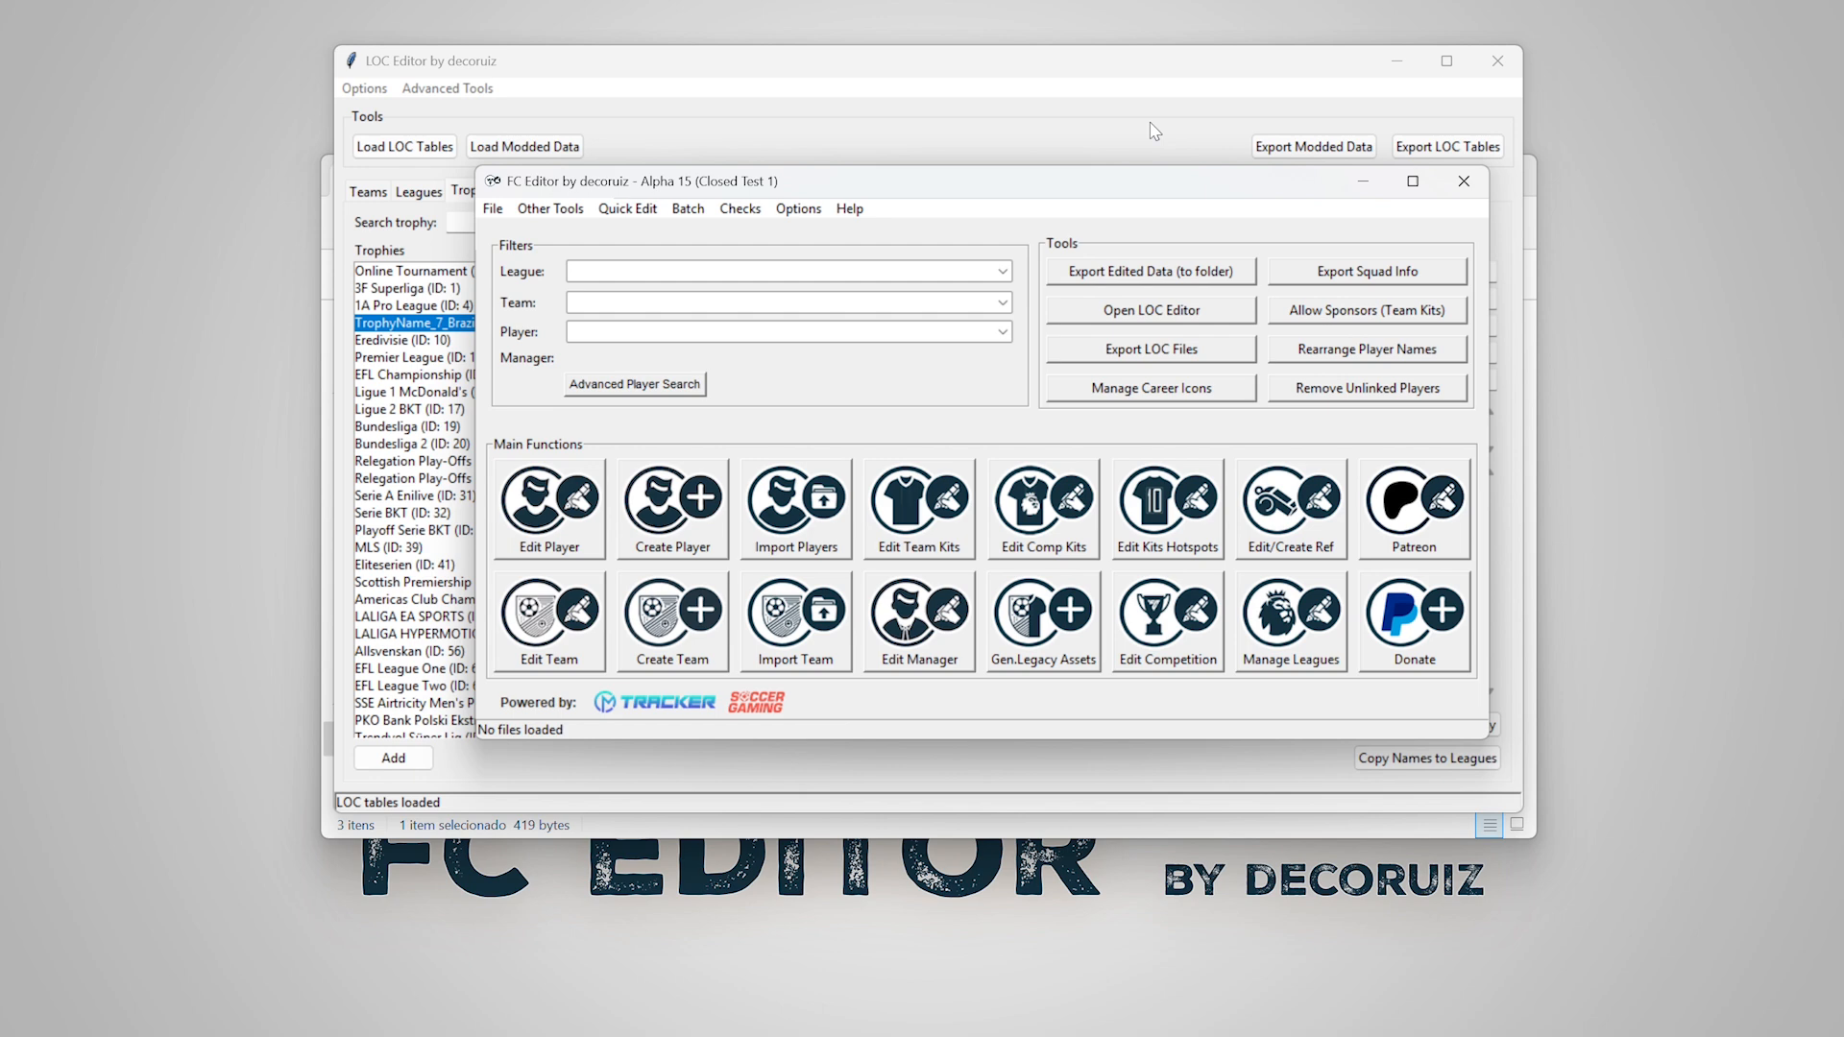
- Bring the LOC Editor forward and close it, leaving the main FC Editor window
click(1464, 181)
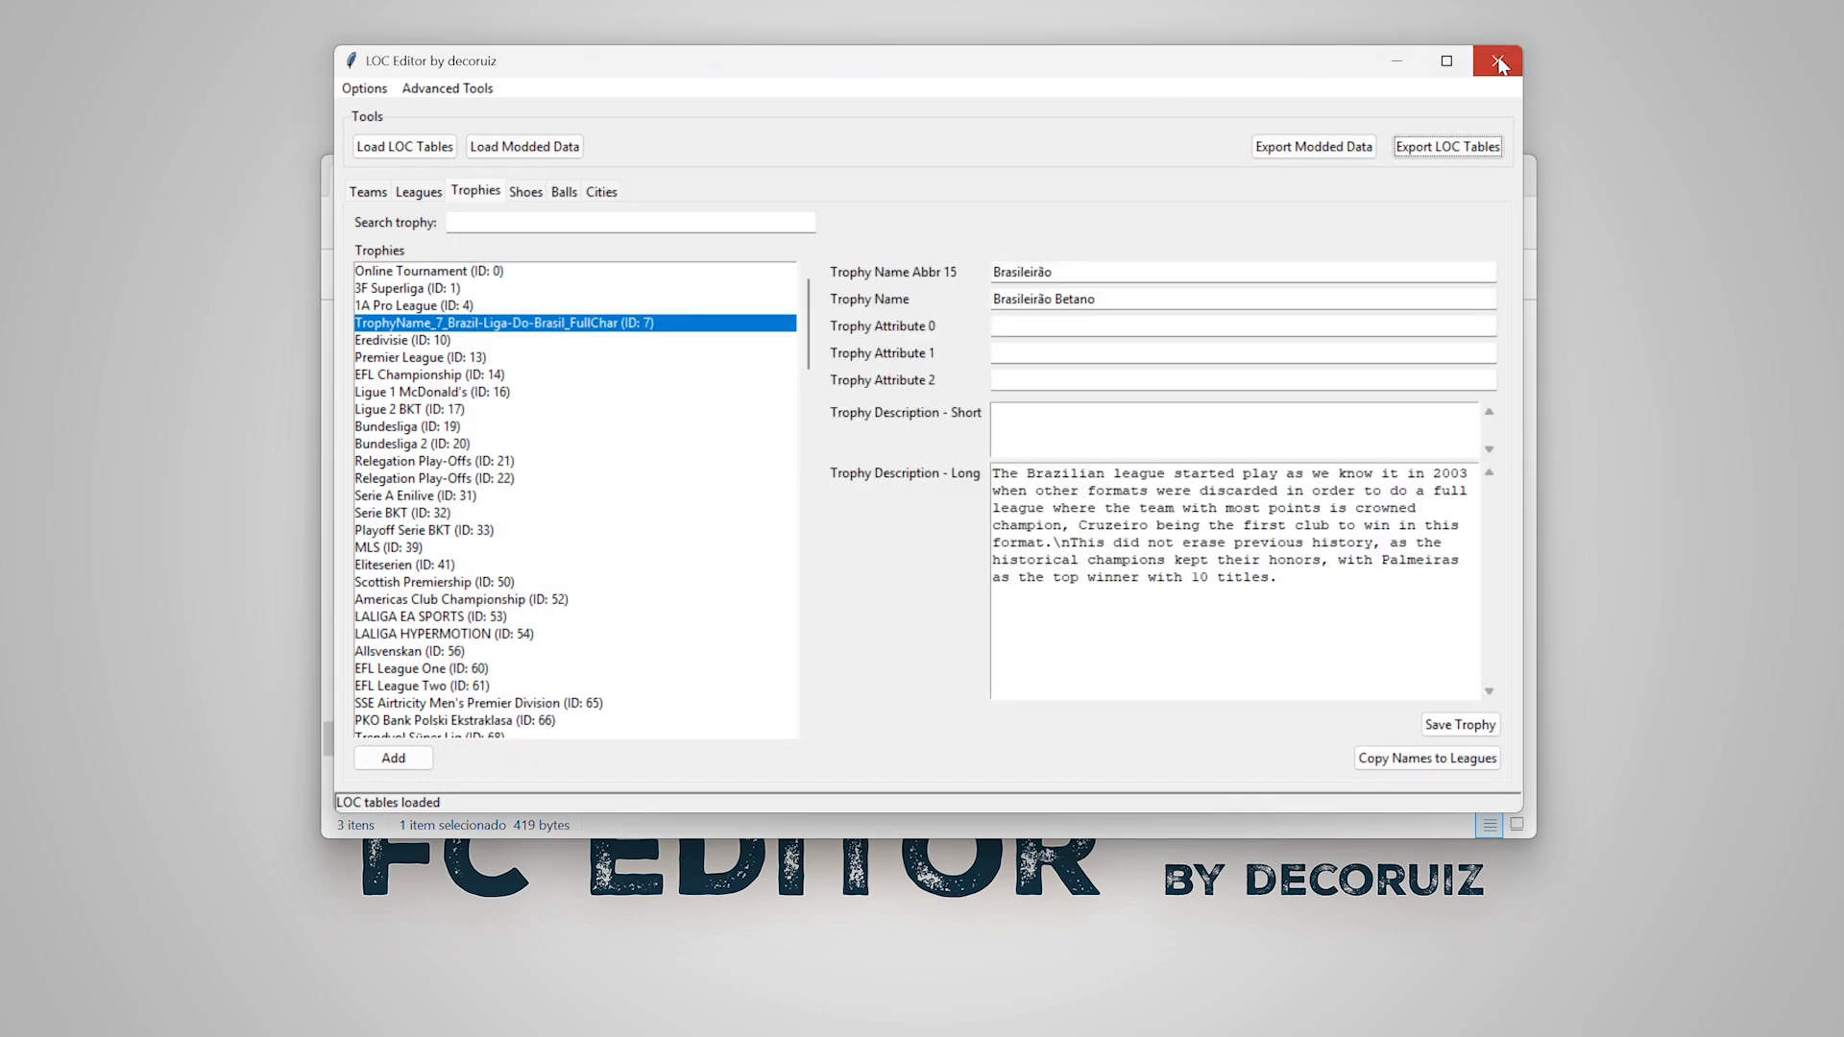
click(1496, 62)
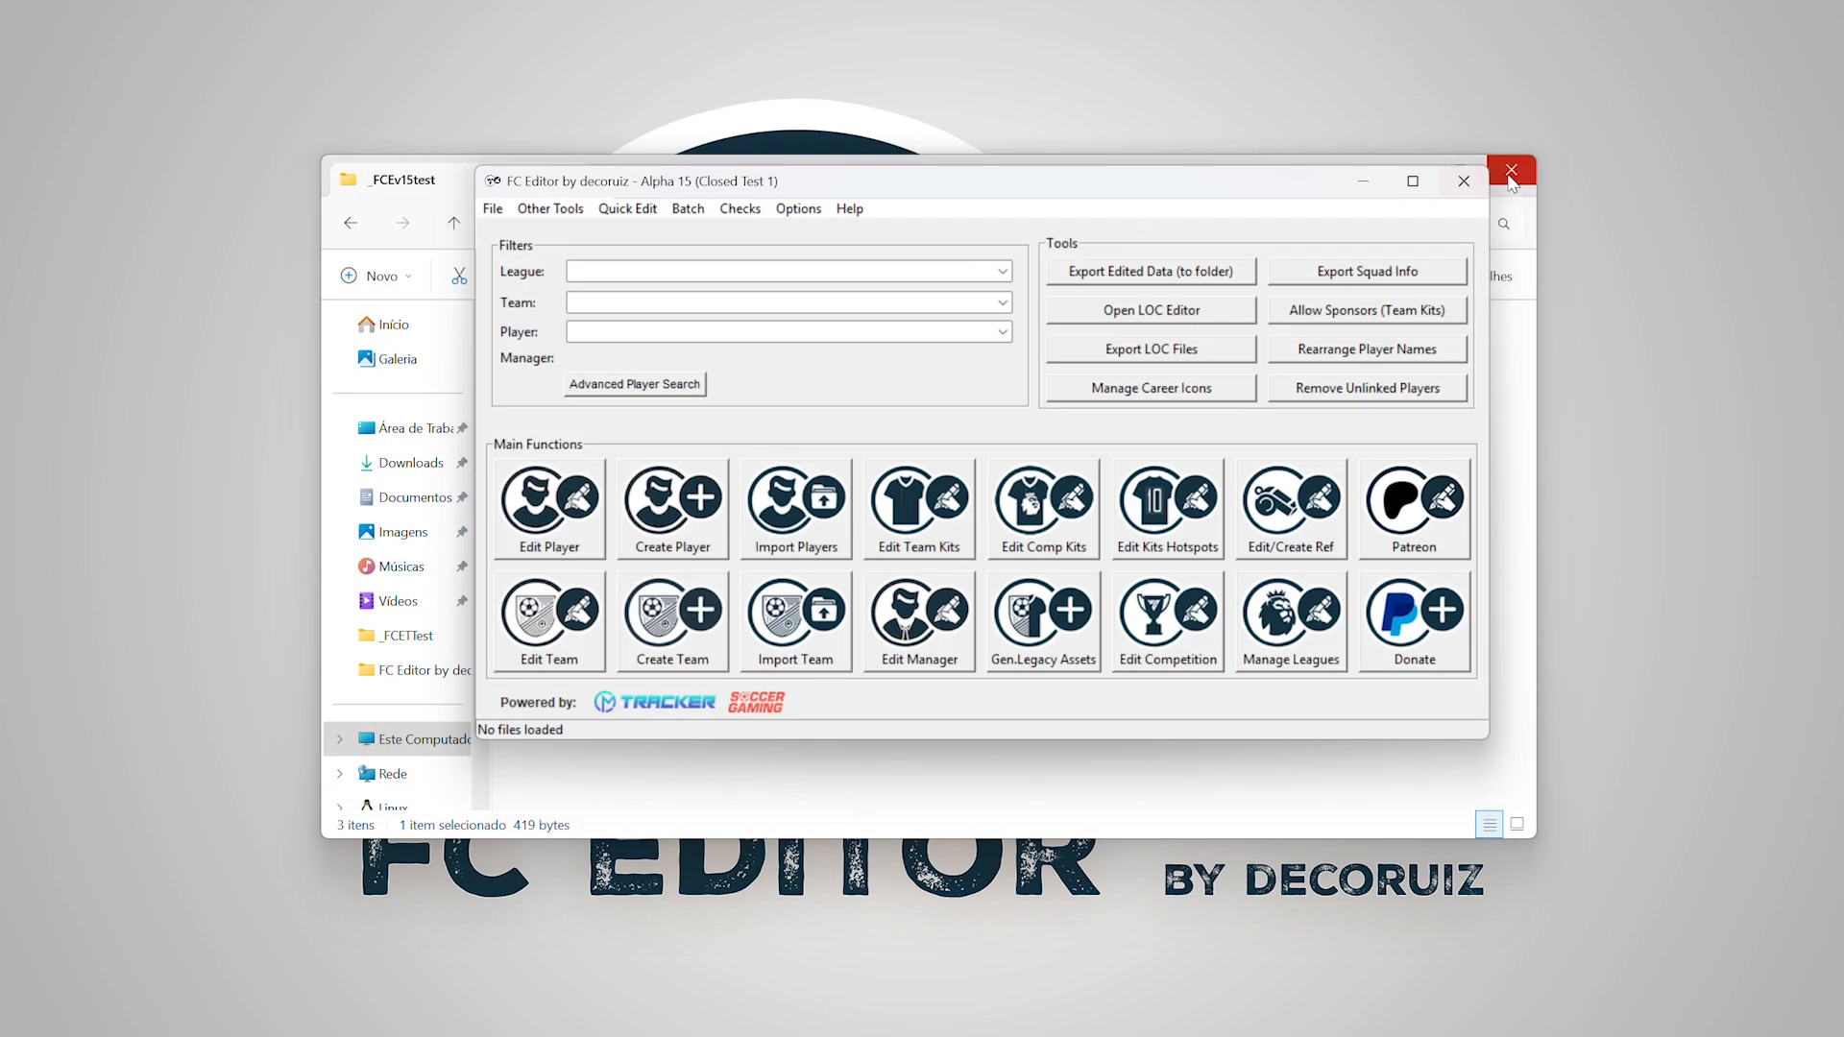